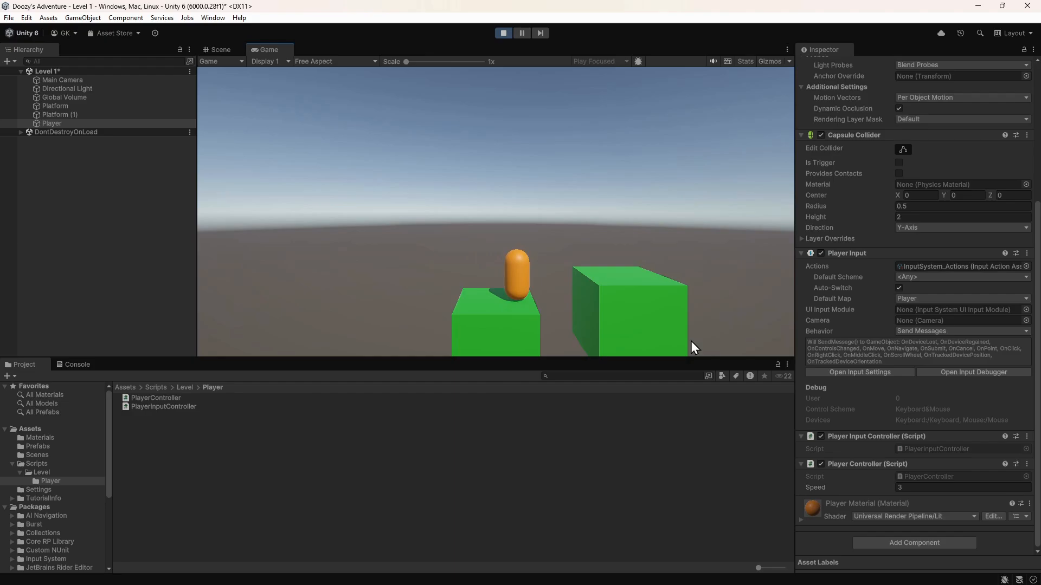
Stop play mode and select the InputSystem_Actions asset in the Assets folder.
{"action": "left_click", "coordinate": [504, 33]}
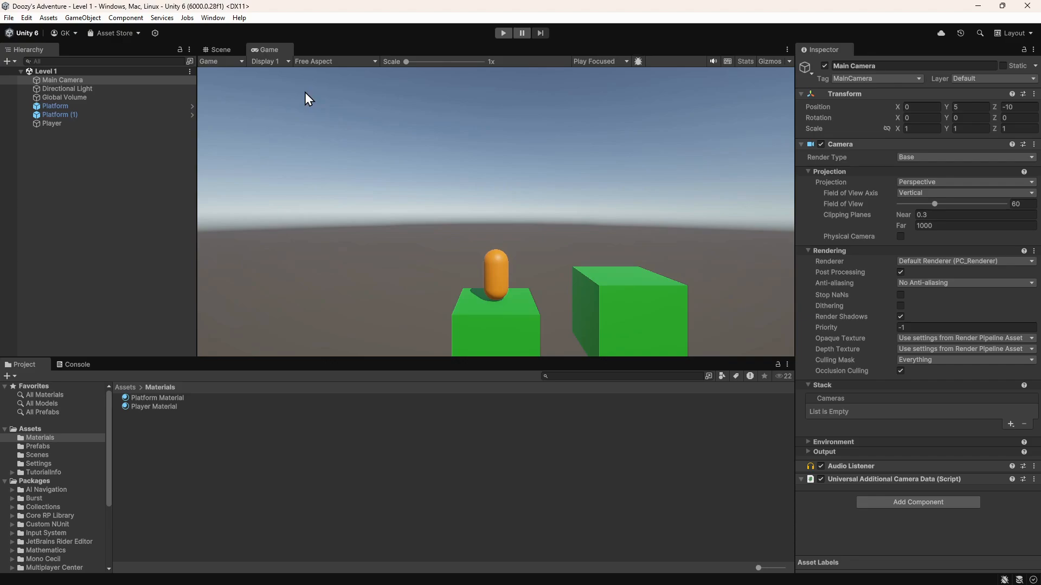
{"action": "mouse_move", "coordinate": [199, 140]}
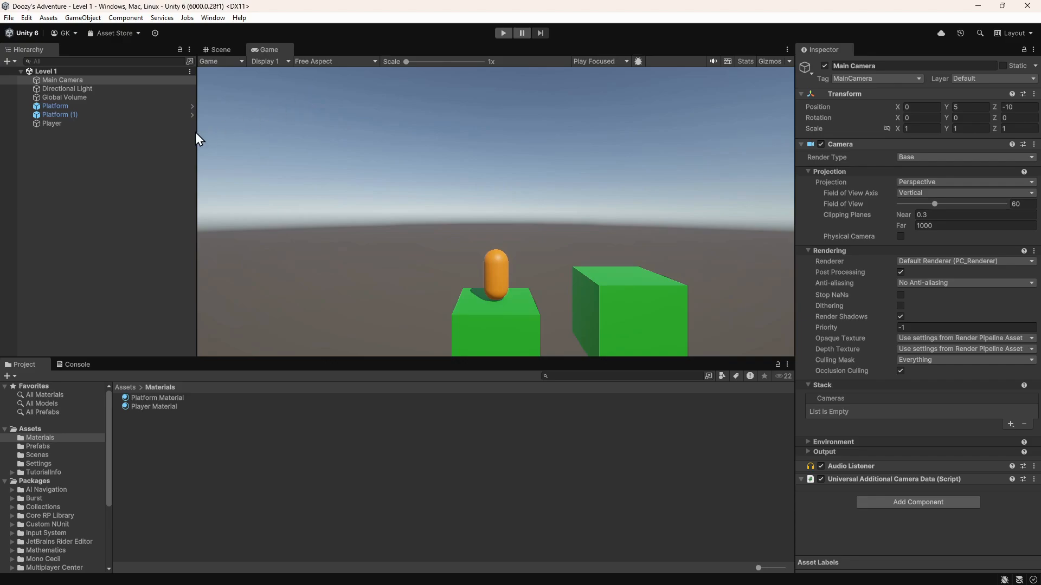
{"action": "left_click", "coordinate": [29, 429]}
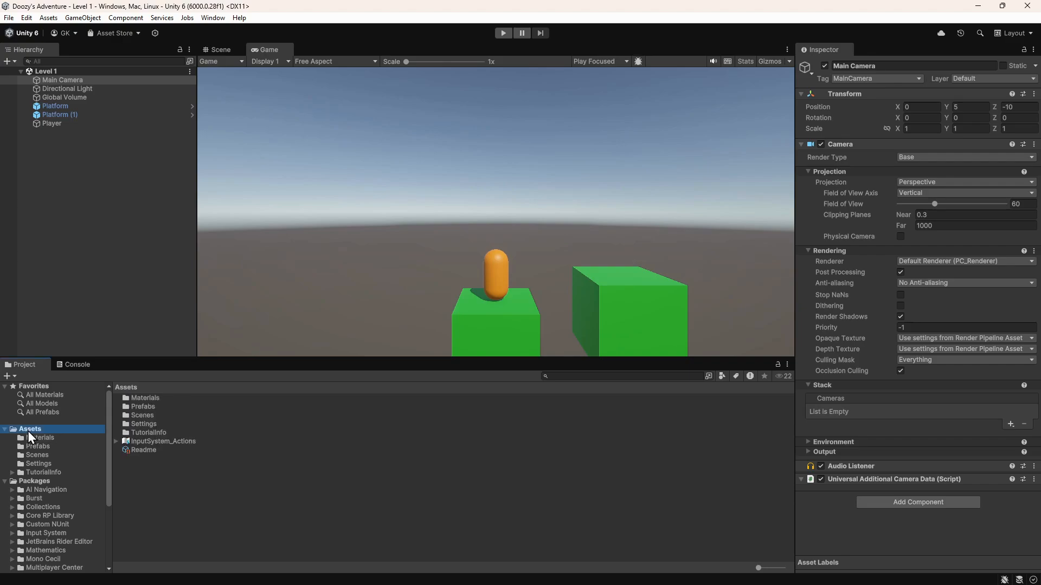
{"action": "mouse_move", "coordinate": [173, 455]}
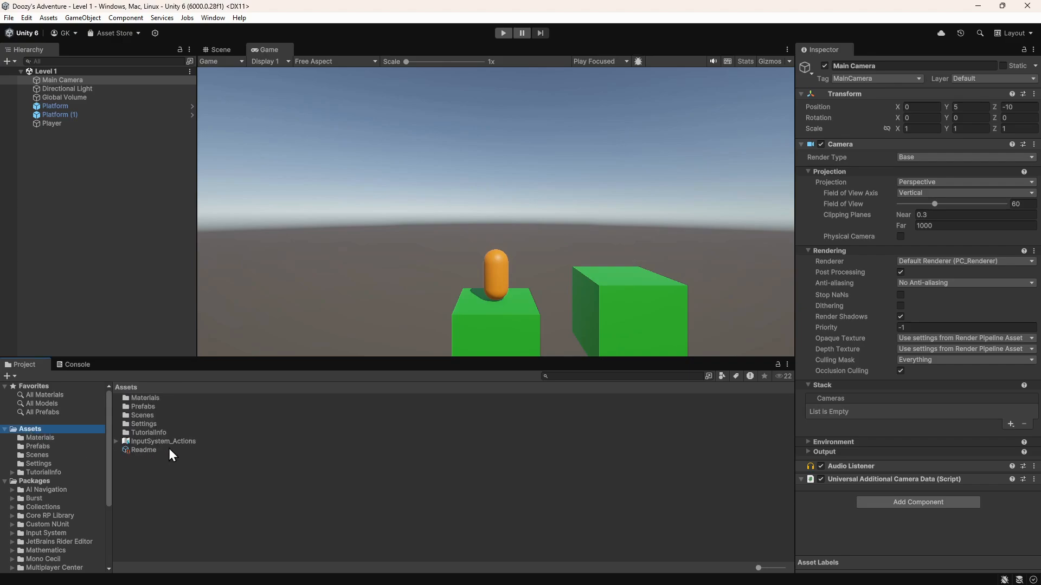
{"action": "left_click", "coordinate": [163, 441]}
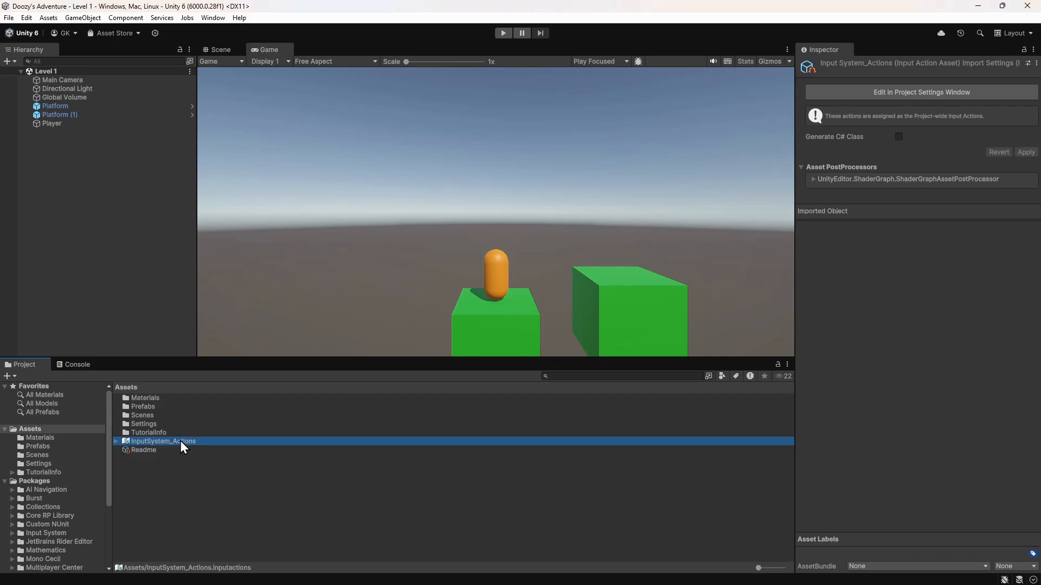
Open InputSystem_Actions in the Input Actions Editor, select Move and expand Jump's bindings.
{"action": "double_click", "coordinate": [162, 442]}
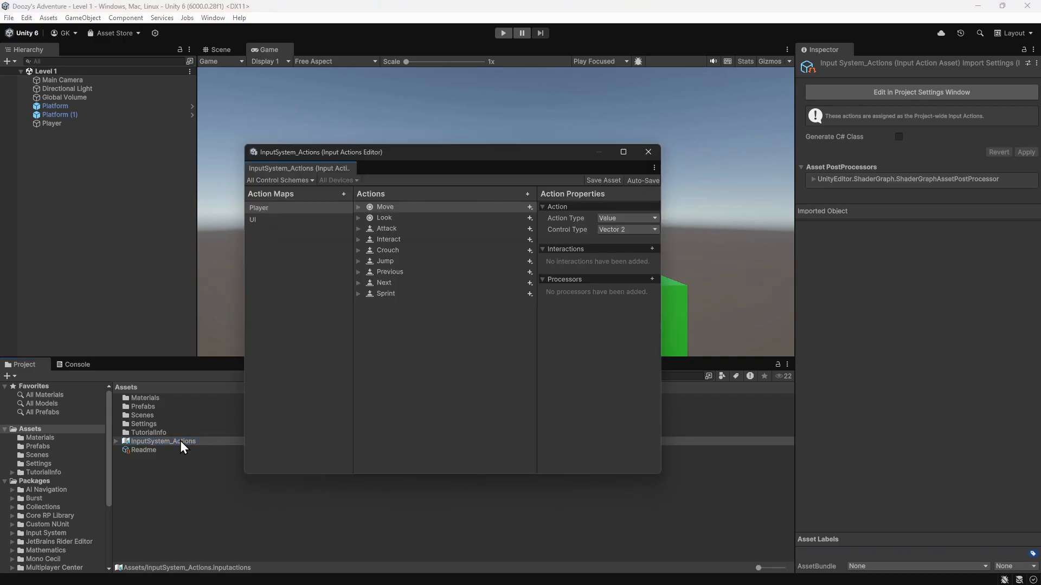
{"action": "left_click", "coordinate": [385, 207]}
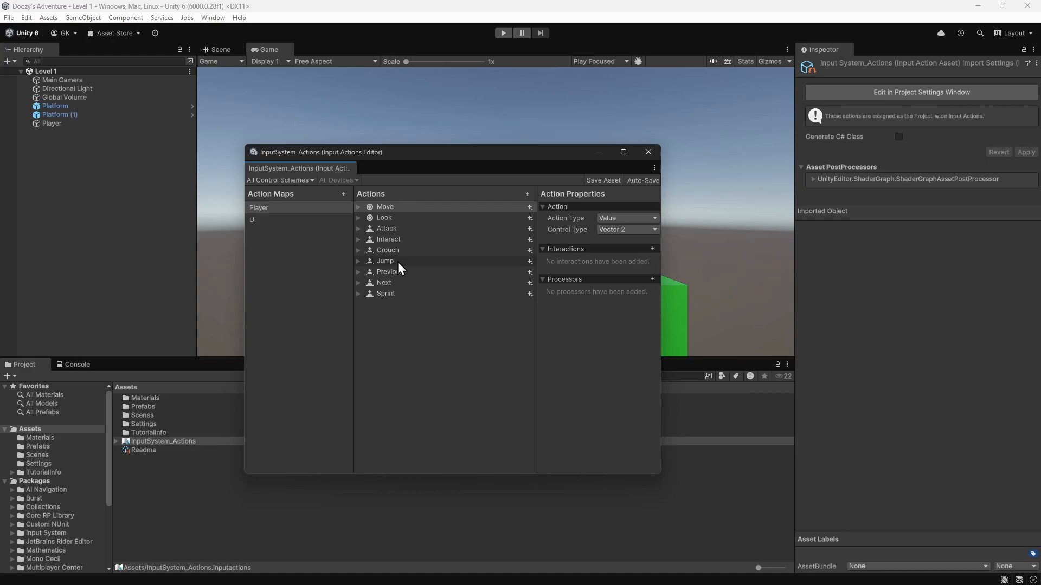
{"action": "left_click", "coordinate": [359, 261]}
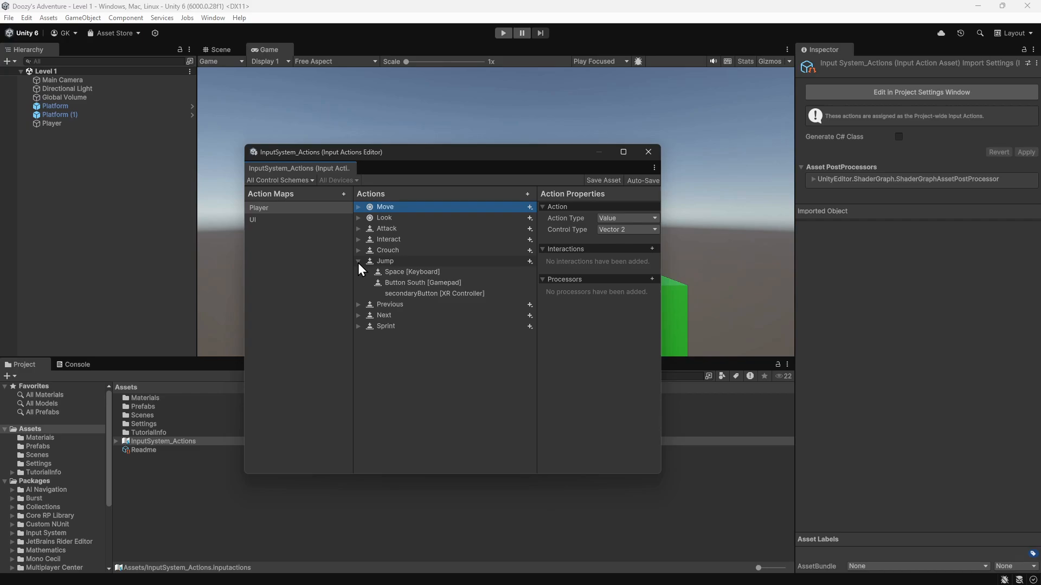
{"action": "mouse_move", "coordinate": [485, 280]}
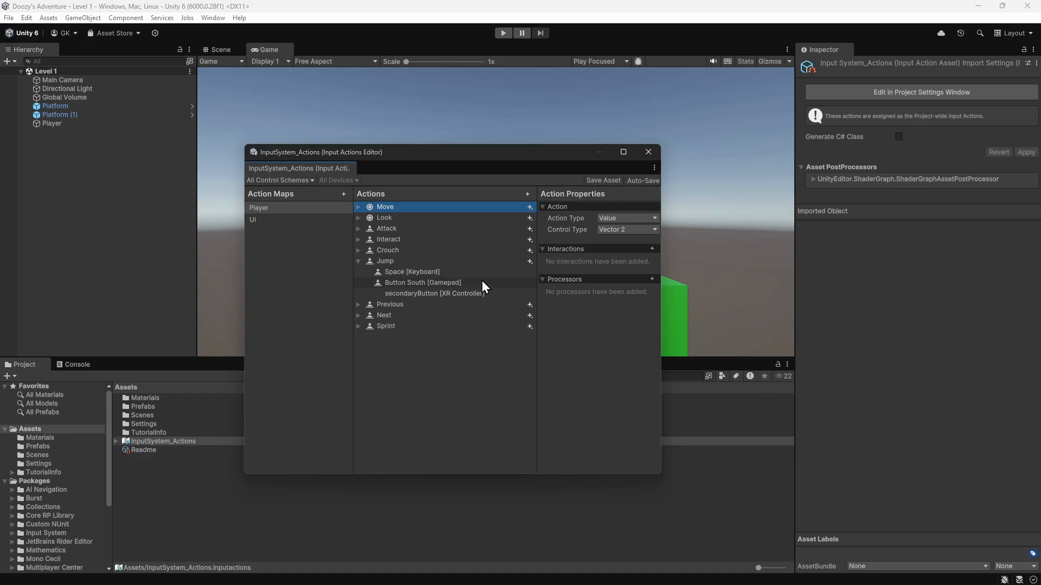
{"action": "mouse_move", "coordinate": [484, 292]}
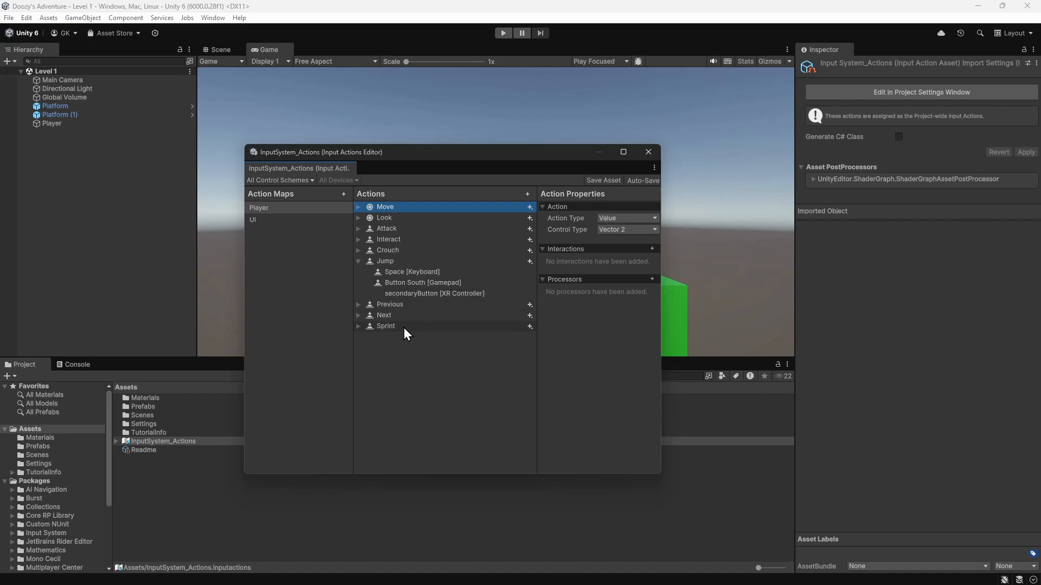
Delete the Next, Interact, Attack and Move actions from the Player map.
{"action": "right_click", "coordinate": [385, 326]}
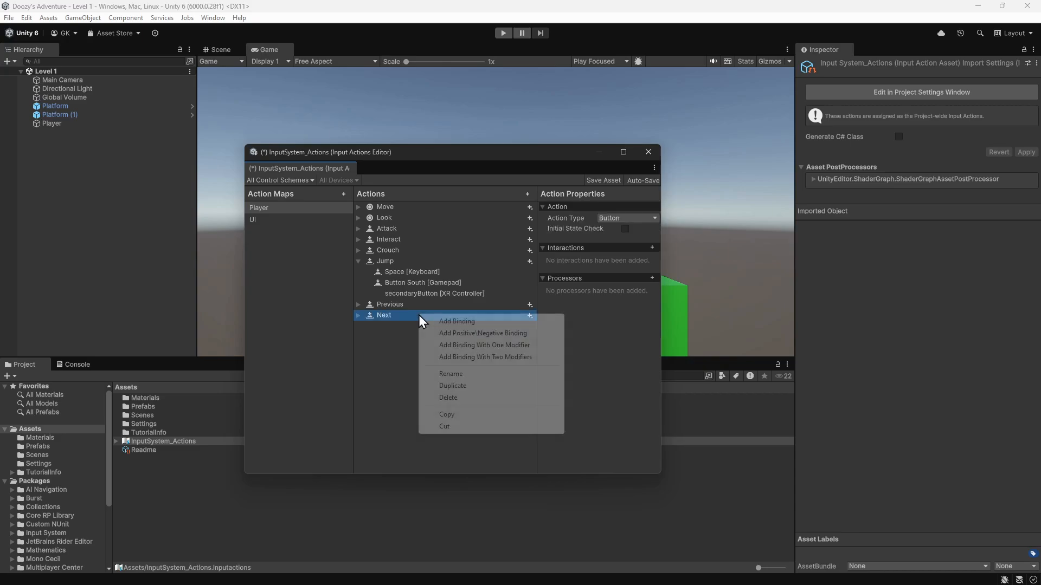
{"action": "left_click", "coordinate": [448, 398]}
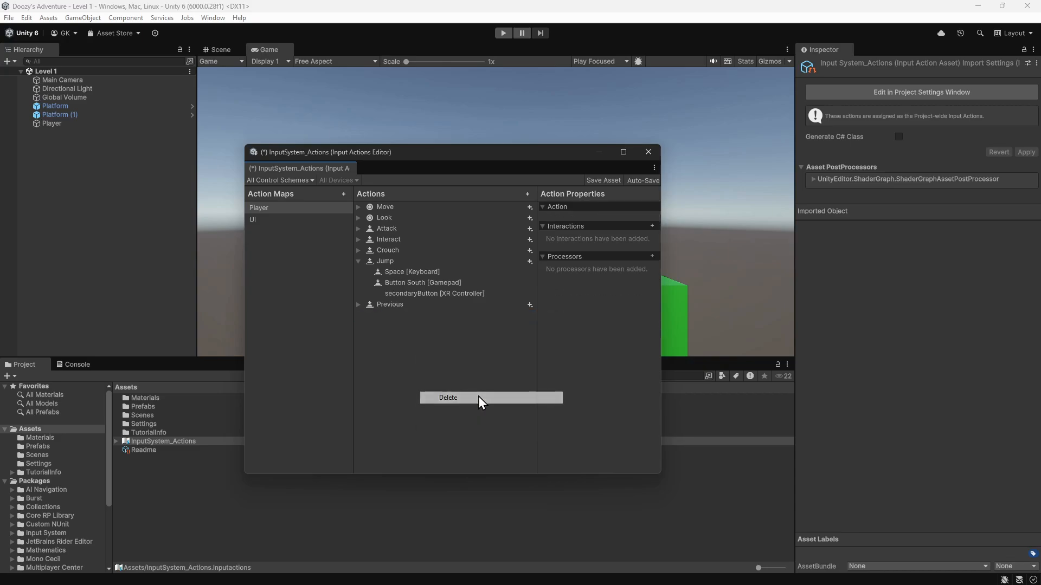
{"action": "right_click", "coordinate": [389, 304]}
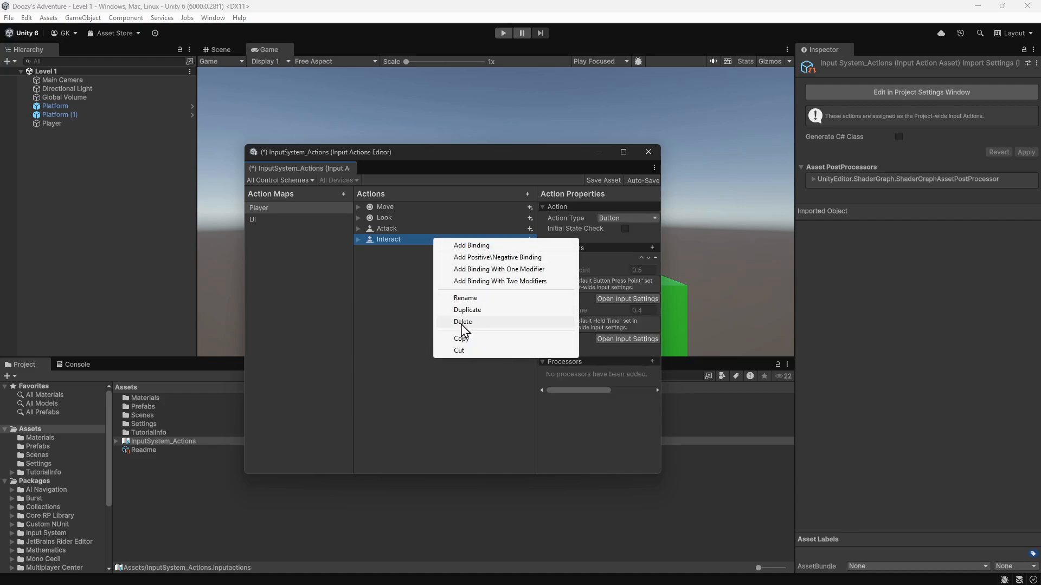
{"action": "left_click", "coordinate": [463, 322]}
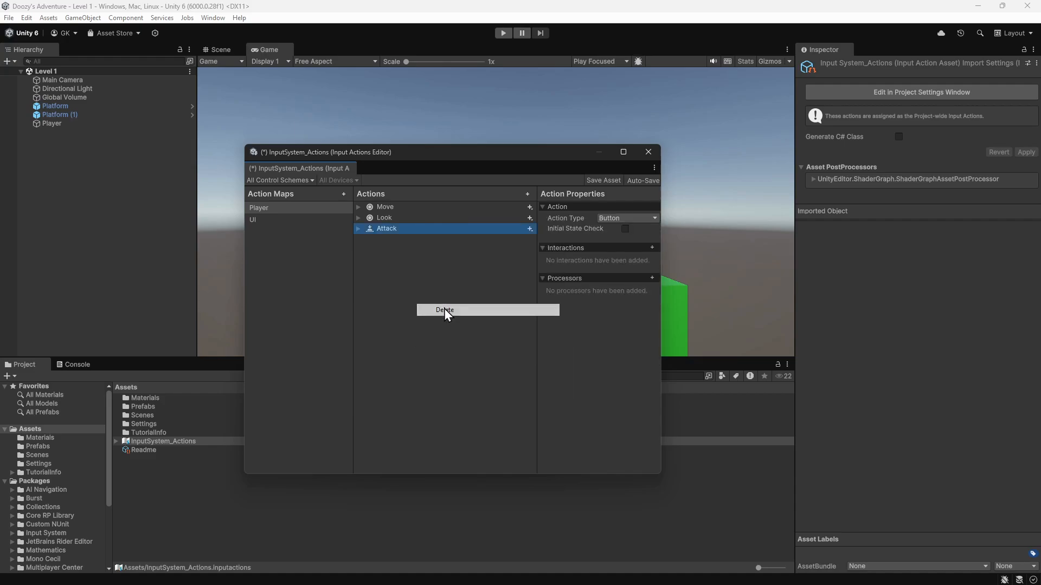
{"action": "left_click", "coordinate": [444, 310]}
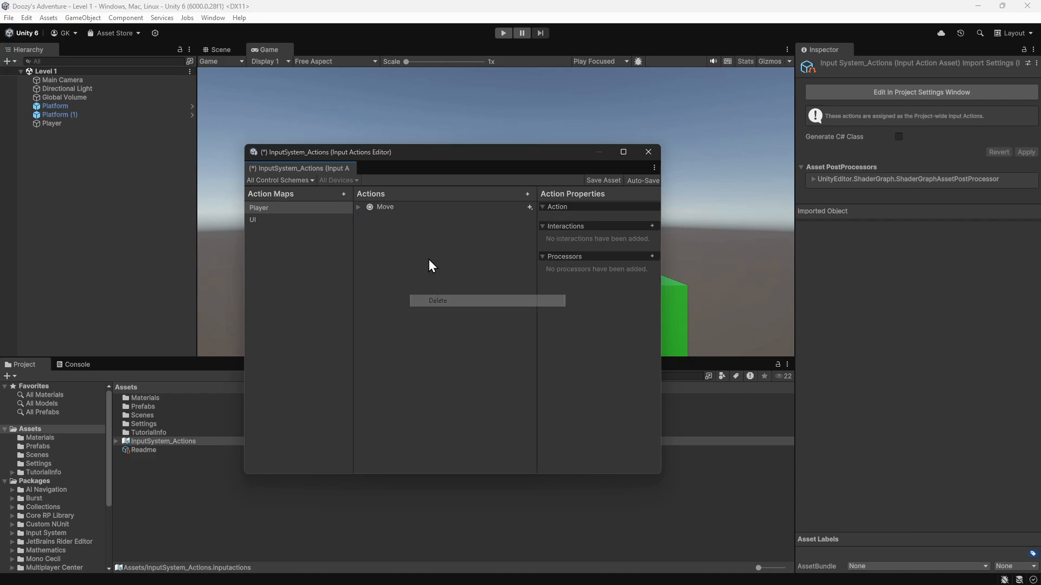
{"action": "left_click", "coordinate": [437, 301]}
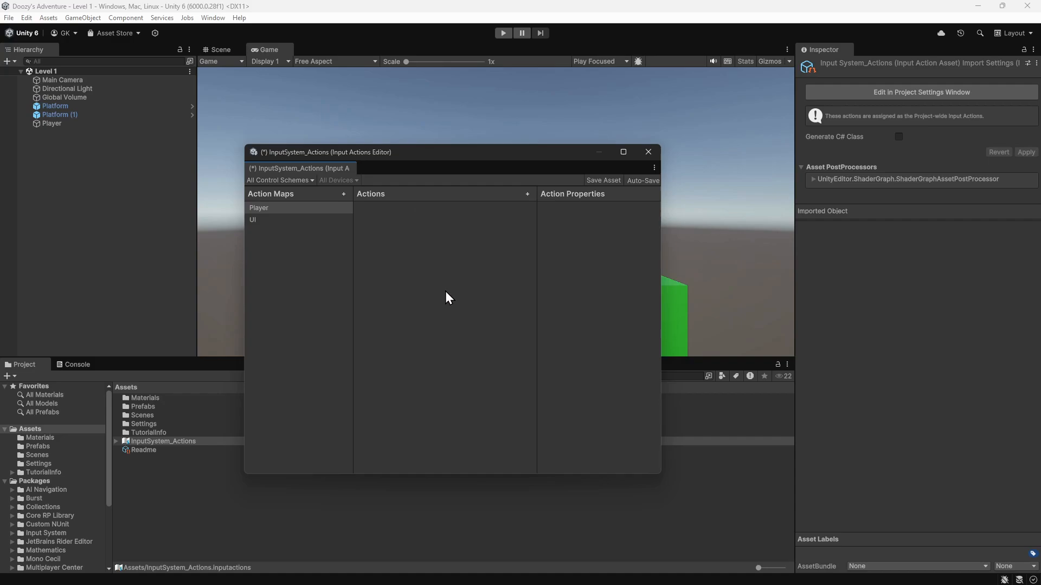
{"action": "mouse_move", "coordinate": [530, 223]}
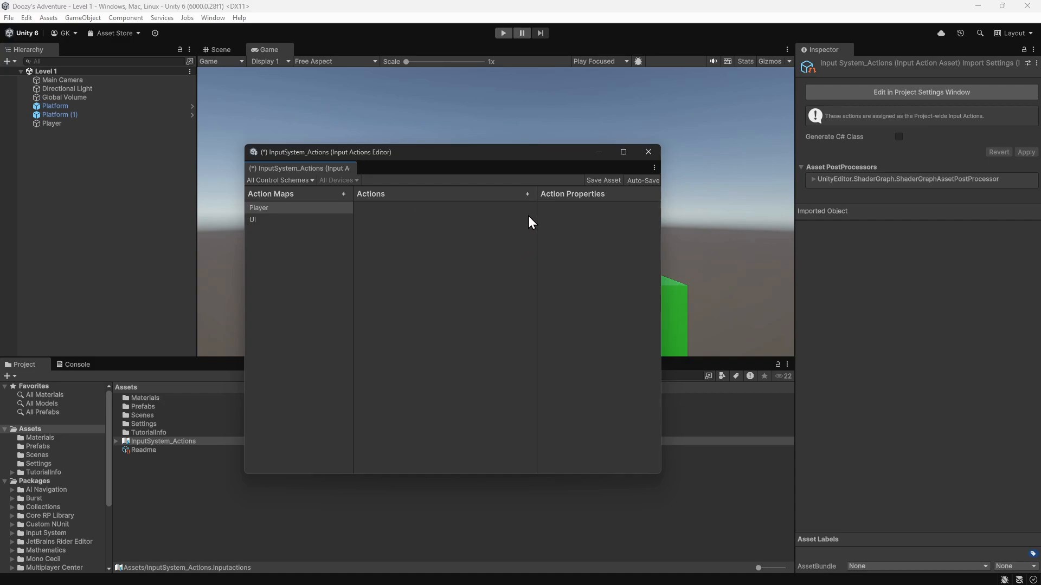
Add a new action named Move with Action Type Value and Control Type Vector 2.
{"action": "left_click", "coordinate": [527, 194]}
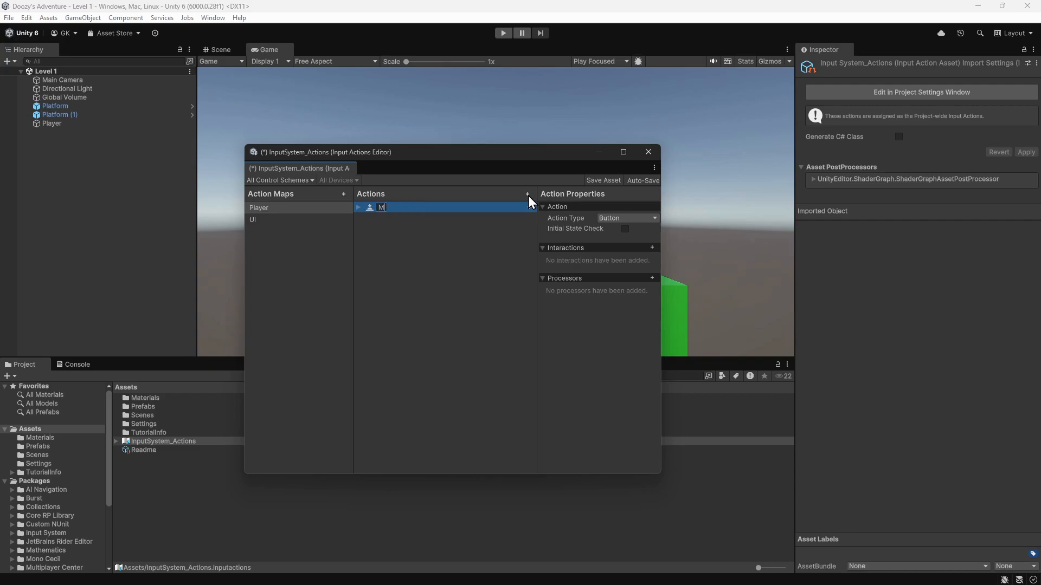
{"action": "type", "text": "Move"}
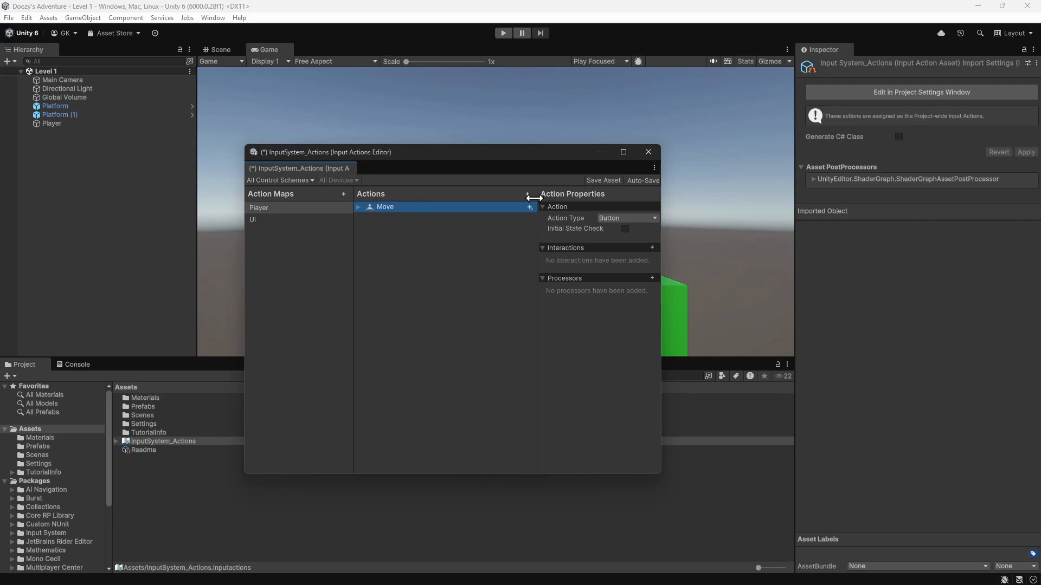
{"action": "left_click", "coordinate": [627, 218]}
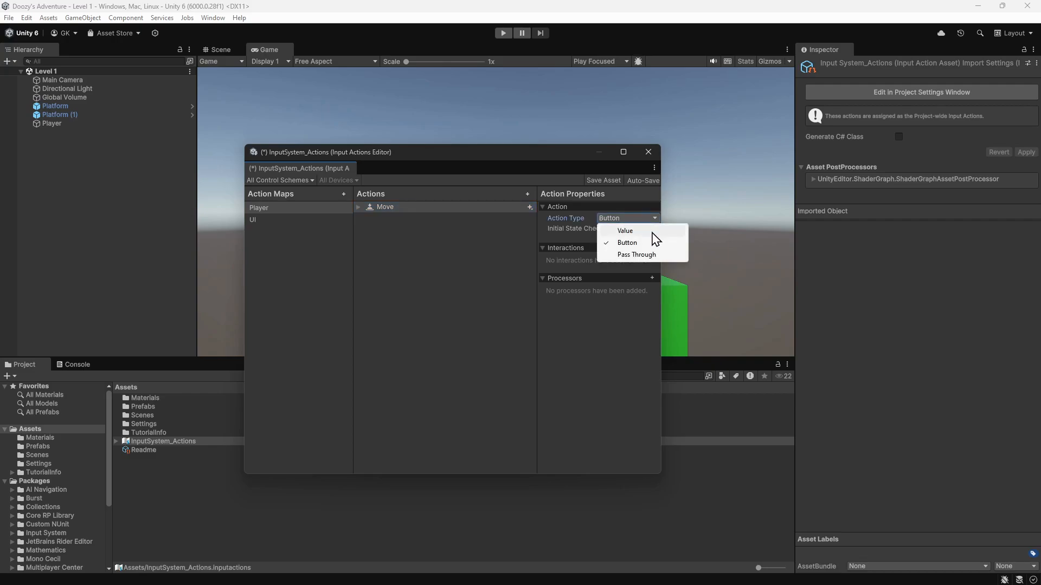
{"action": "left_click", "coordinate": [625, 230]}
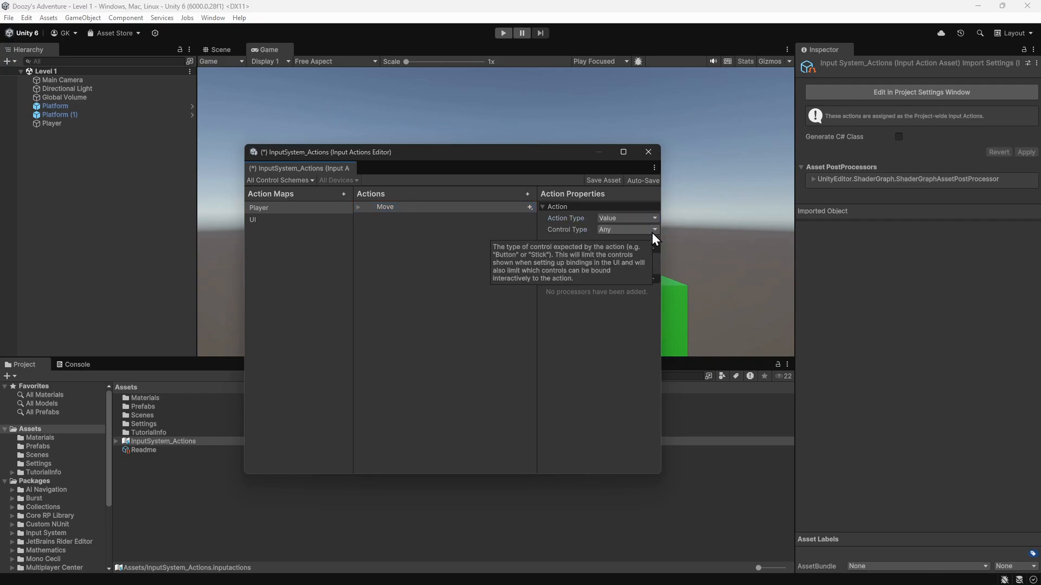
{"action": "left_click", "coordinate": [627, 229]}
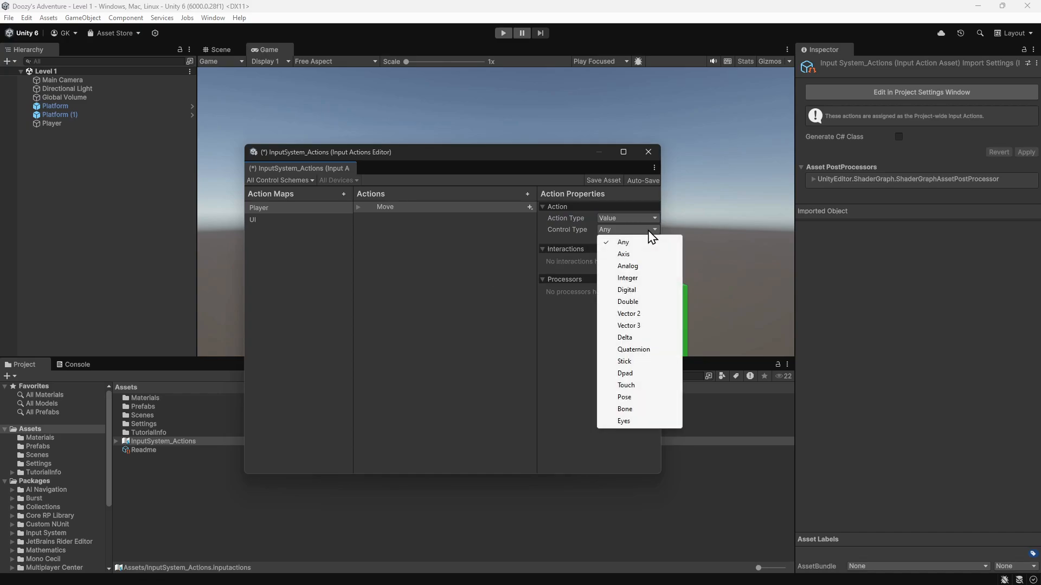
{"action": "left_click", "coordinate": [629, 314]}
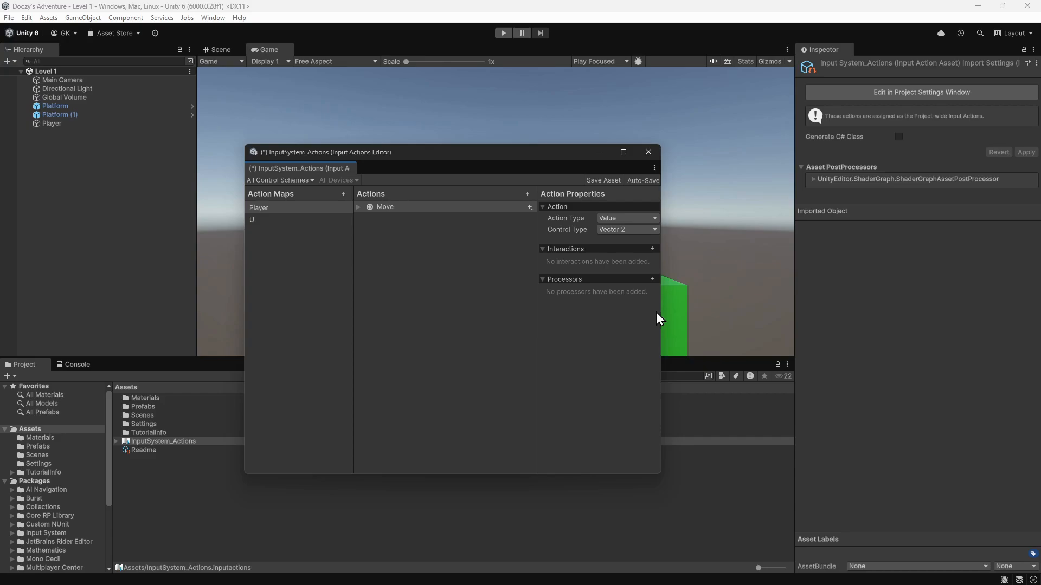
{"action": "left_click", "coordinate": [385, 207]}
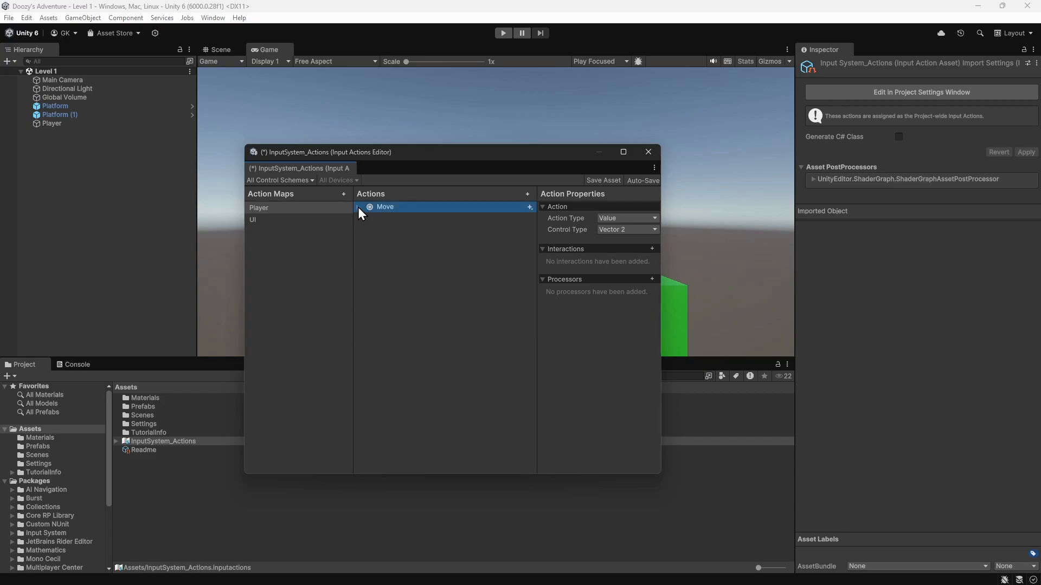
Set Move's empty binding to Gamepad Left Stick, used in the Gamepad scheme.
{"action": "left_click", "coordinate": [362, 207]}
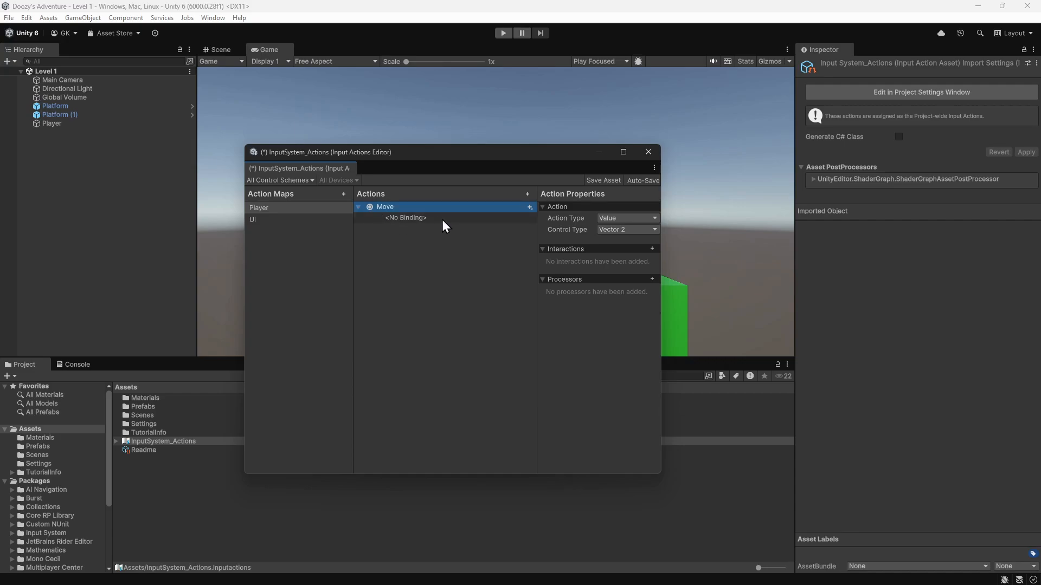
{"action": "left_click", "coordinate": [405, 218]}
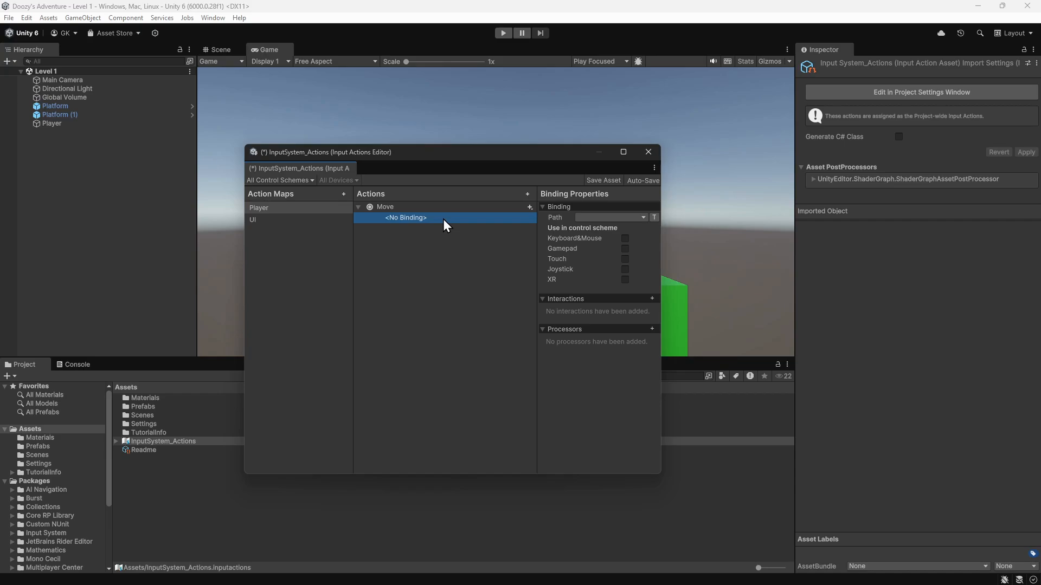
{"action": "left_click", "coordinate": [642, 217]}
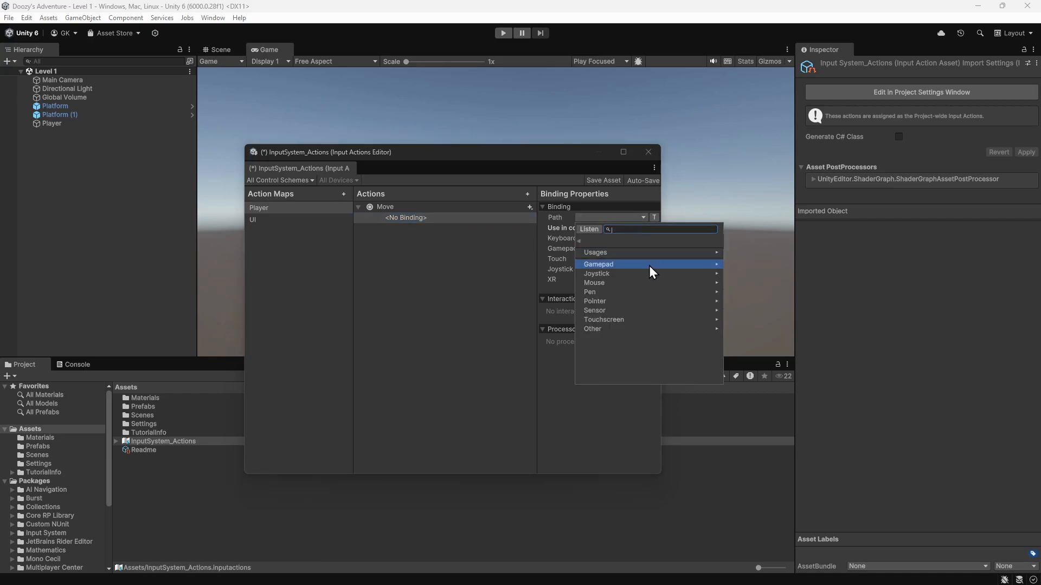
{"action": "left_click", "coordinate": [598, 264]}
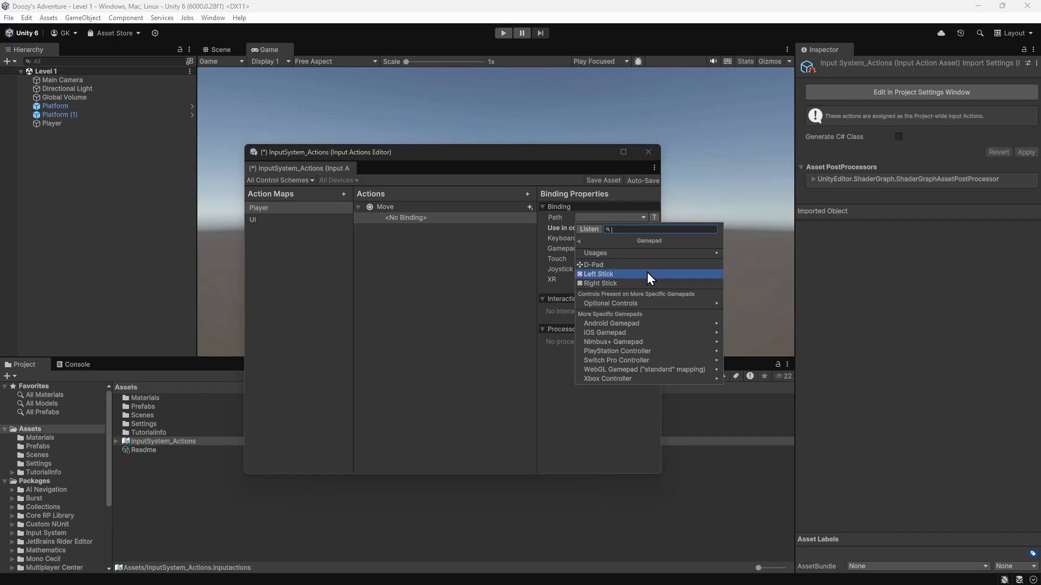
{"action": "left_click", "coordinate": [599, 274]}
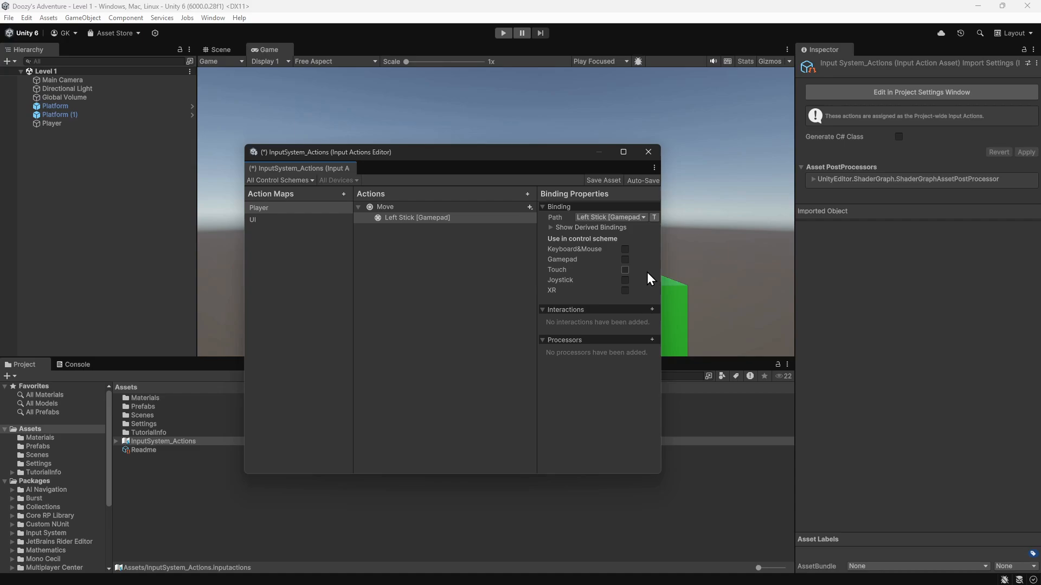
{"action": "left_click", "coordinate": [625, 259]}
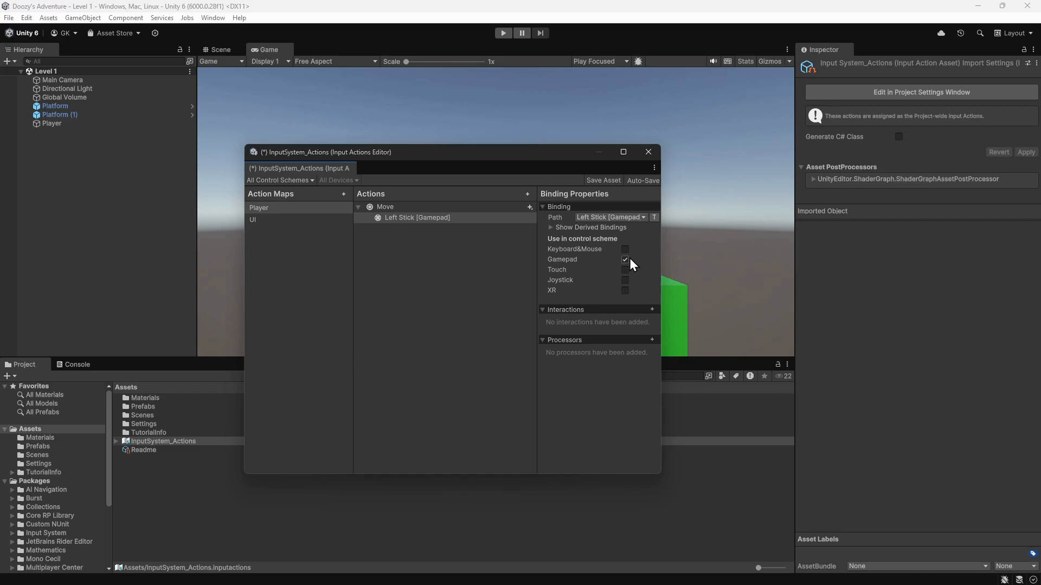
Add an Up/Down/Left/Right composite to Move, rename it Keyboard, and expand it.
{"action": "left_click", "coordinate": [626, 259]}
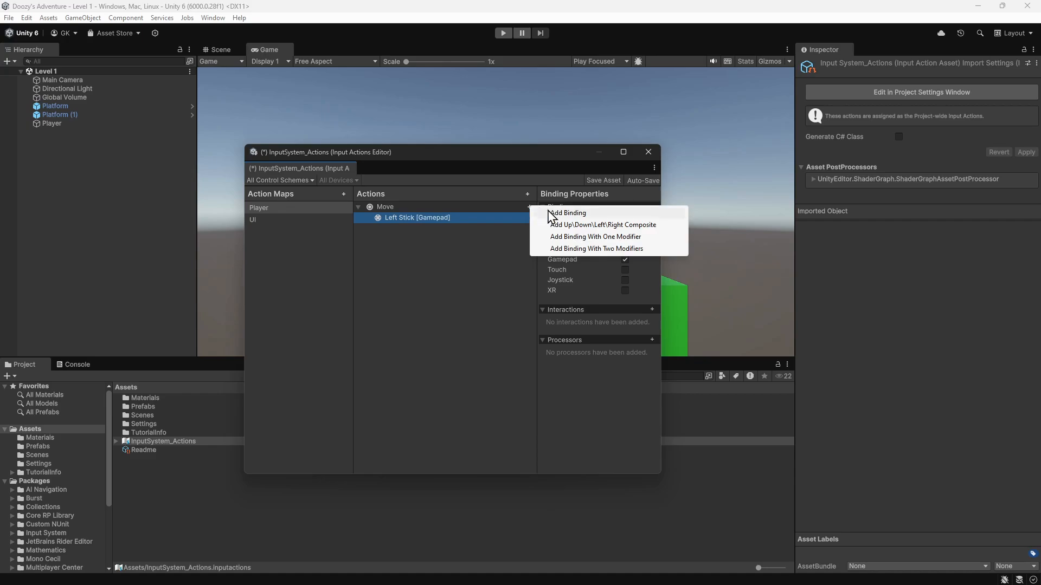
{"action": "mouse_move", "coordinate": [661, 228]}
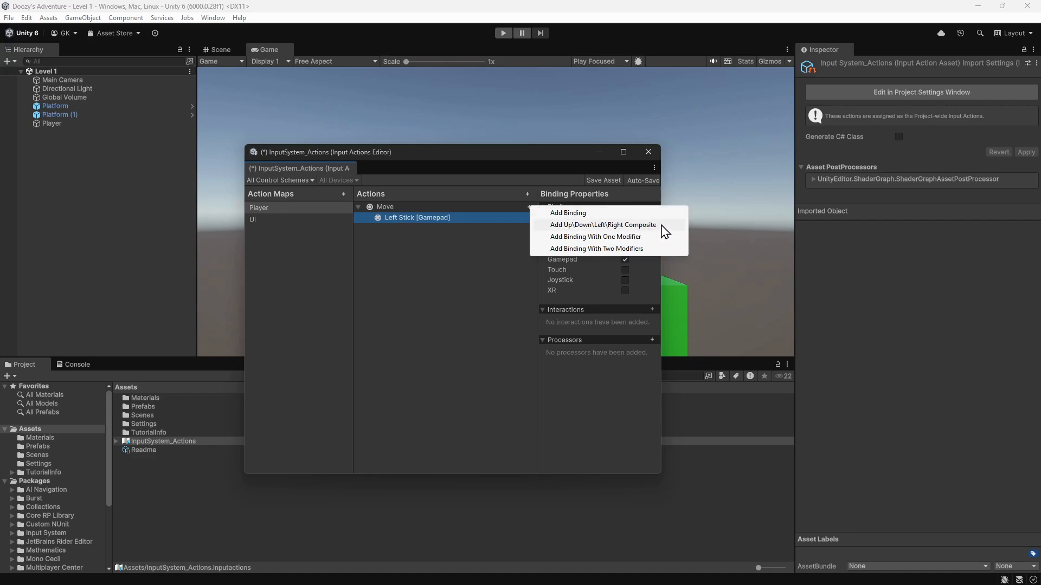
{"action": "left_click", "coordinate": [603, 225]}
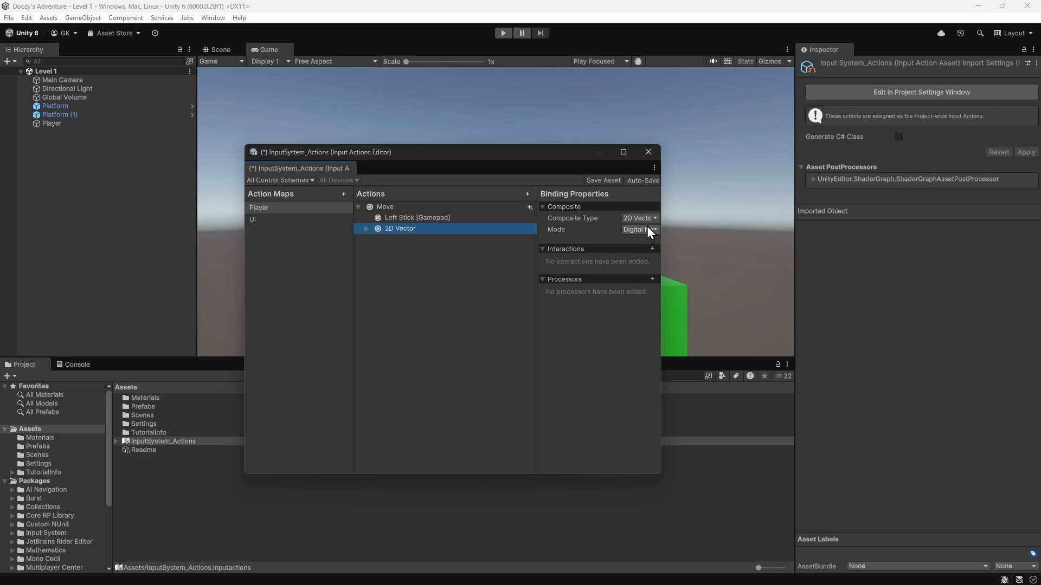
{"action": "right_click", "coordinate": [401, 228]}
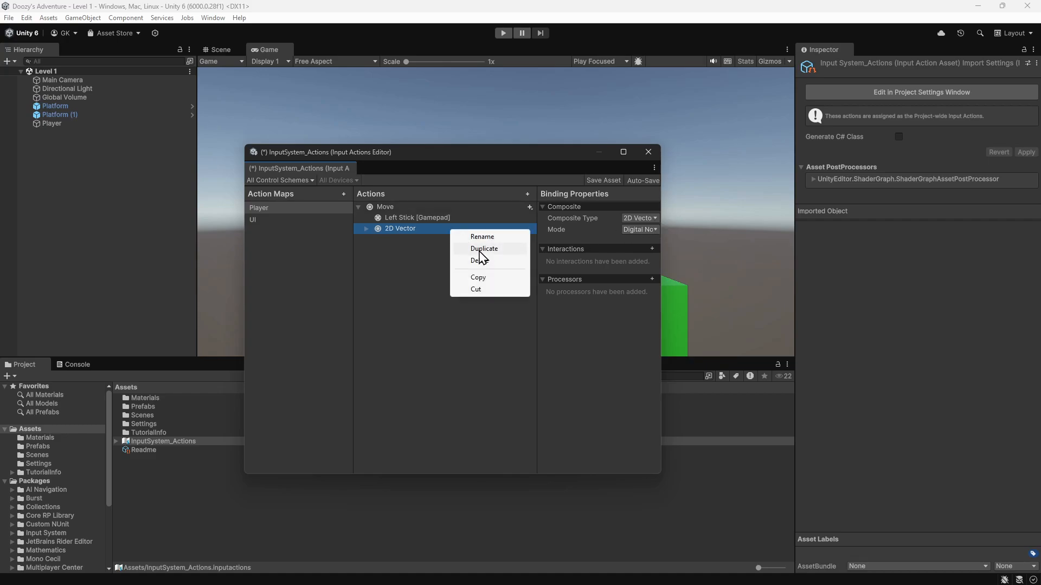
{"action": "left_click", "coordinate": [482, 237]}
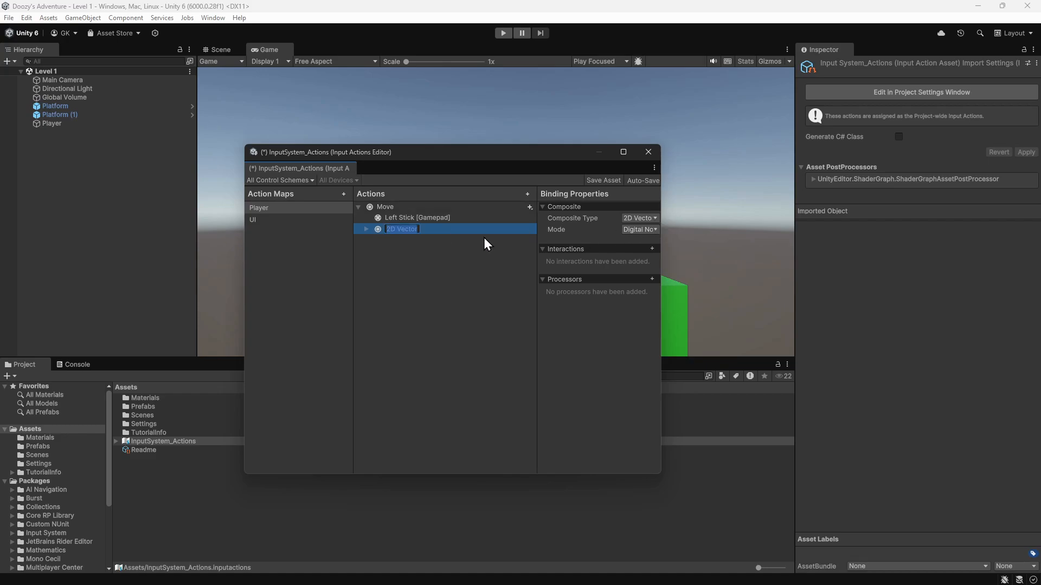
{"action": "type", "text": "Keyboard"}
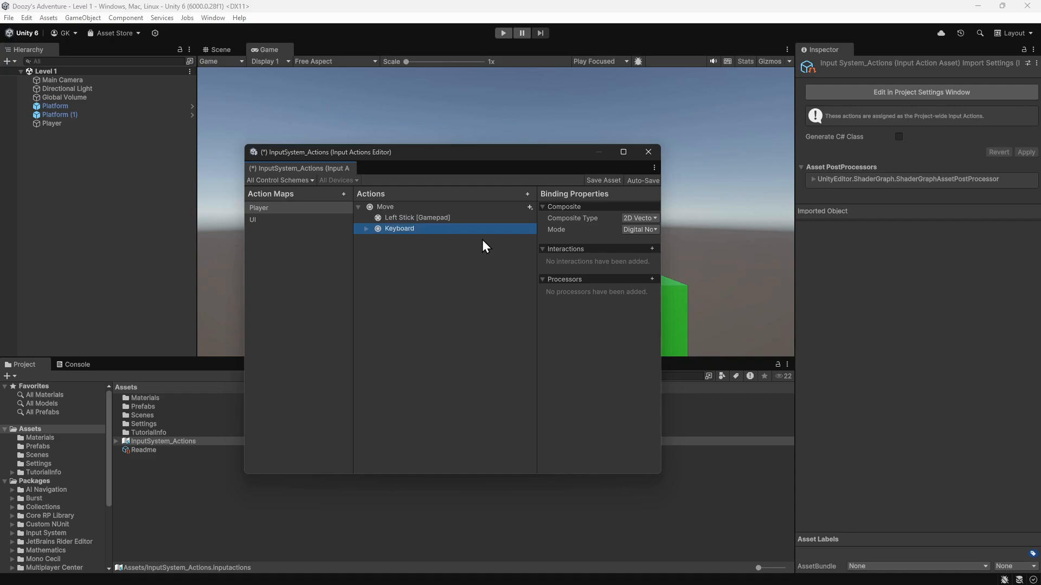
{"action": "left_click", "coordinate": [366, 229]}
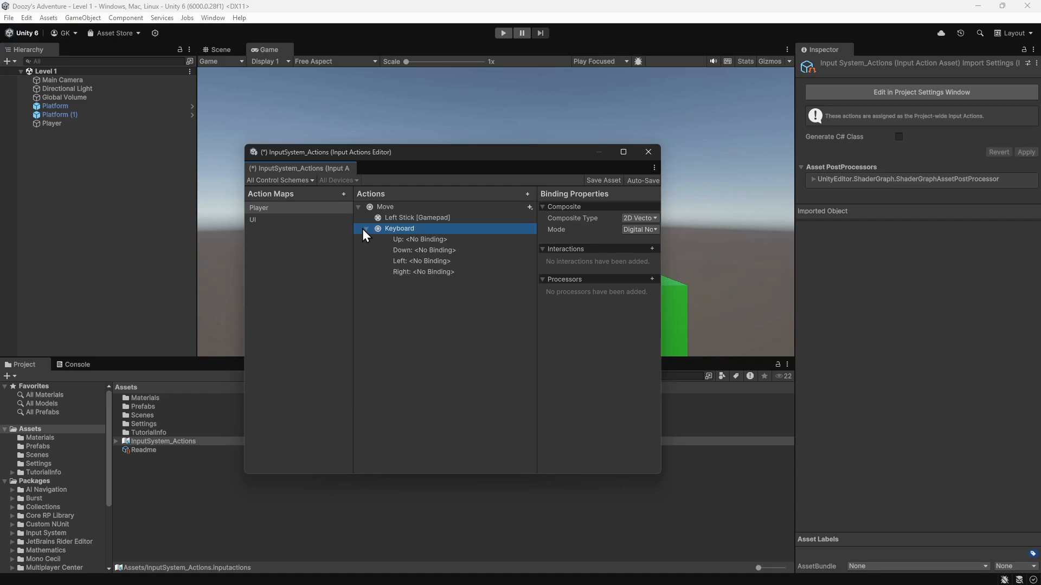
{"action": "left_click", "coordinate": [420, 239]}
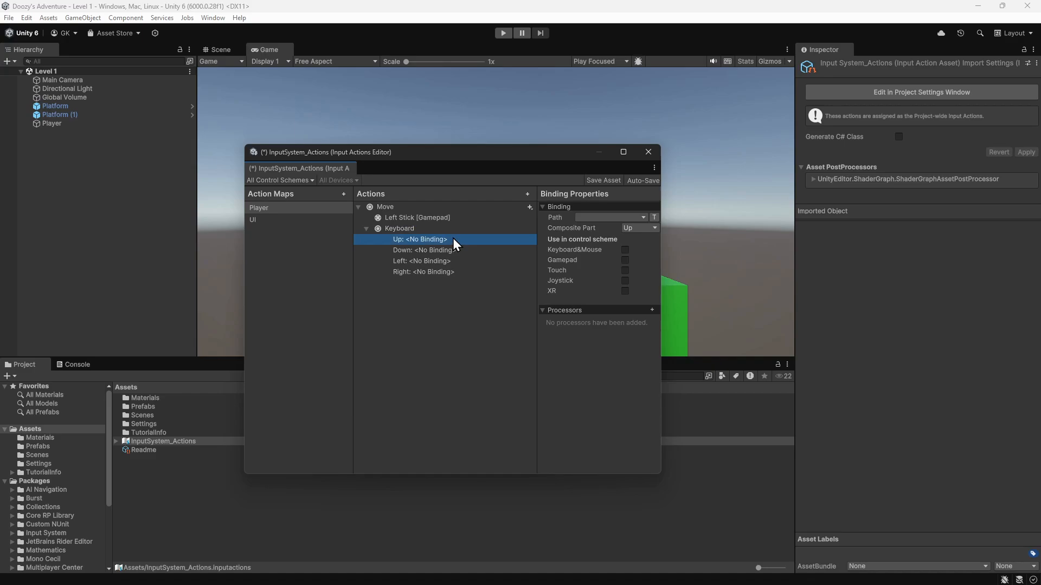
{"action": "mouse_move", "coordinate": [516, 244]}
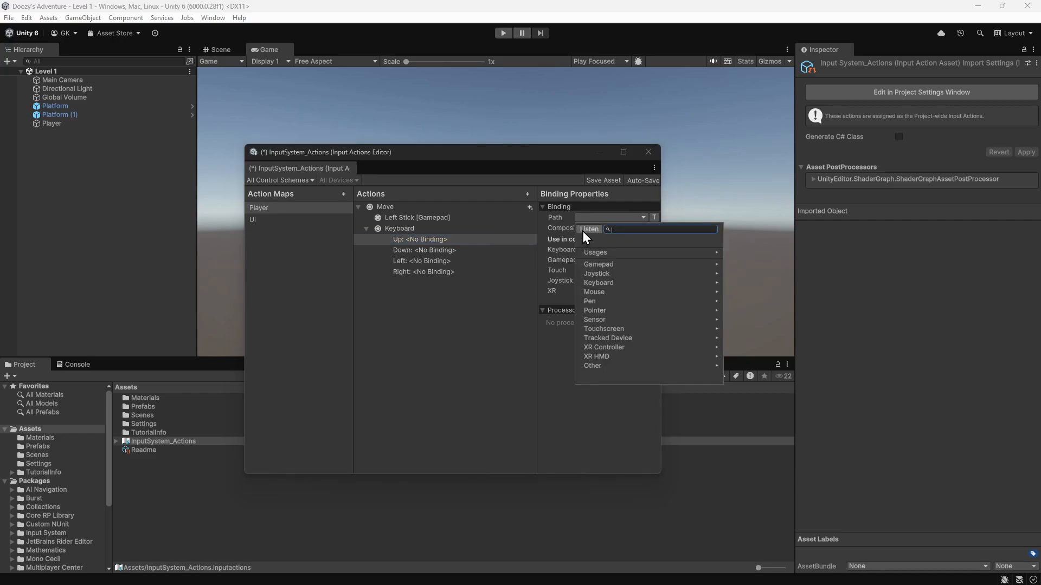
Bind the Up part to W for Keyboard&Mouse and the Down part to S.
{"action": "left_click", "coordinate": [588, 230]}
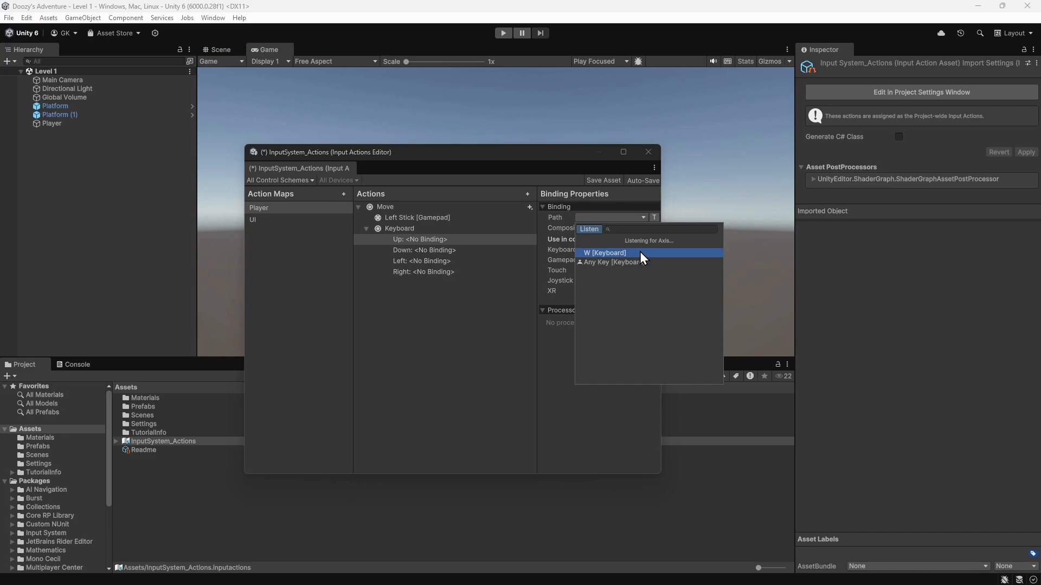
{"action": "left_click", "coordinate": [603, 252]}
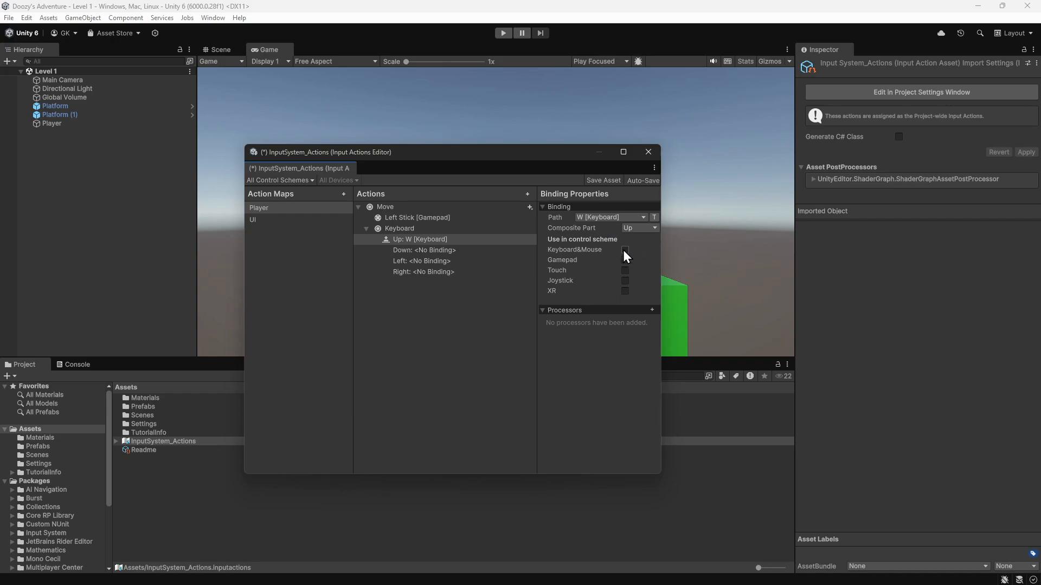
{"action": "left_click", "coordinate": [625, 250]}
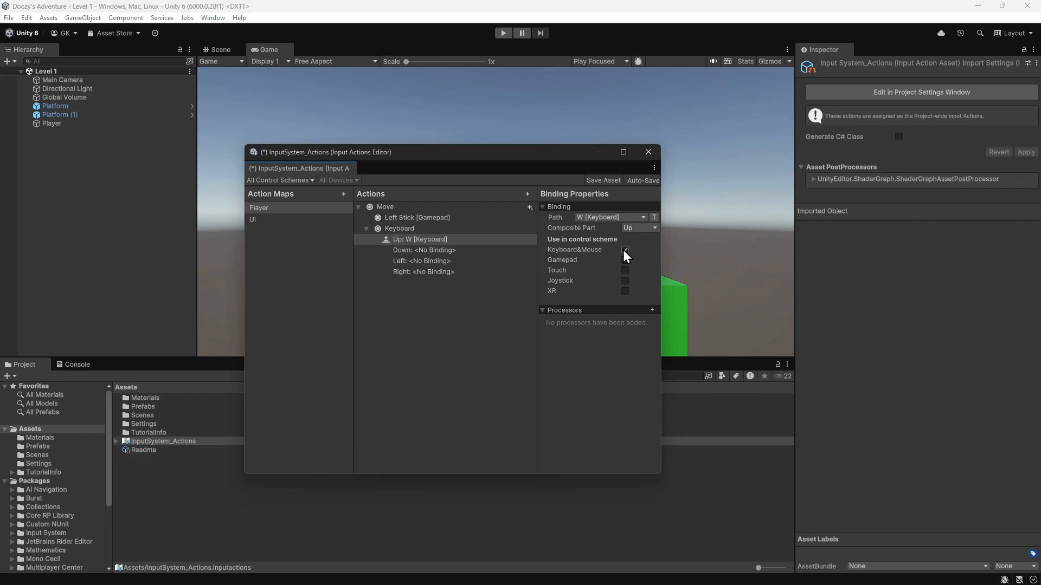
{"action": "left_click", "coordinate": [425, 250]}
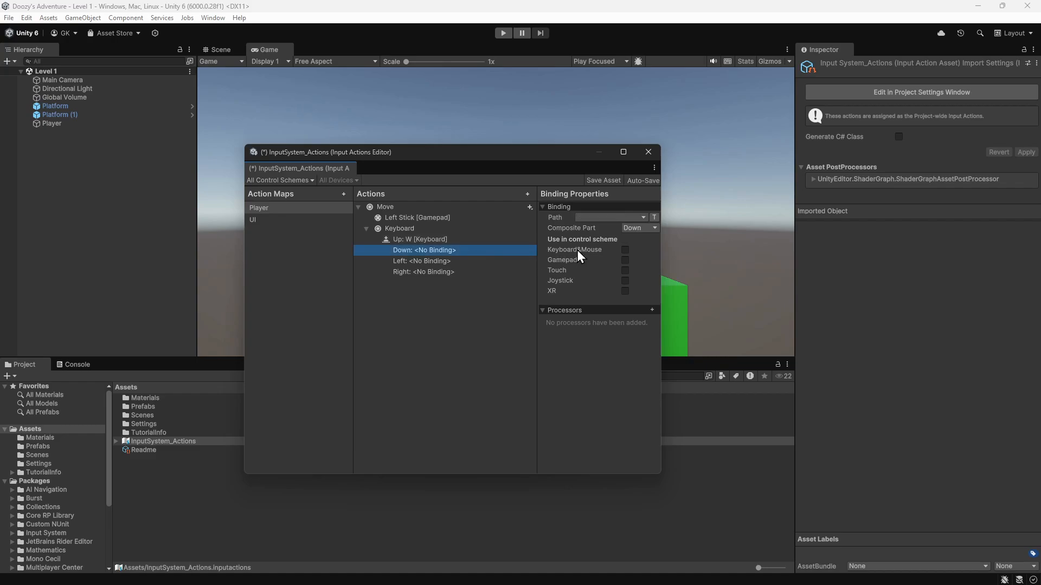
{"action": "left_click", "coordinate": [632, 218]}
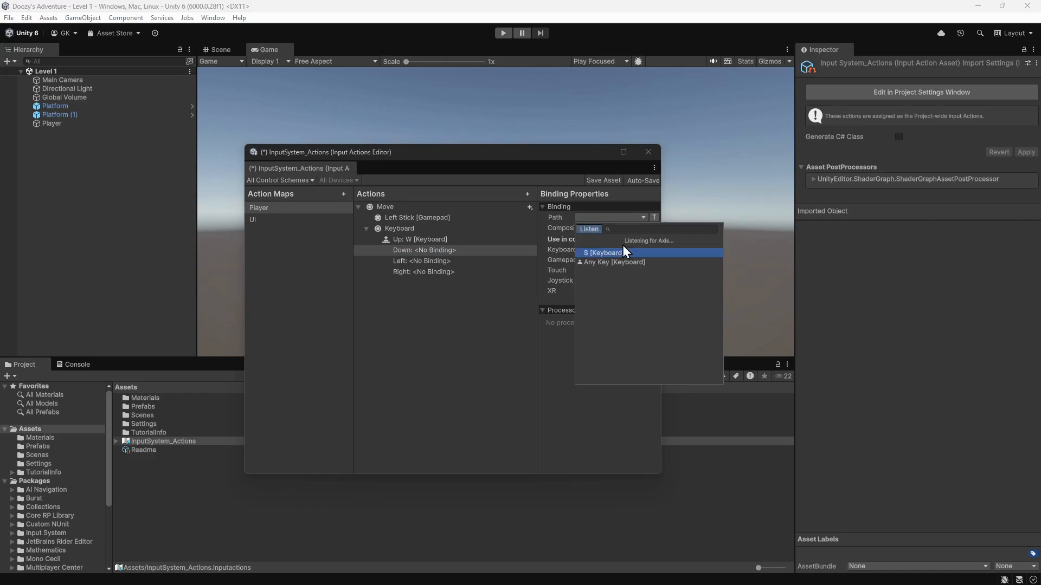
{"action": "left_click", "coordinate": [602, 252]}
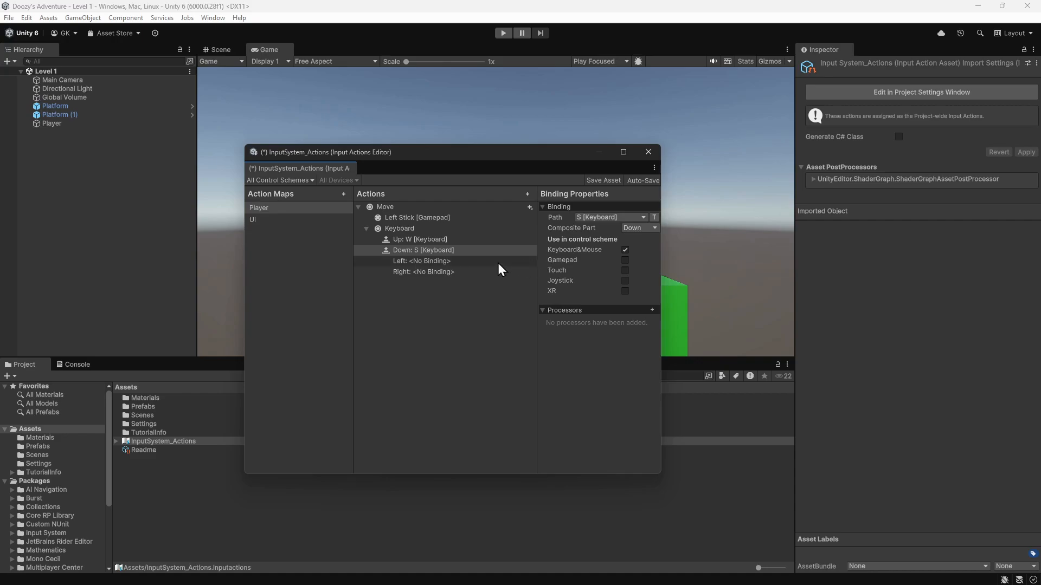
Bind the Left part to A and the Right part to D, both for Keyboard&Mouse.
{"action": "left_click", "coordinate": [423, 261]}
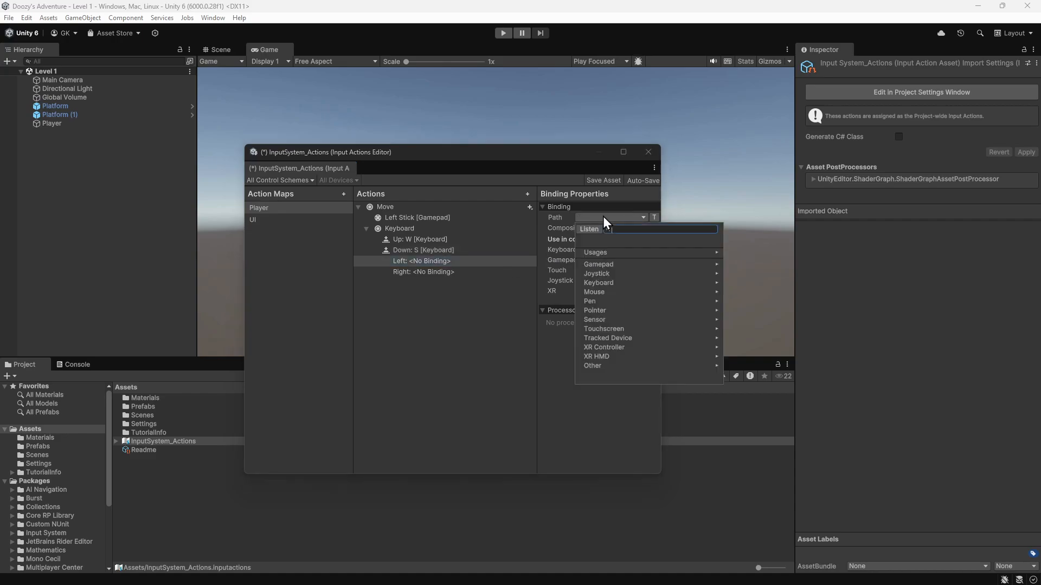
{"action": "left_click", "coordinate": [588, 229]}
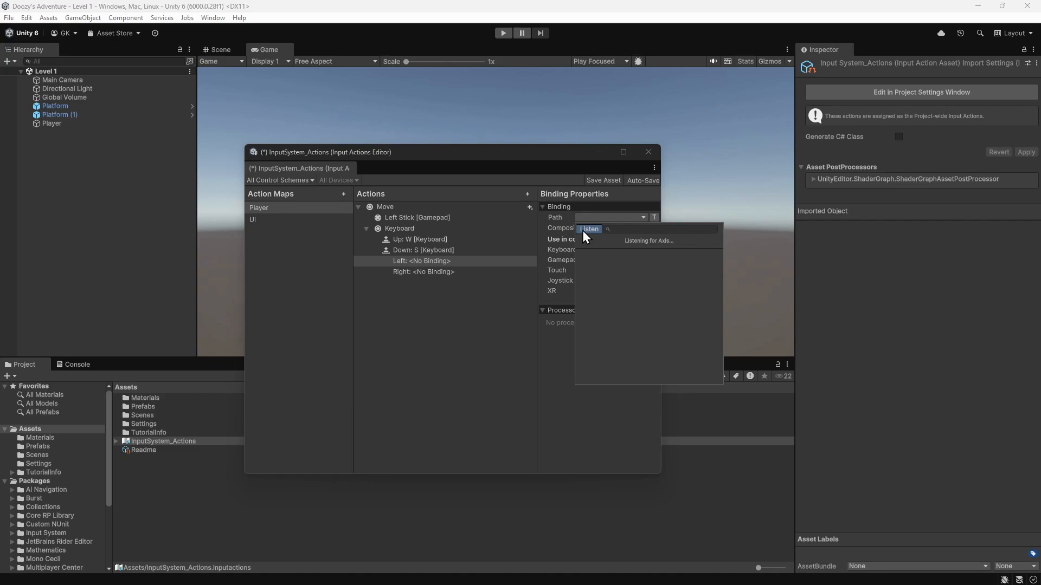
{"action": "key", "text": "a"}
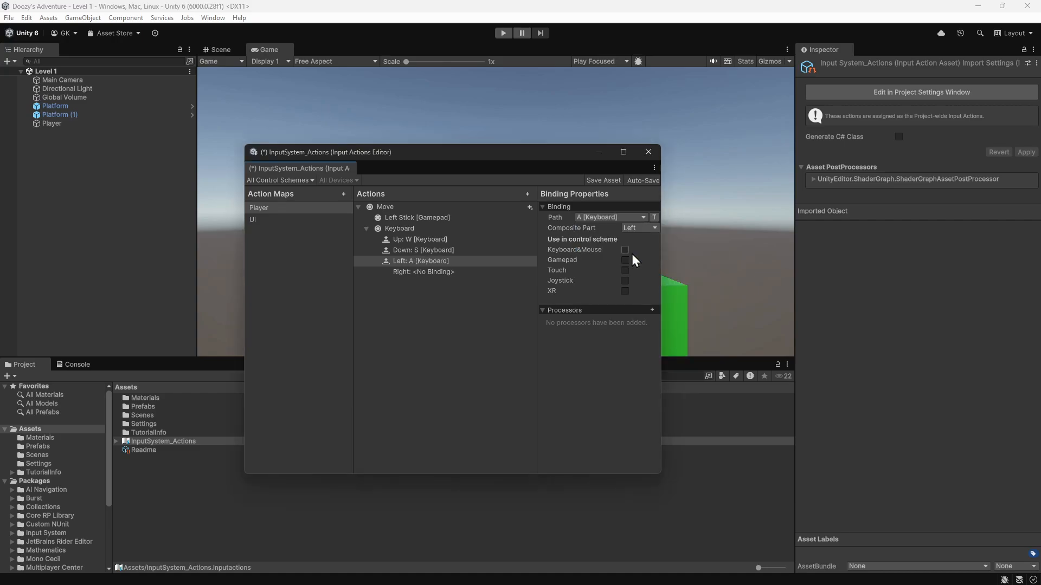
{"action": "left_click", "coordinate": [624, 250]}
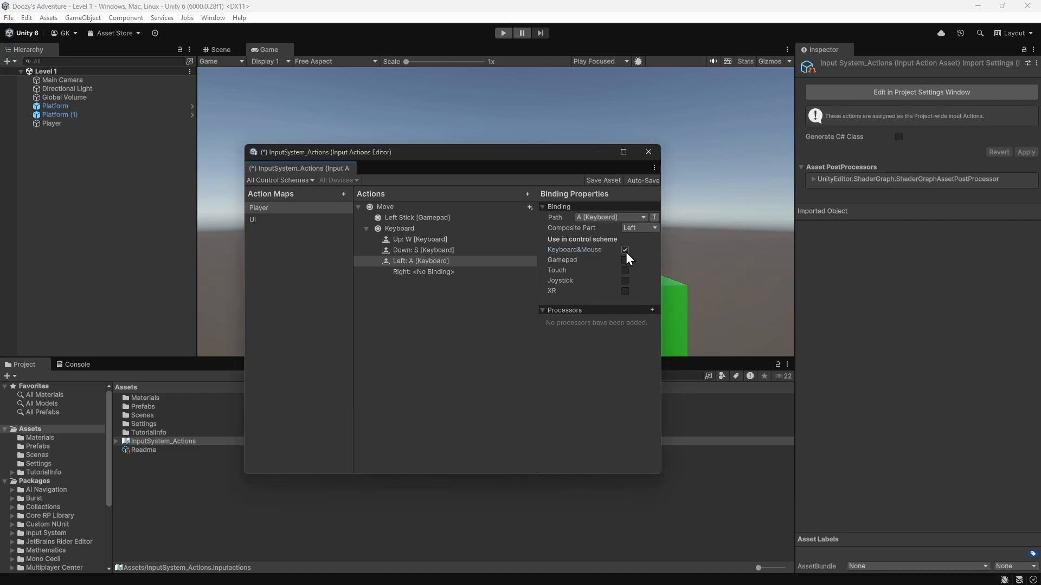
{"action": "left_click", "coordinate": [424, 272]}
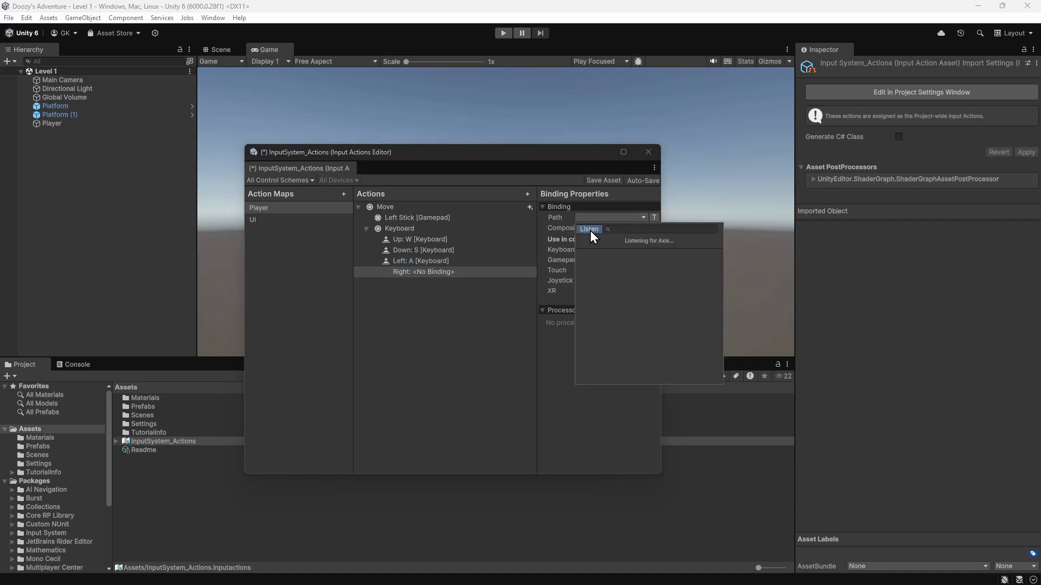
{"action": "key", "text": "d"}
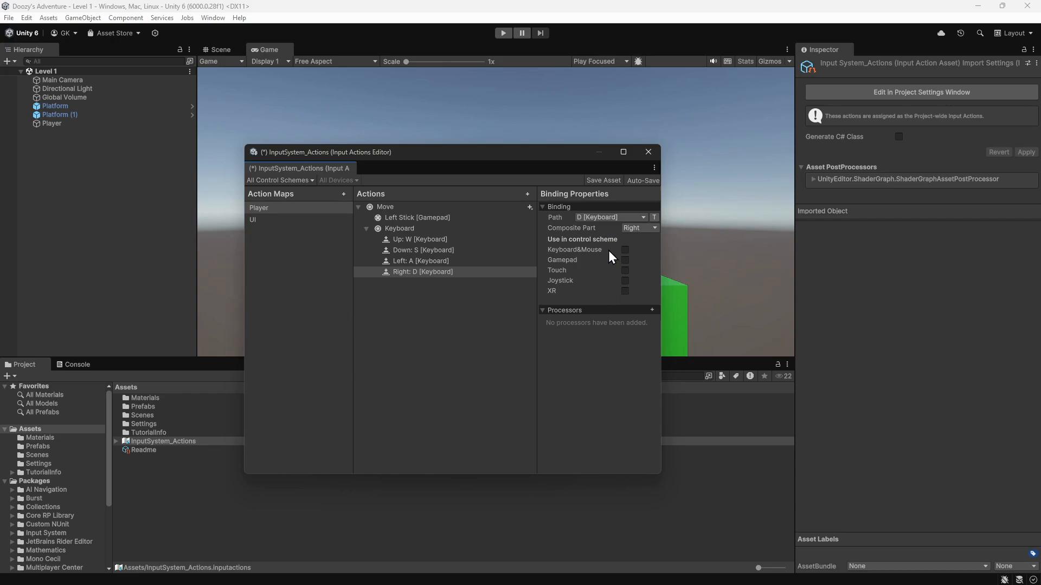
{"action": "left_click", "coordinate": [626, 249]}
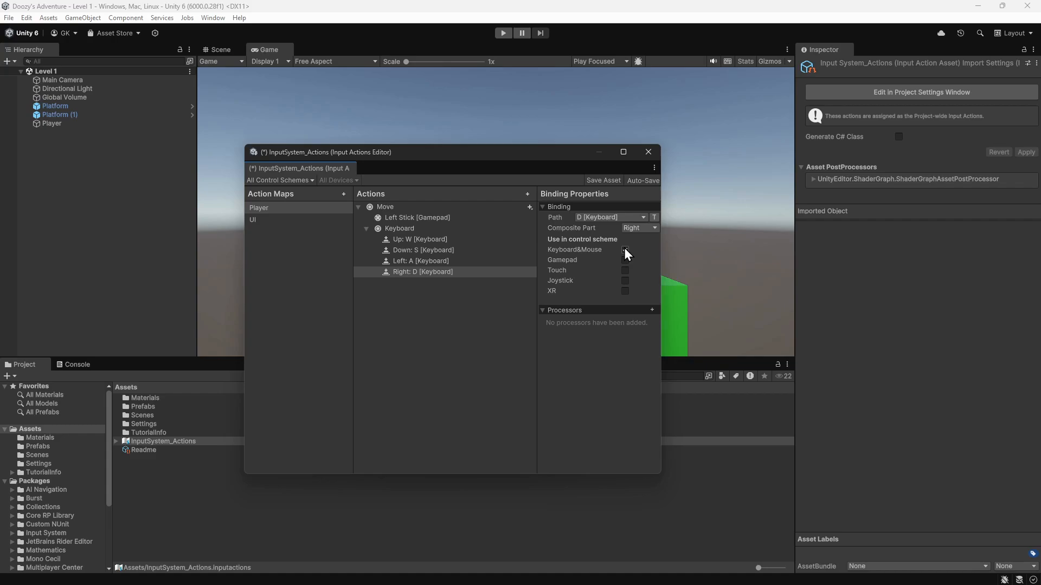
{"action": "left_click", "coordinate": [624, 250]}
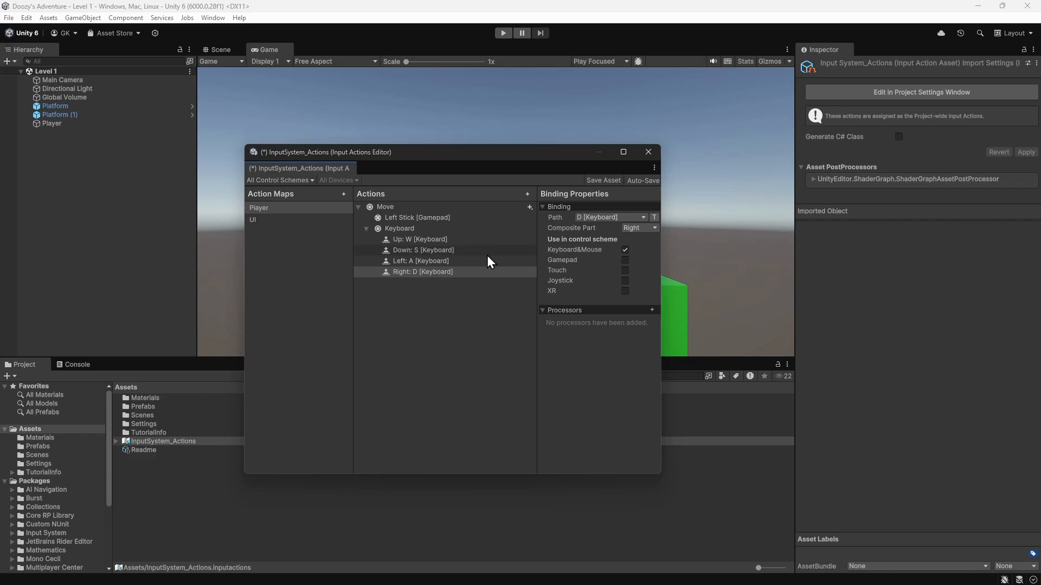
Duplicate the Up and Down bindings and set them to Up Arrow and Down Arrow.
{"action": "right_click", "coordinate": [419, 239]}
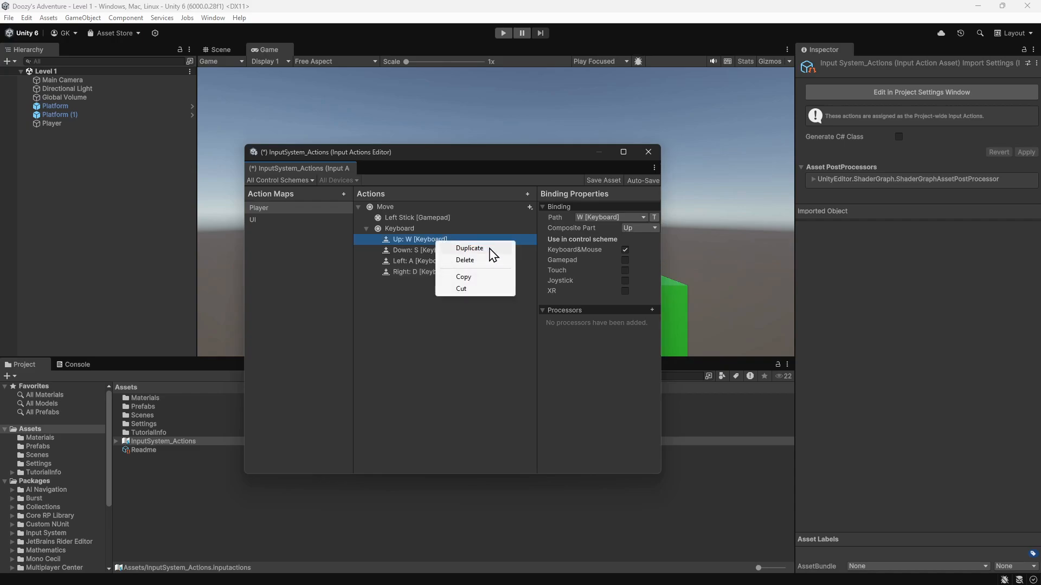
{"action": "left_click", "coordinate": [470, 249]}
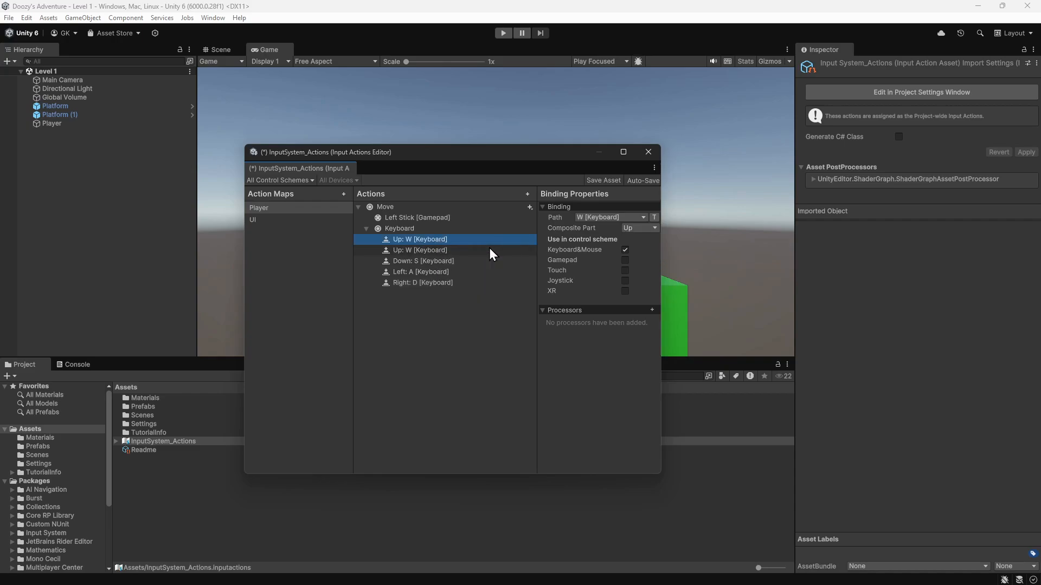
{"action": "left_click", "coordinate": [419, 250]}
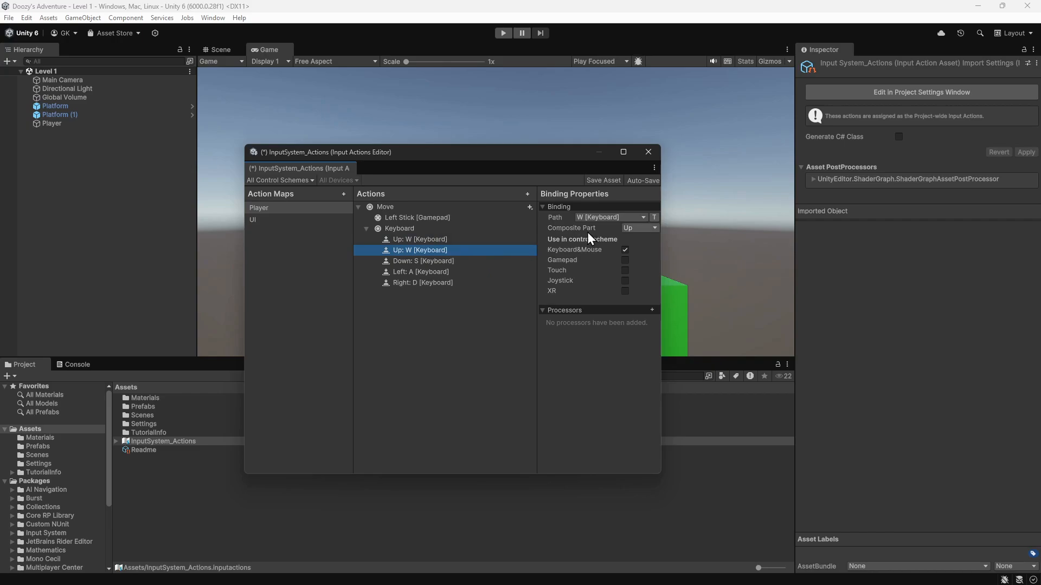
{"action": "left_click", "coordinate": [639, 228]}
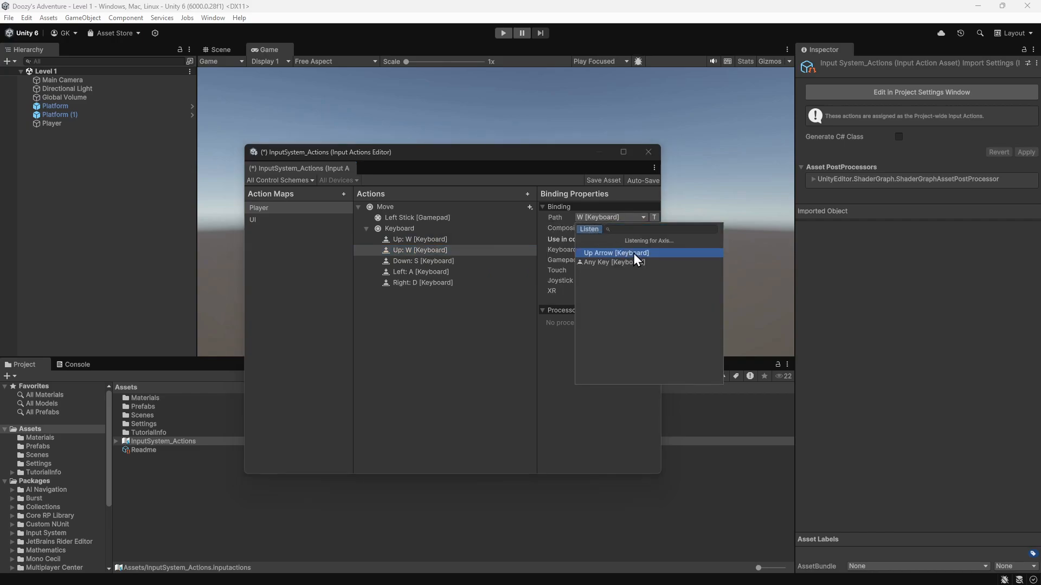
{"action": "left_click", "coordinate": [616, 253]}
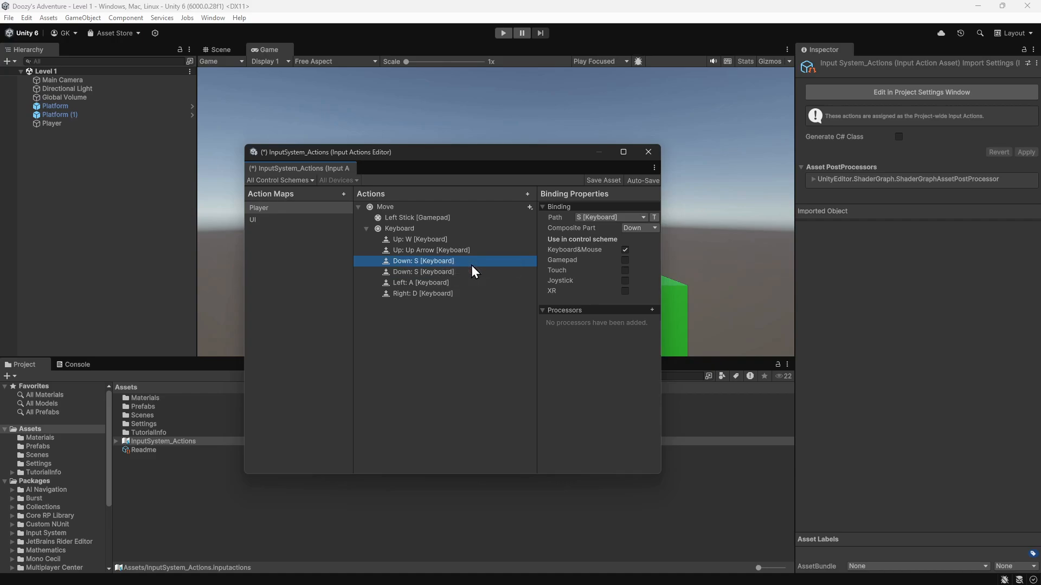
{"action": "left_click", "coordinate": [611, 218]}
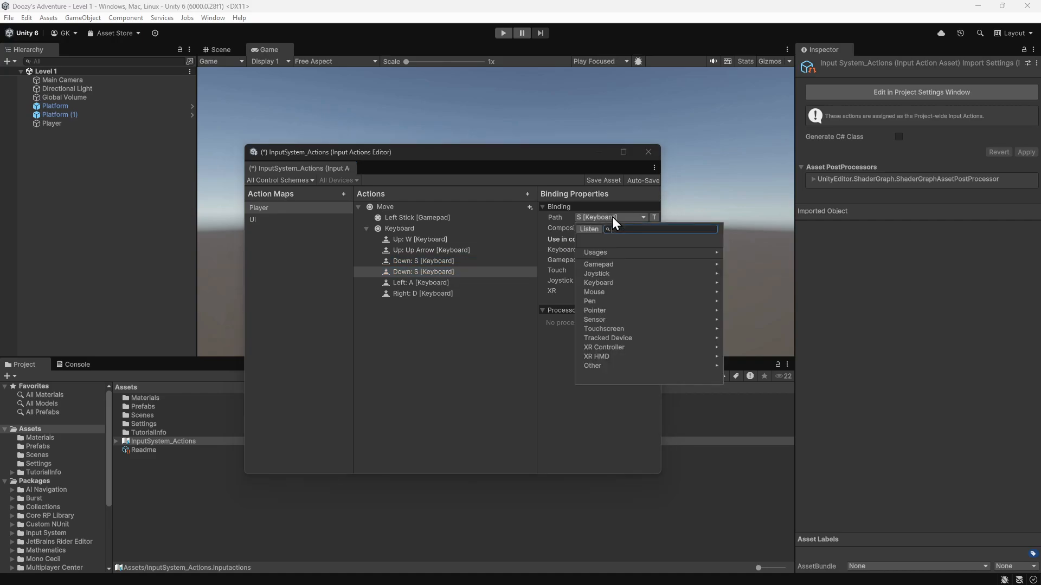
{"action": "left_click", "coordinate": [589, 229]}
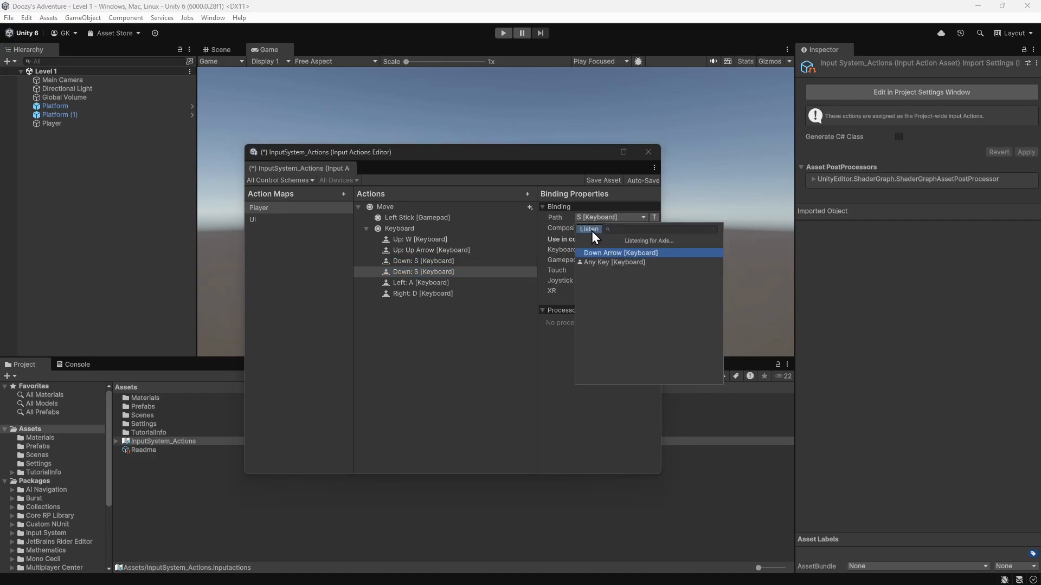
{"action": "left_click", "coordinate": [620, 253]}
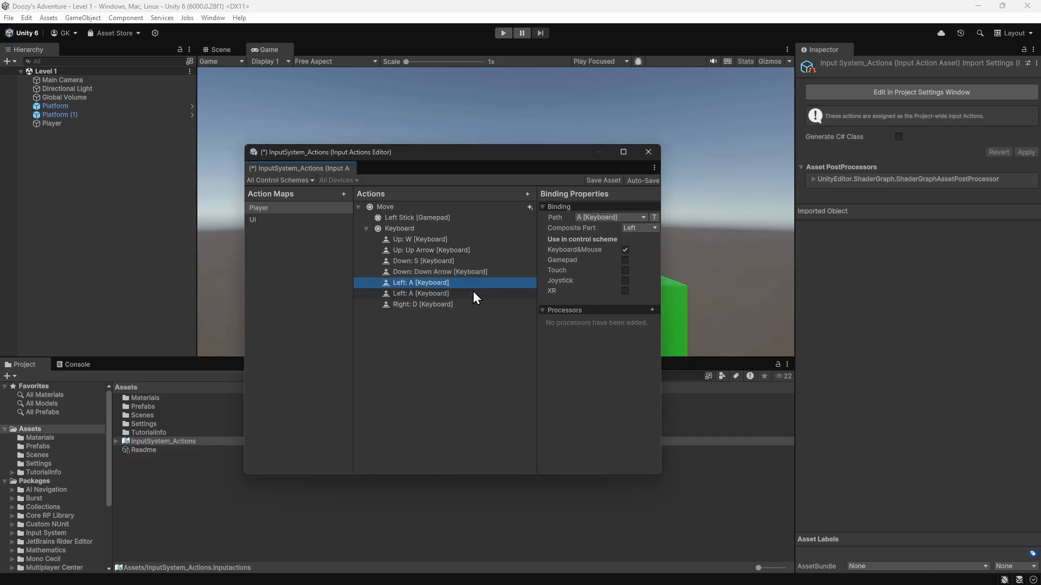
Bind duplicated Left and Right parts to Left Arrow and Right Arrow.
{"action": "left_click", "coordinate": [421, 294]}
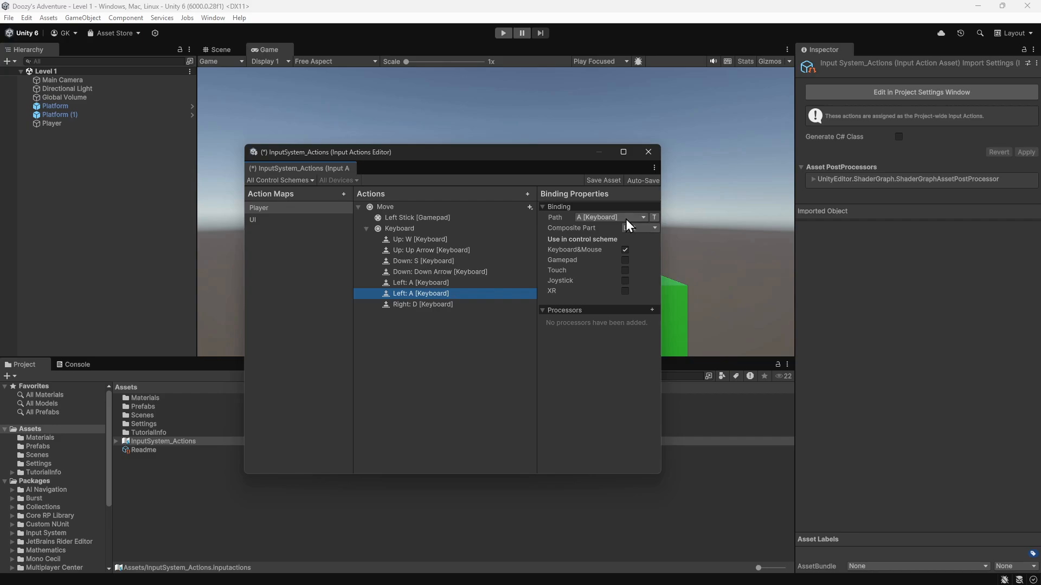
{"action": "left_click", "coordinate": [642, 217]}
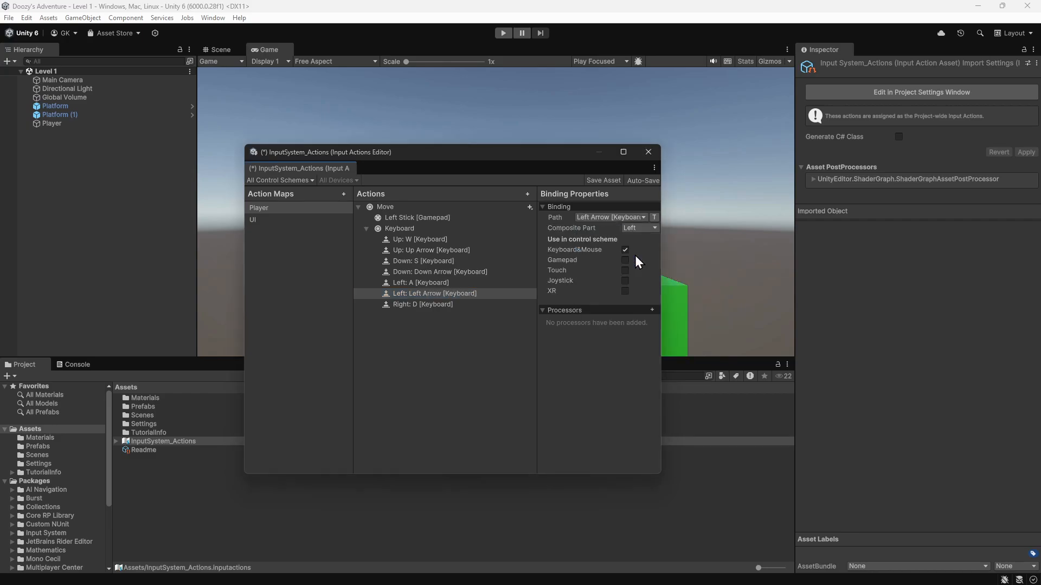
{"action": "right_click", "coordinate": [422, 304]}
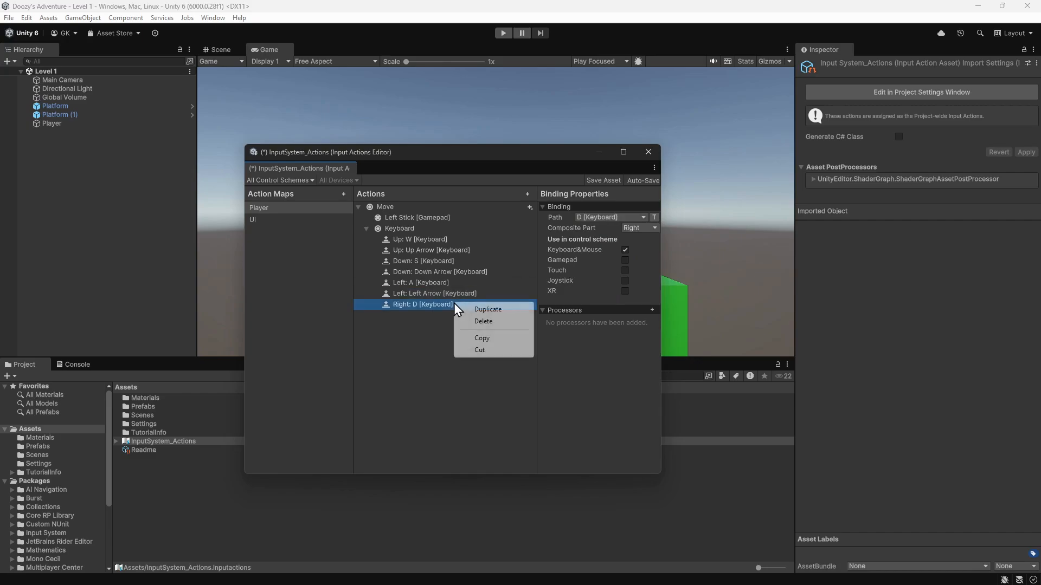
{"action": "left_click", "coordinate": [488, 309]}
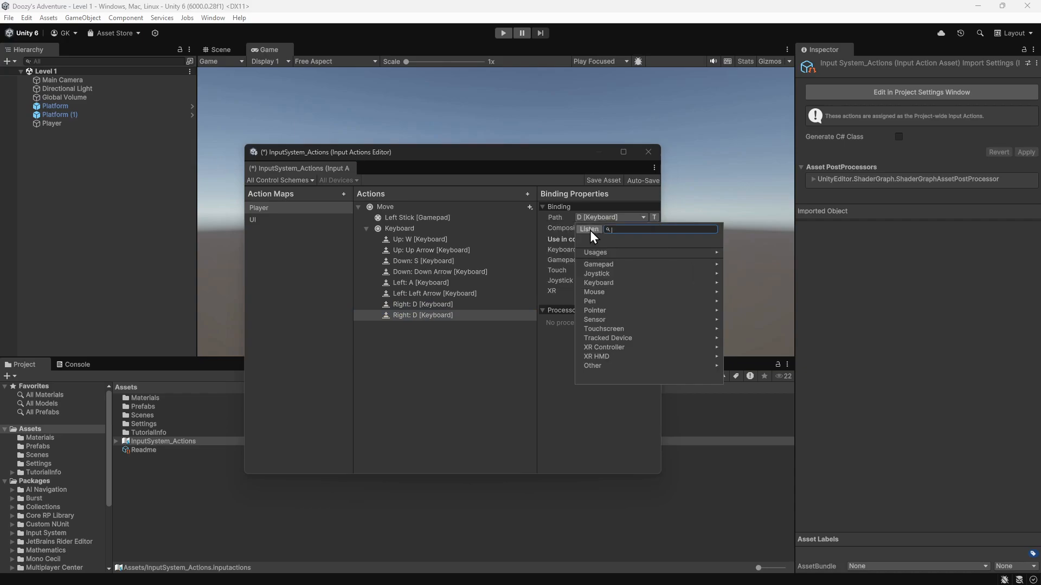
{"action": "left_click", "coordinate": [589, 228]}
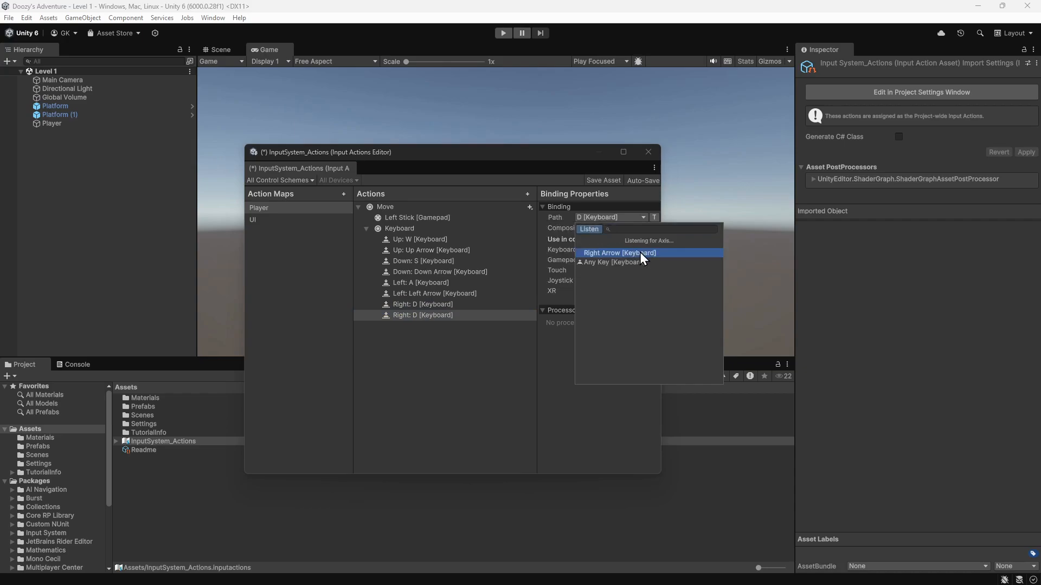
{"action": "left_click", "coordinate": [619, 252]}
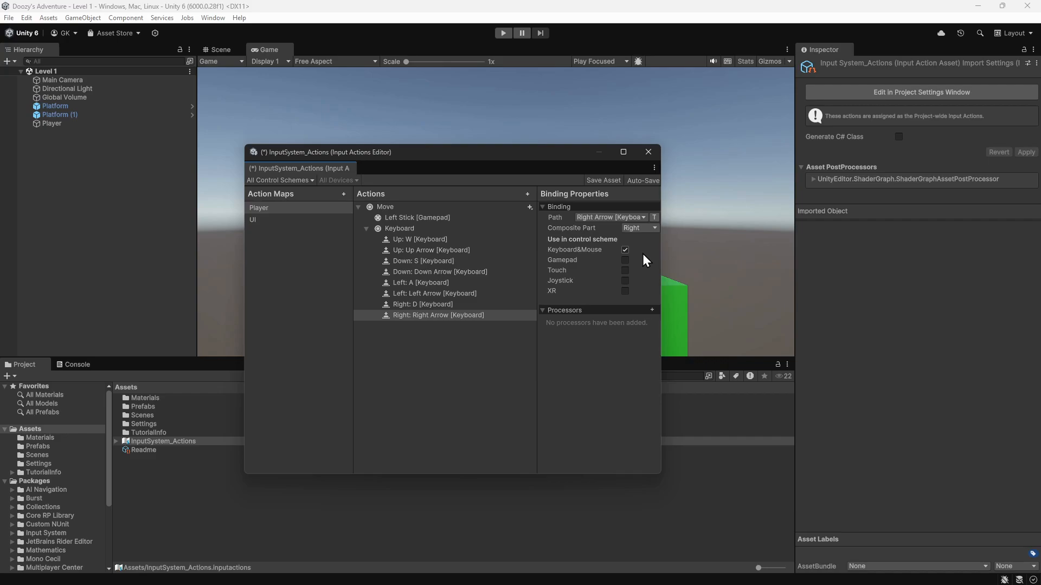
{"action": "mouse_move", "coordinate": [600, 187]}
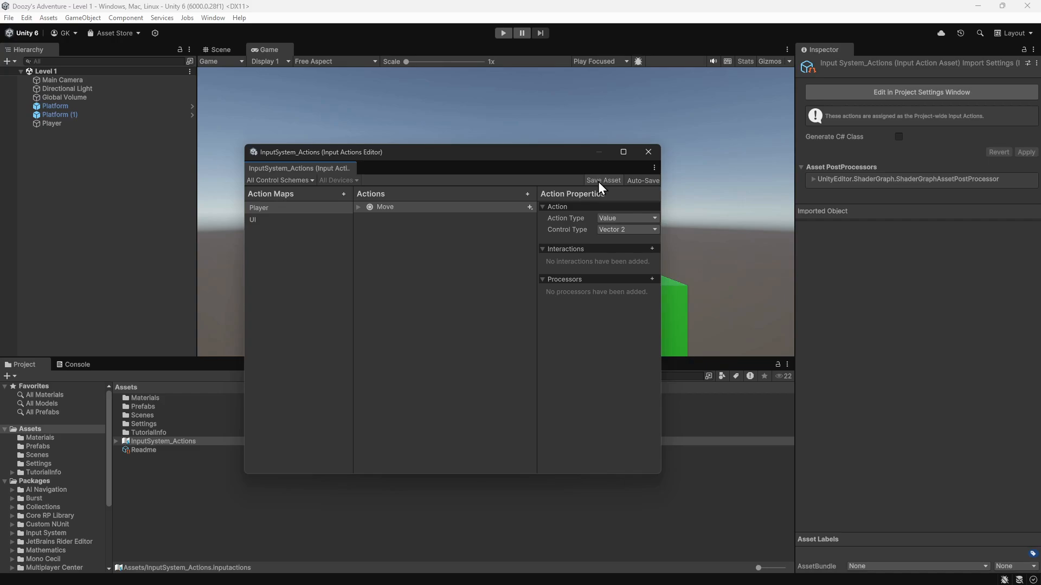
Close the Input Actions Editor and add a Player Input component to the Player object.
{"action": "left_click", "coordinate": [649, 152]}
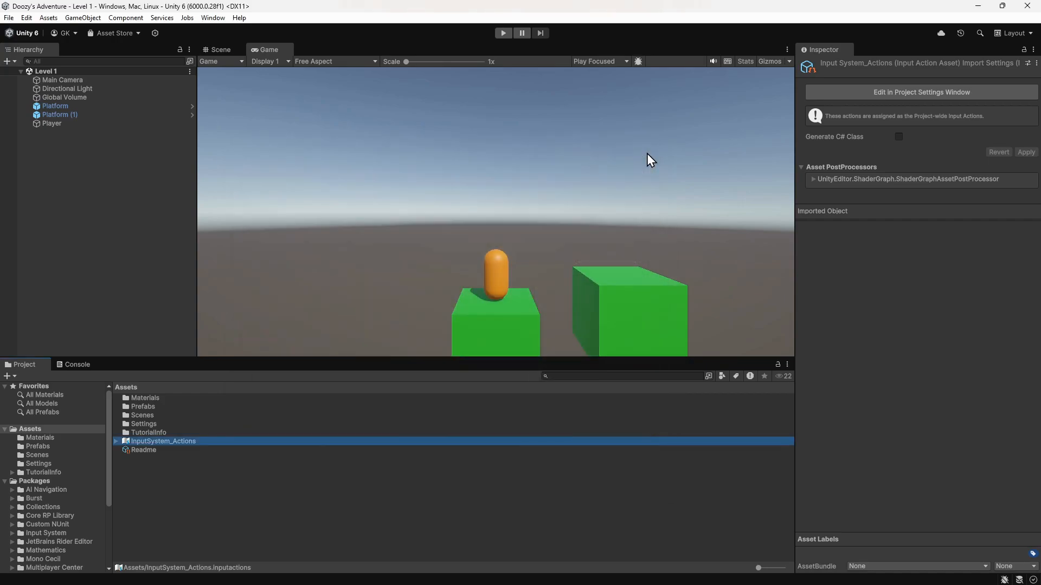
{"action": "left_click", "coordinate": [51, 123]}
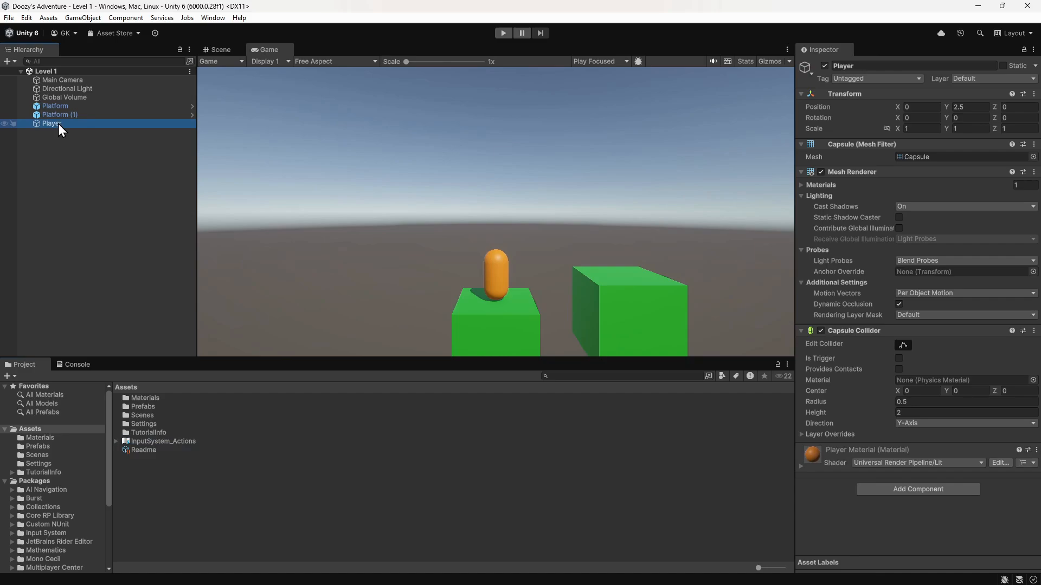
{"action": "mouse_move", "coordinate": [161, 129]}
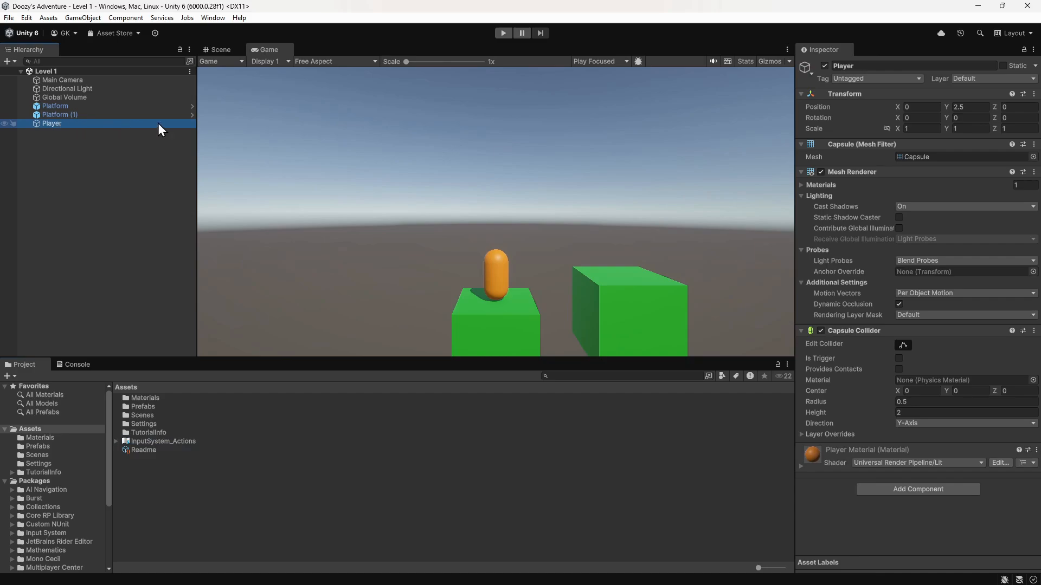
{"action": "left_click", "coordinate": [918, 489]}
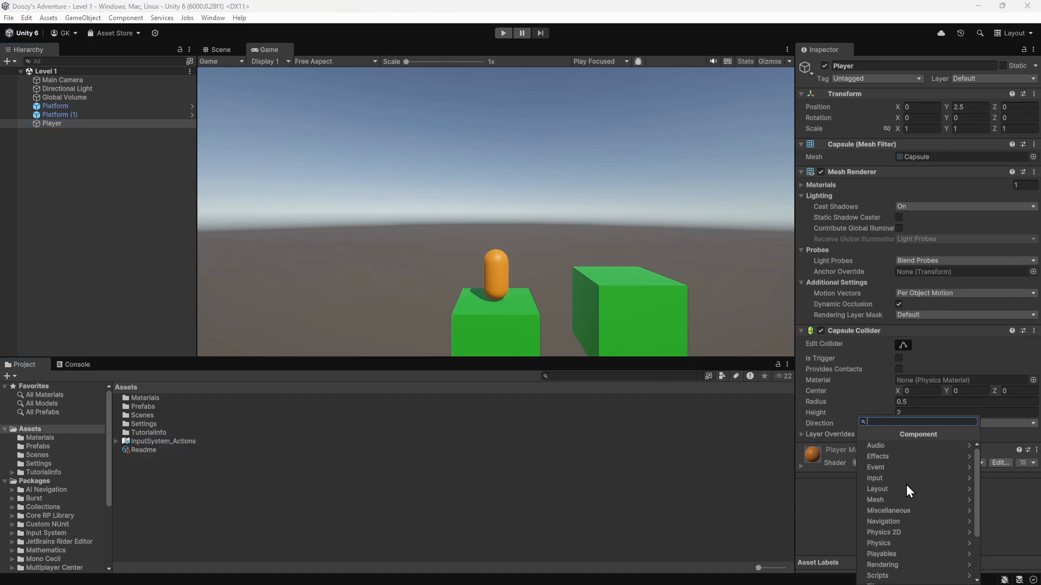
{"action": "type", "text": "player in"}
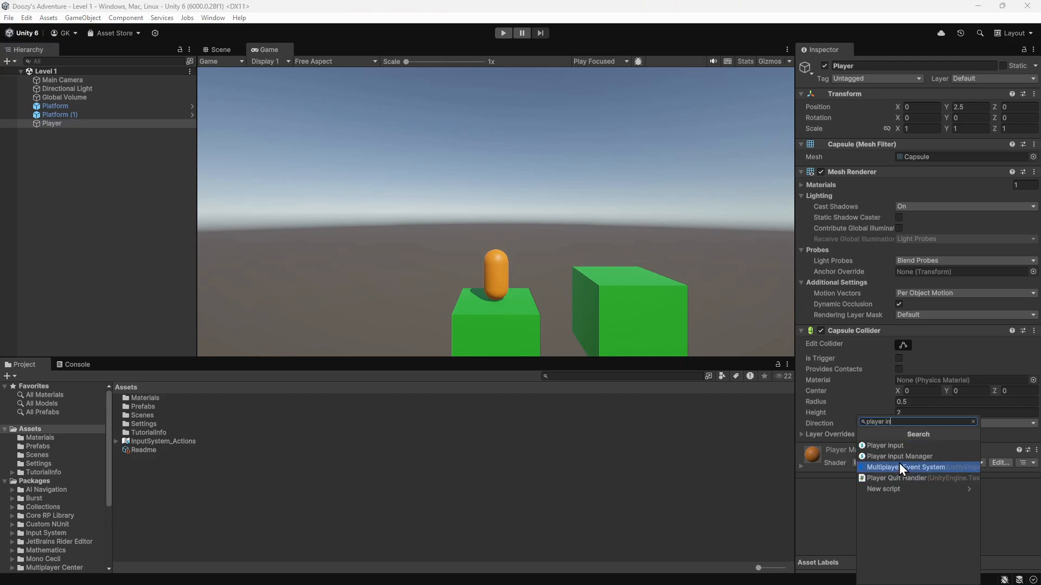
{"action": "left_click", "coordinate": [885, 446]}
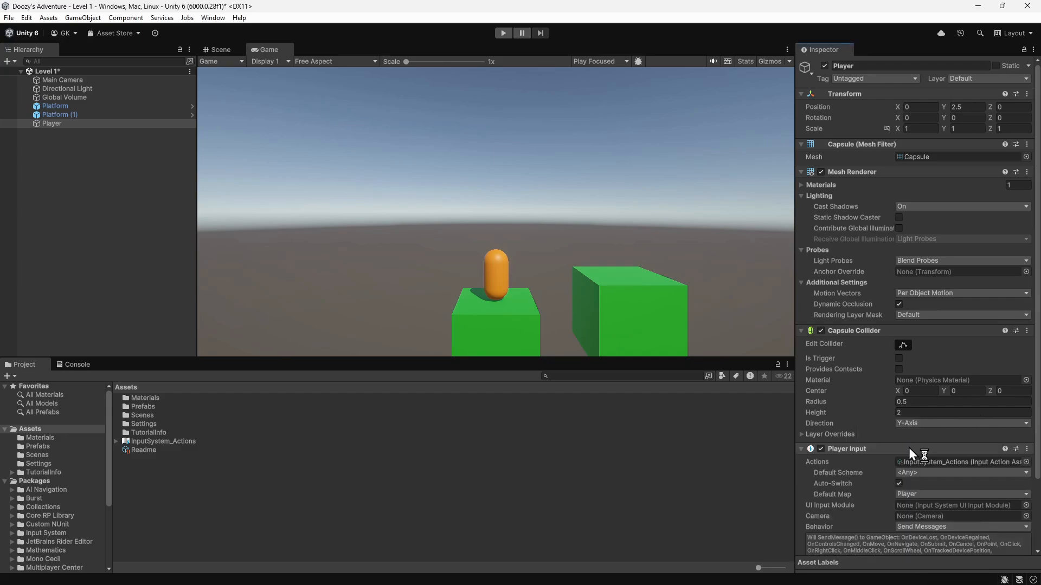
{"action": "mouse_move", "coordinate": [936, 501]}
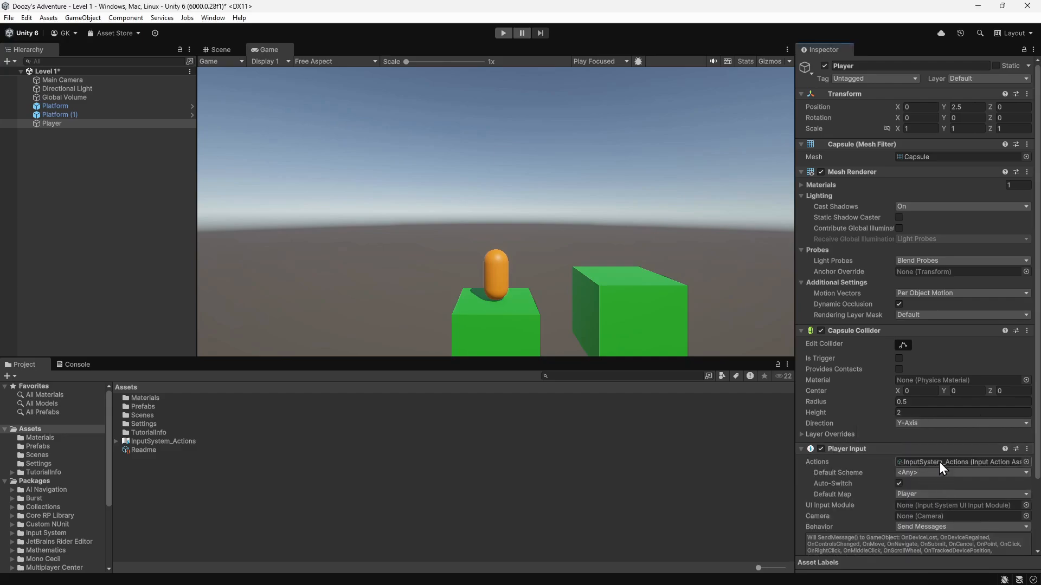
{"action": "mouse_move", "coordinate": [946, 482]}
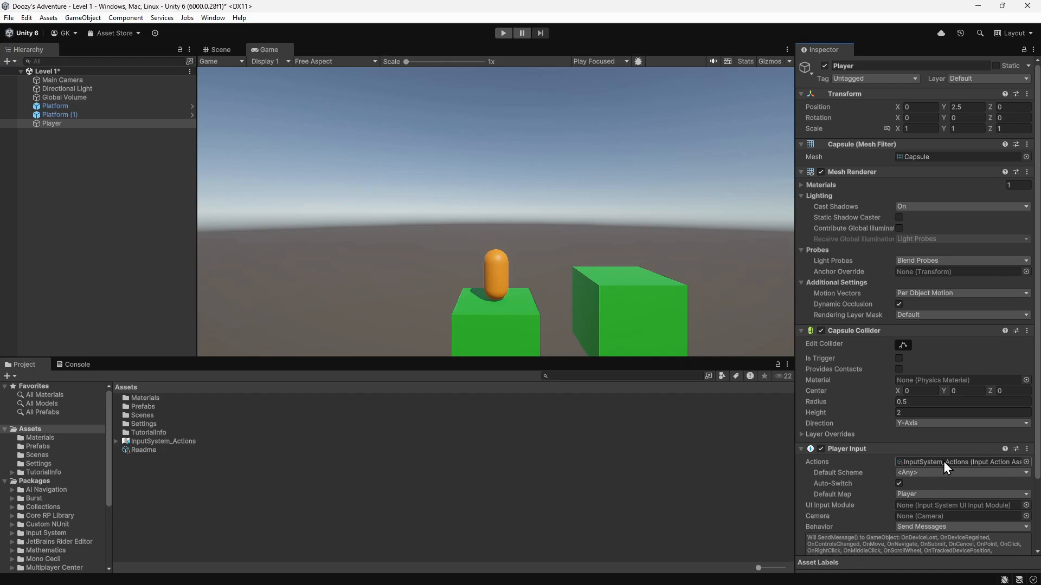
{"action": "mouse_move", "coordinate": [871, 500]}
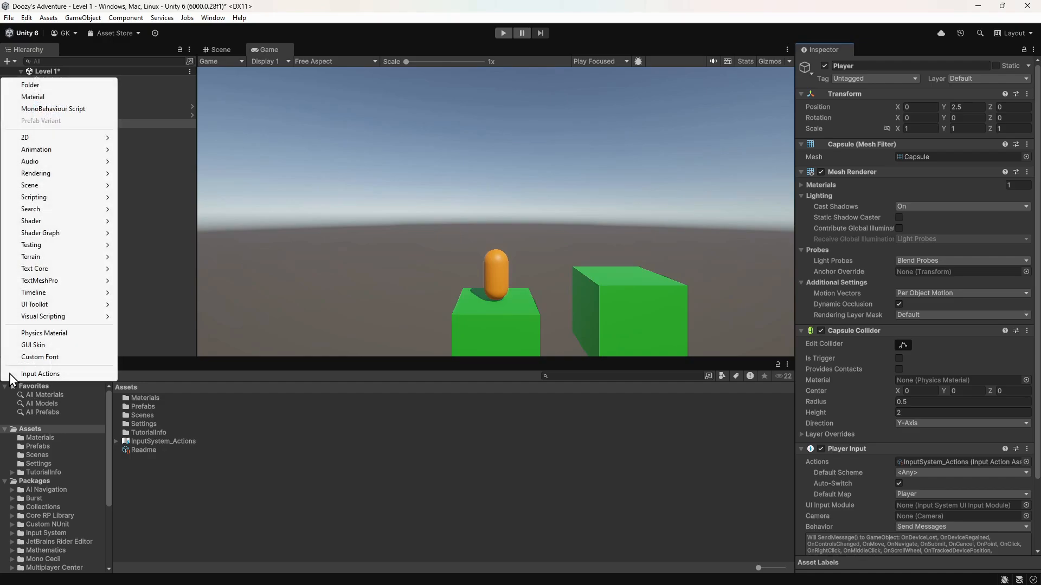
{"action": "mouse_move", "coordinate": [73, 88]}
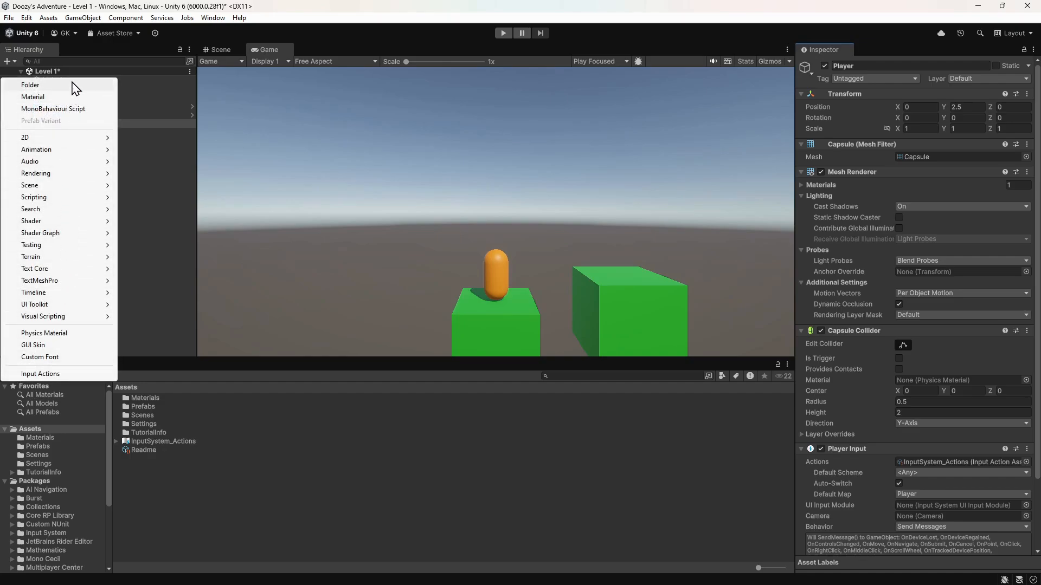
Create nested Scripts, Level and Player folders under Assets and open Player.
{"action": "left_click", "coordinate": [30, 84]}
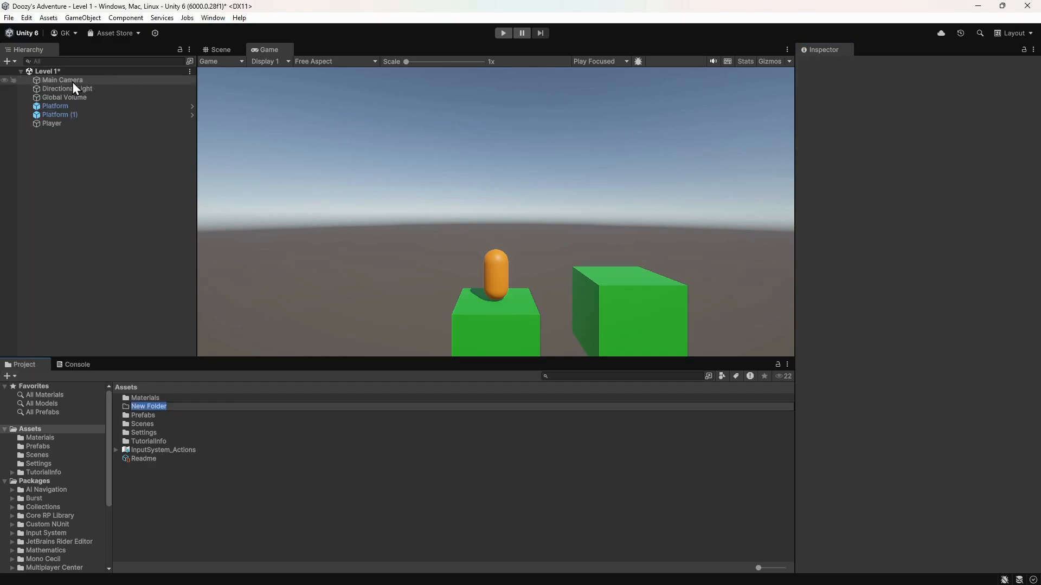
{"action": "type", "text": "Scripts"}
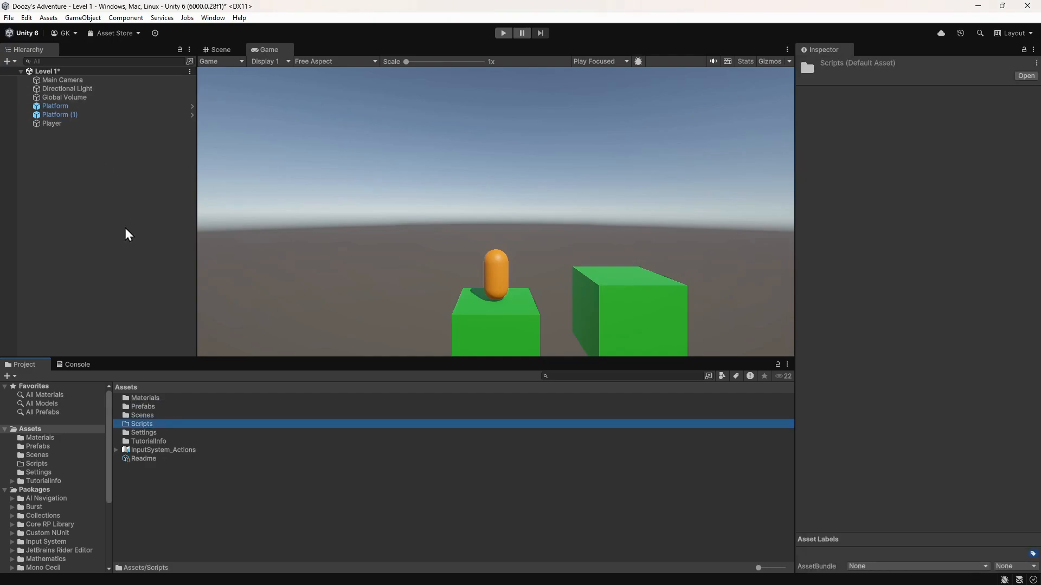
{"action": "double_click", "coordinate": [143, 424]}
{"action": "type", "text": "Level"}
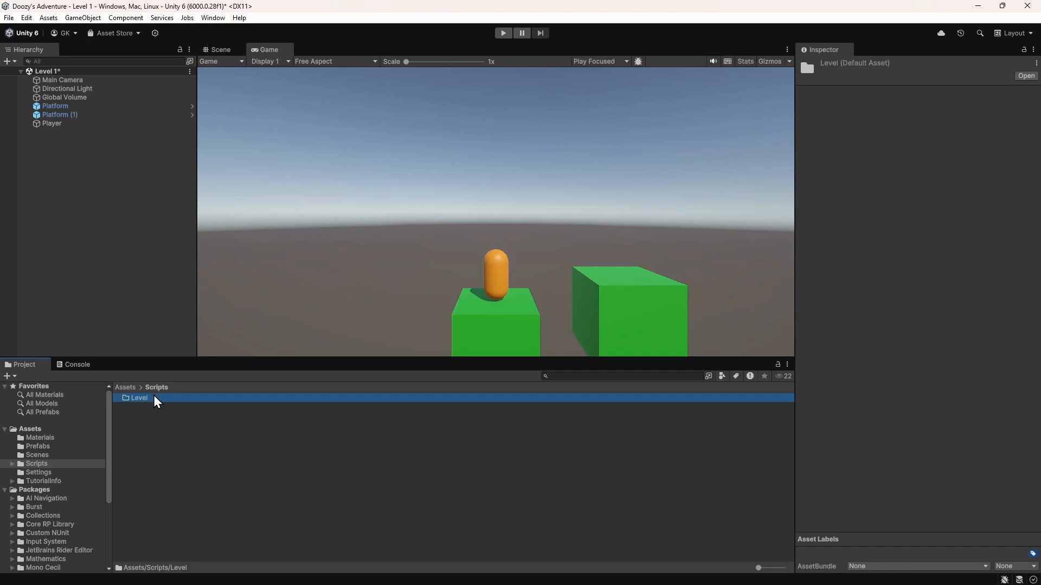
{"action": "left_click", "coordinate": [7, 376]}
{"action": "type", "text": "Player"}
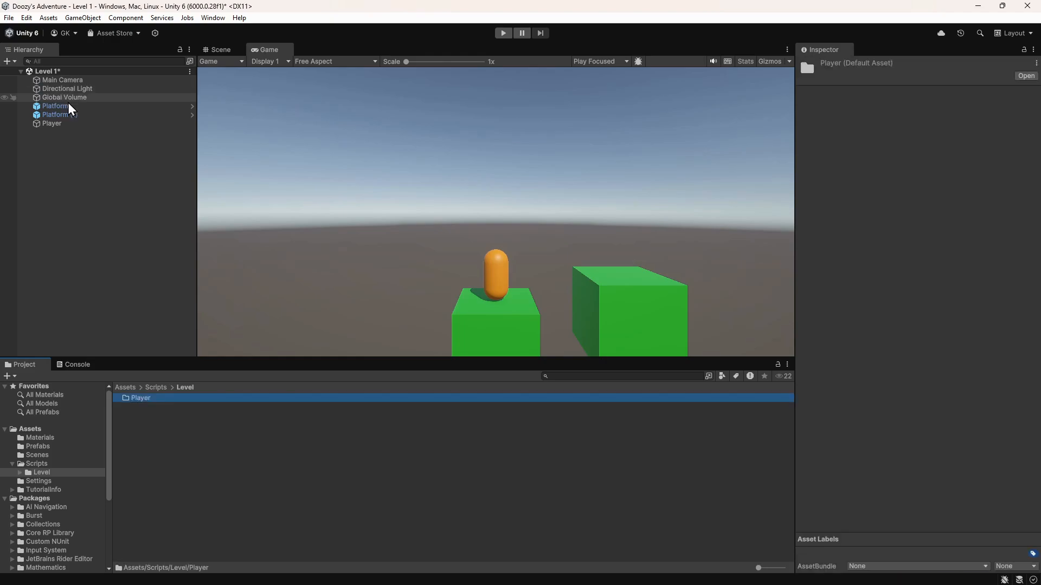
{"action": "double_click", "coordinate": [140, 398]}
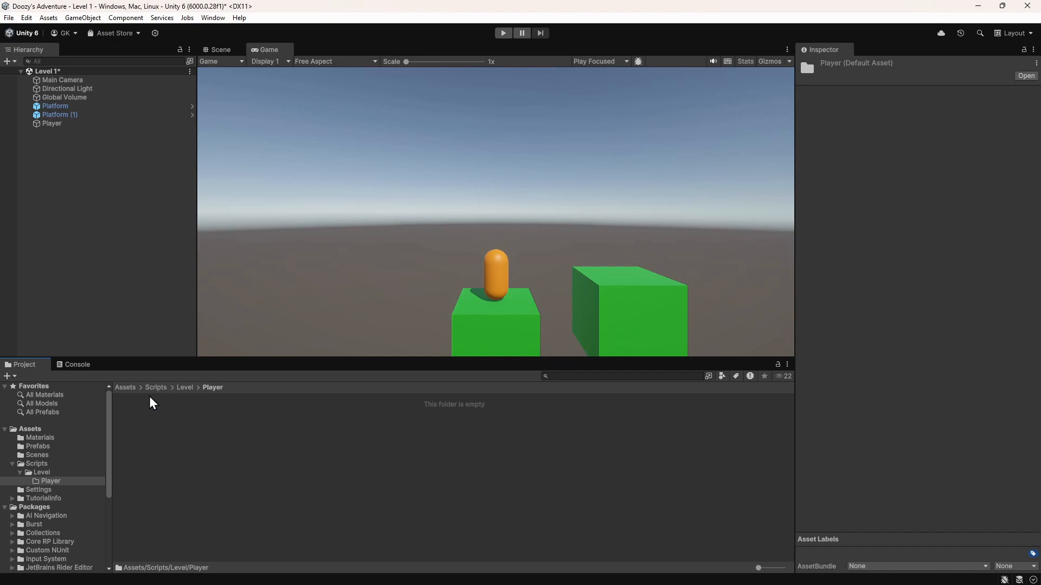
Create a new MonoBehaviour script named PlayerInputController in the Player folder.
{"action": "left_click", "coordinate": [7, 60]}
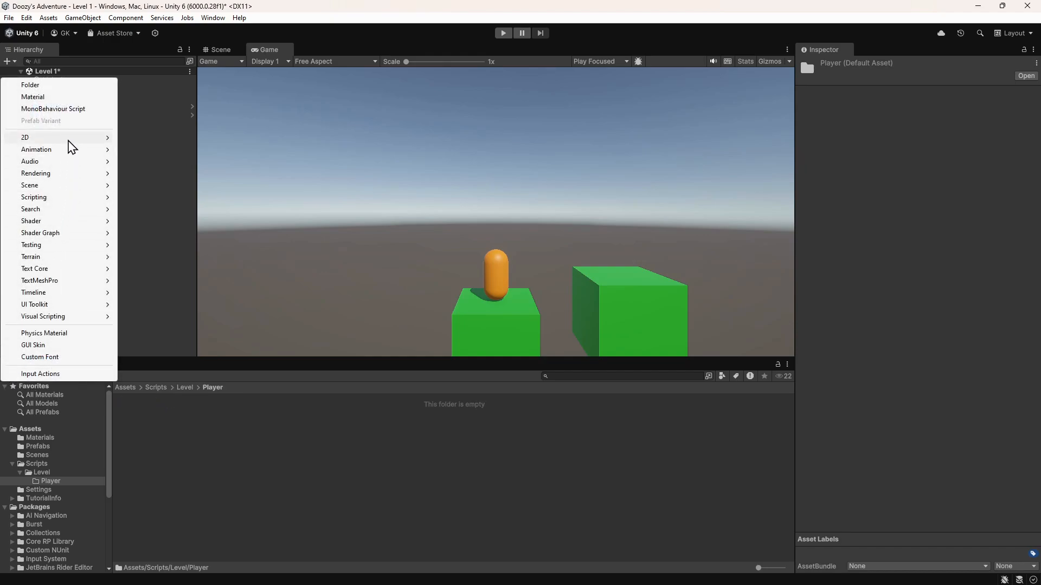
{"action": "mouse_move", "coordinate": [74, 116]}
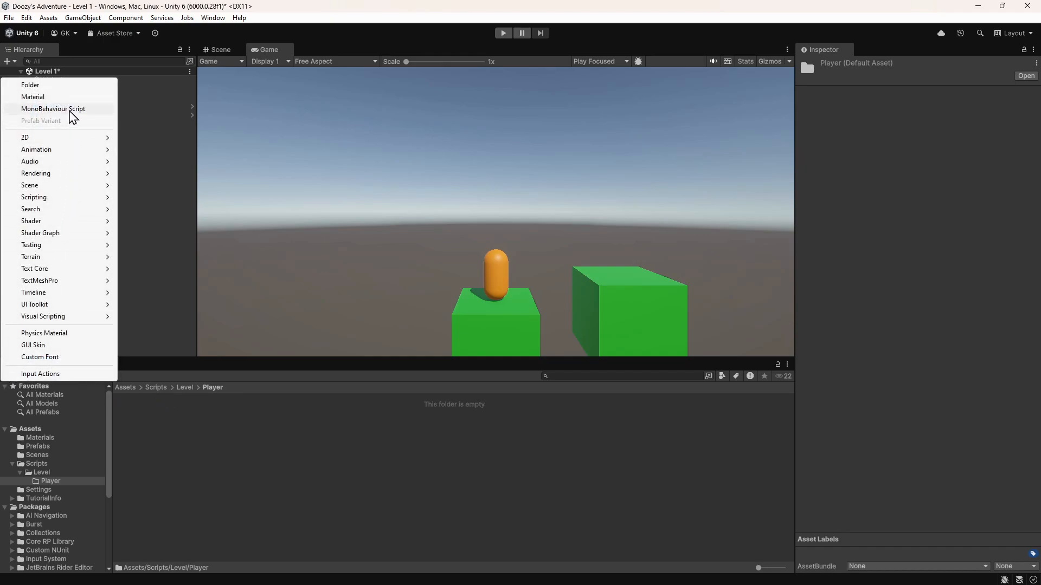
{"action": "left_click", "coordinate": [55, 109]}
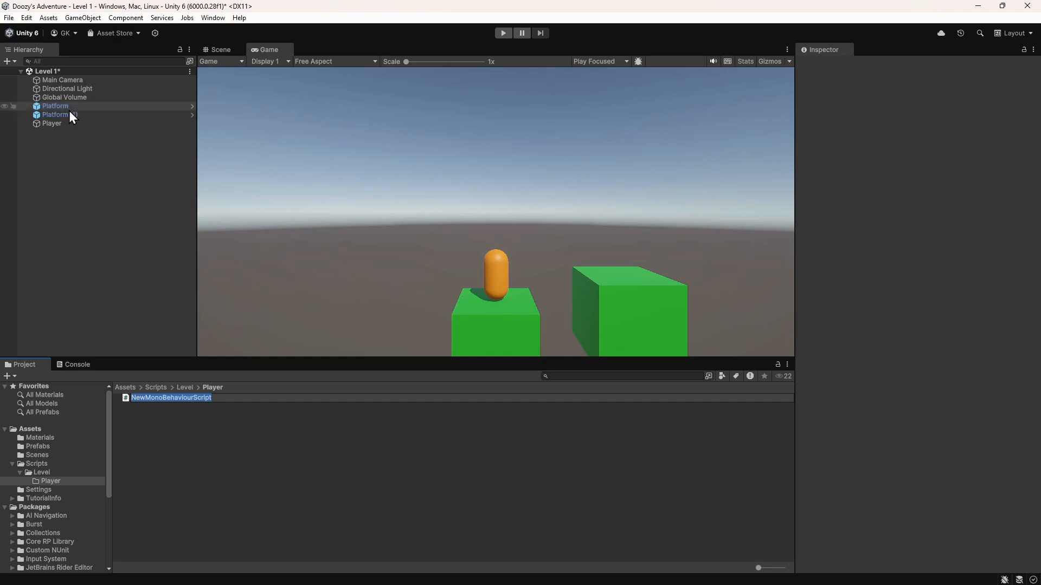
{"action": "type", "text": "PlayerInputContro"}
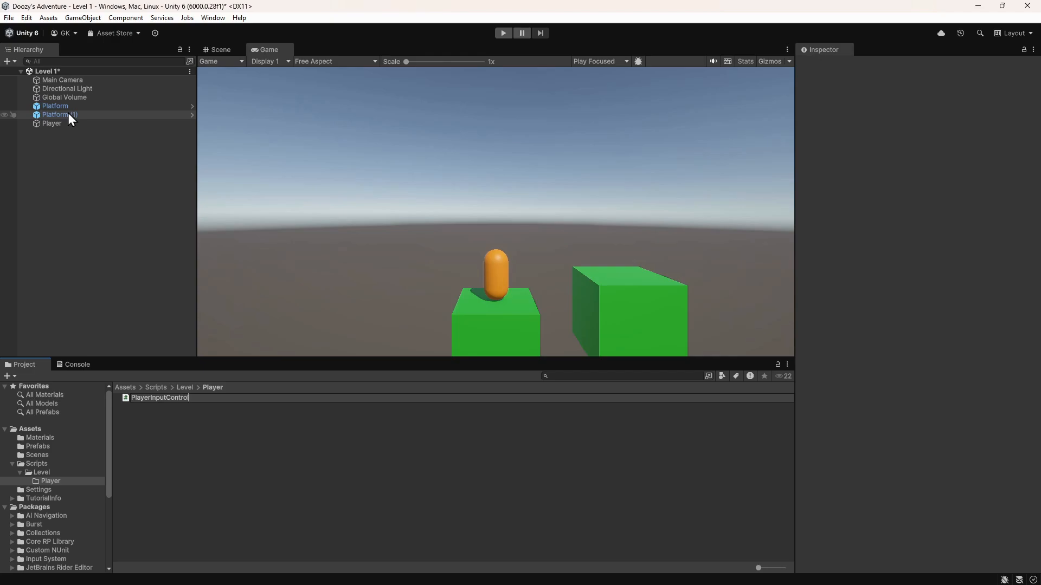
{"action": "type", "text": "ler"}
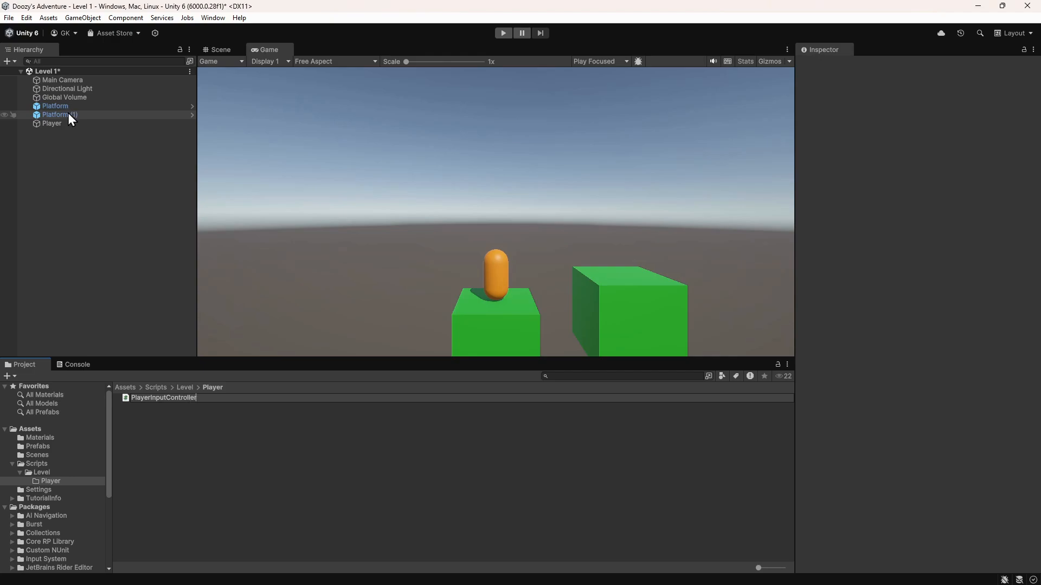
{"action": "left_click", "coordinate": [164, 398]}
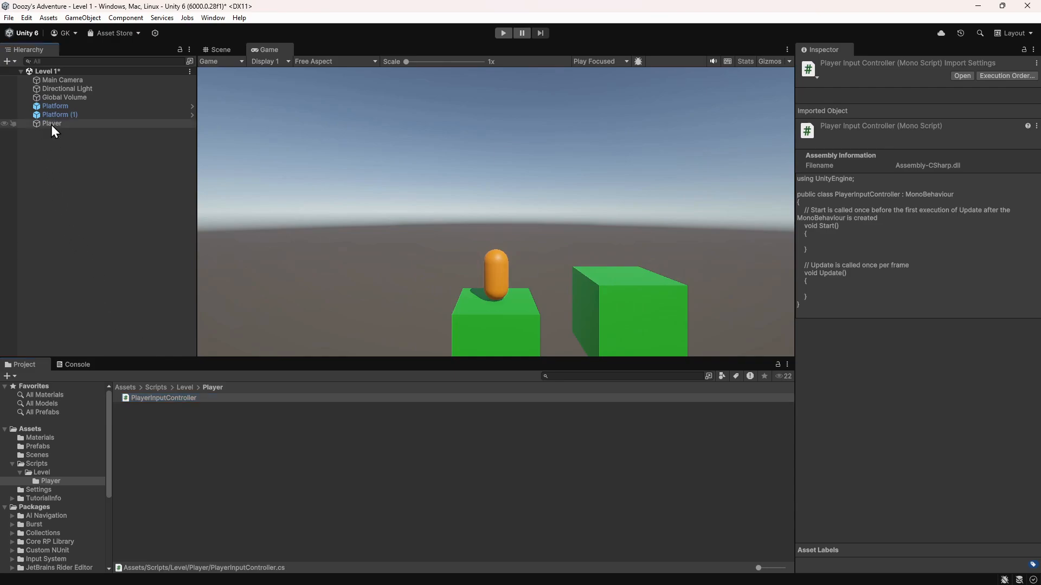
Attach the PlayerInputController script to the Player object as a component.
{"action": "left_click", "coordinate": [52, 123]}
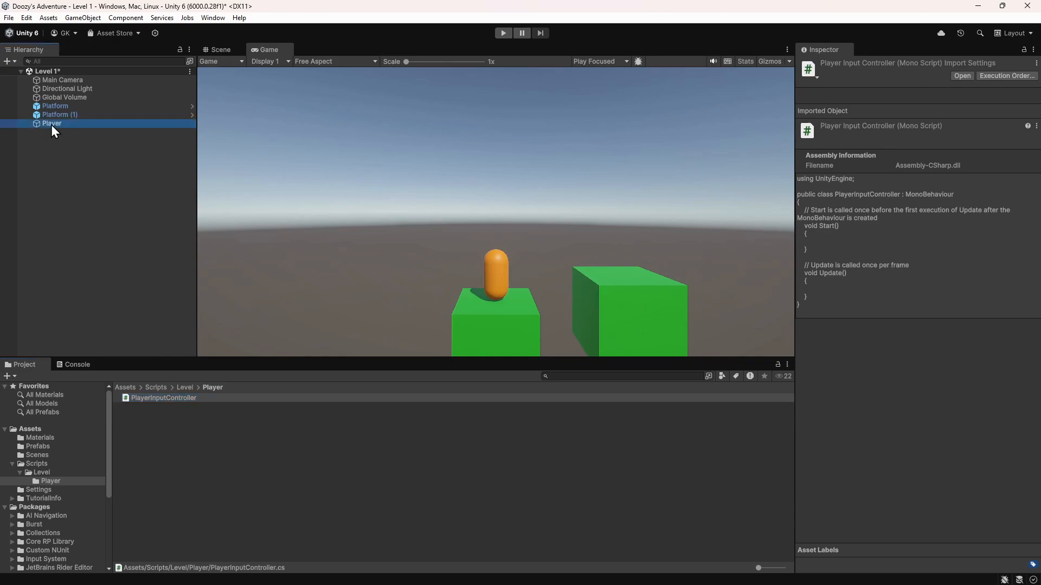
{"action": "left_click", "coordinate": [52, 123]}
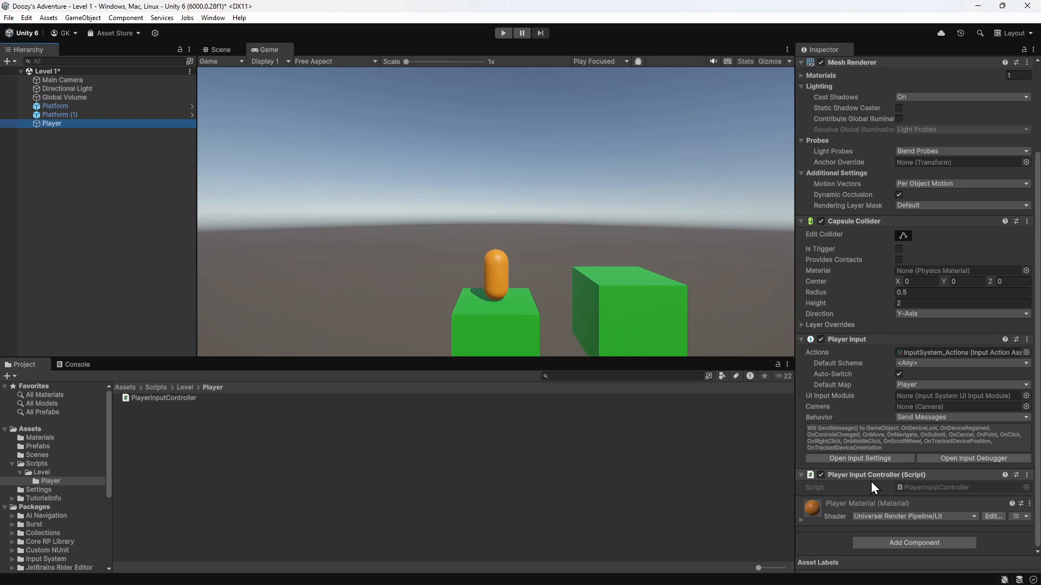
{"action": "left_click", "coordinate": [163, 398]}
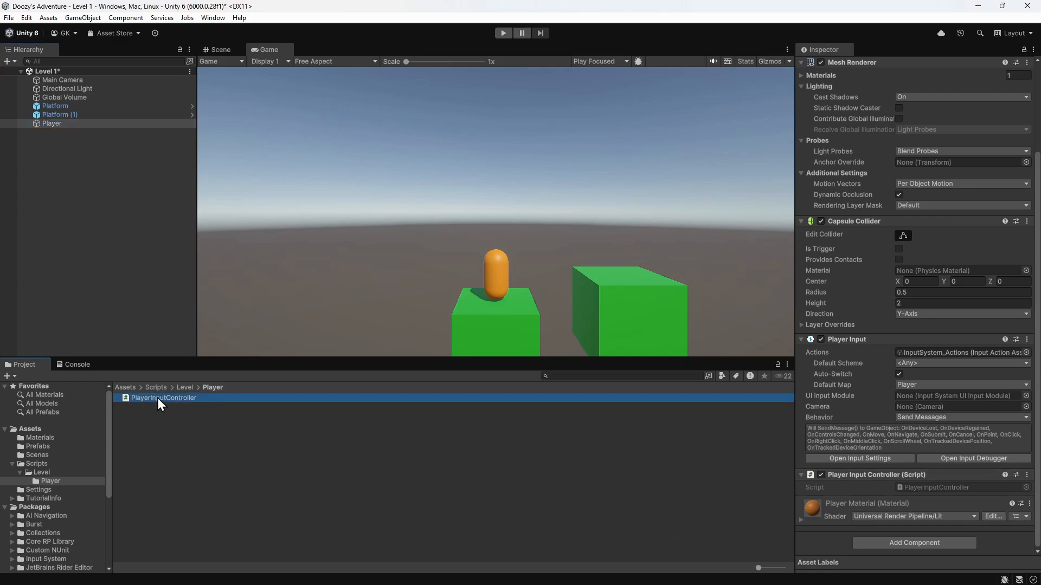
Open PlayerInputController.cs in Visual Studio and delete its template Start and Update methods.
{"action": "double_click", "coordinate": [158, 398]}
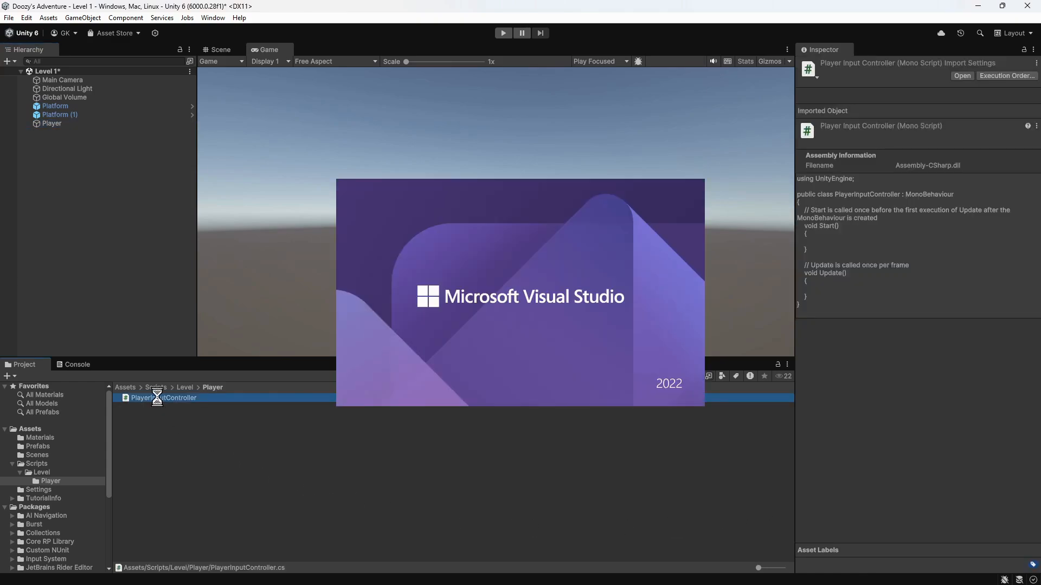
{"action": "double_click", "coordinate": [158, 398]}
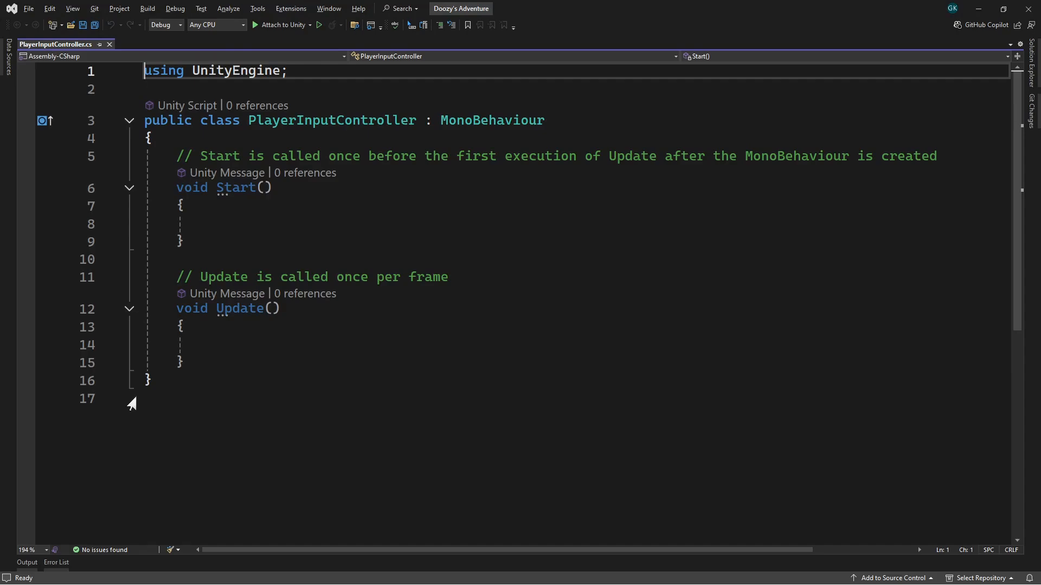
{"action": "mouse_move", "coordinate": [168, 192]}
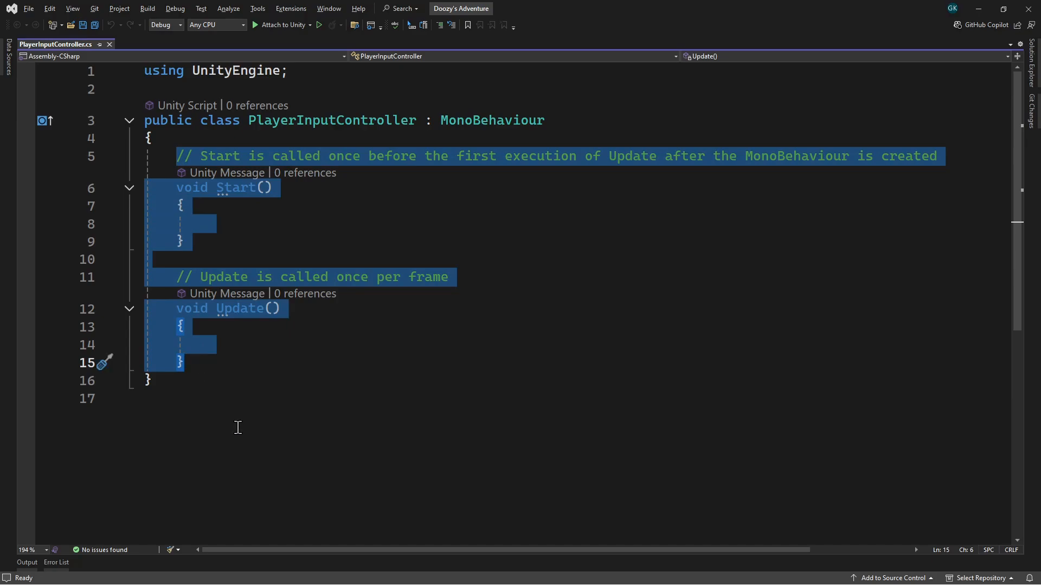
{"action": "key", "text": "Delete"}
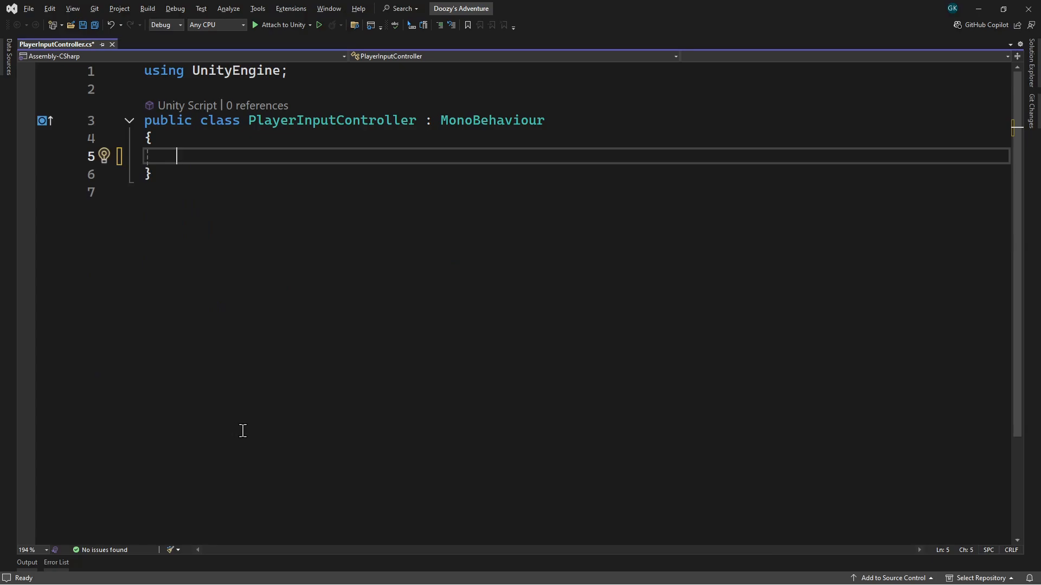
Add a private OnMove(InputValue inputValue) method, importing UnityEngine.InputSystem.
{"action": "type", "text": "private void"}
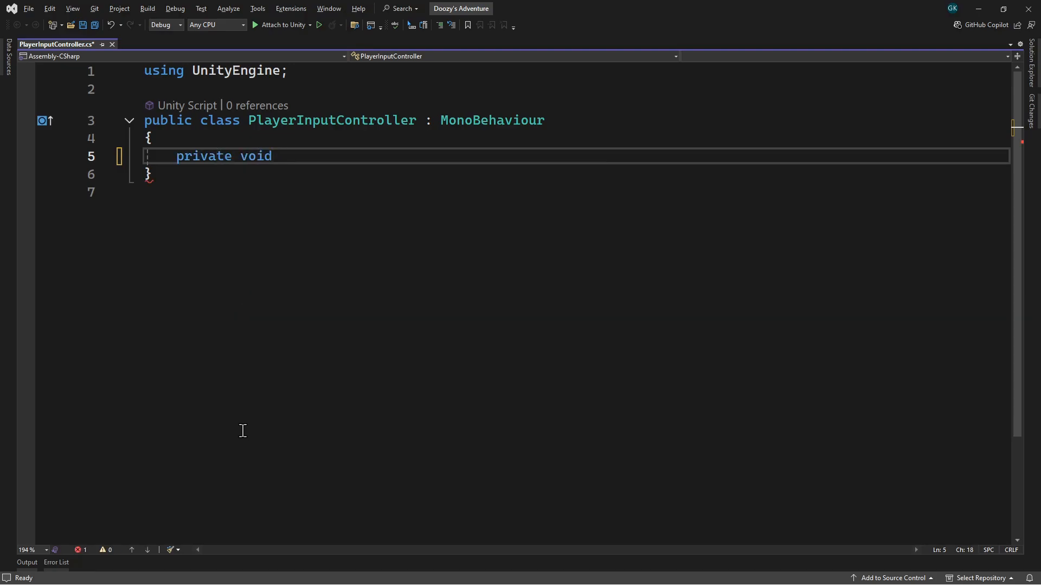
{"action": "type", "text": "OnMove"}
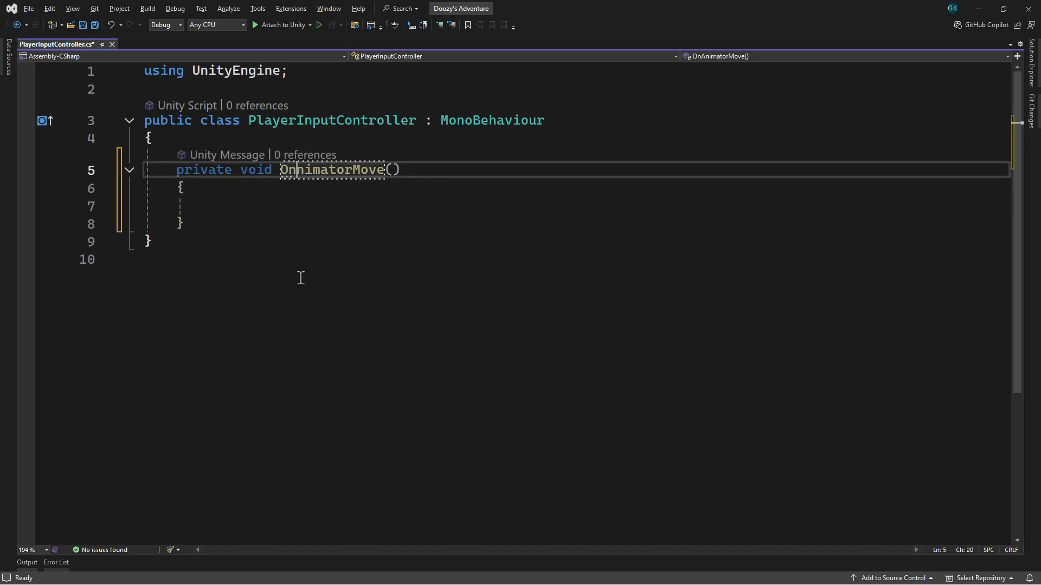
{"action": "type", "text": "OnMove"}
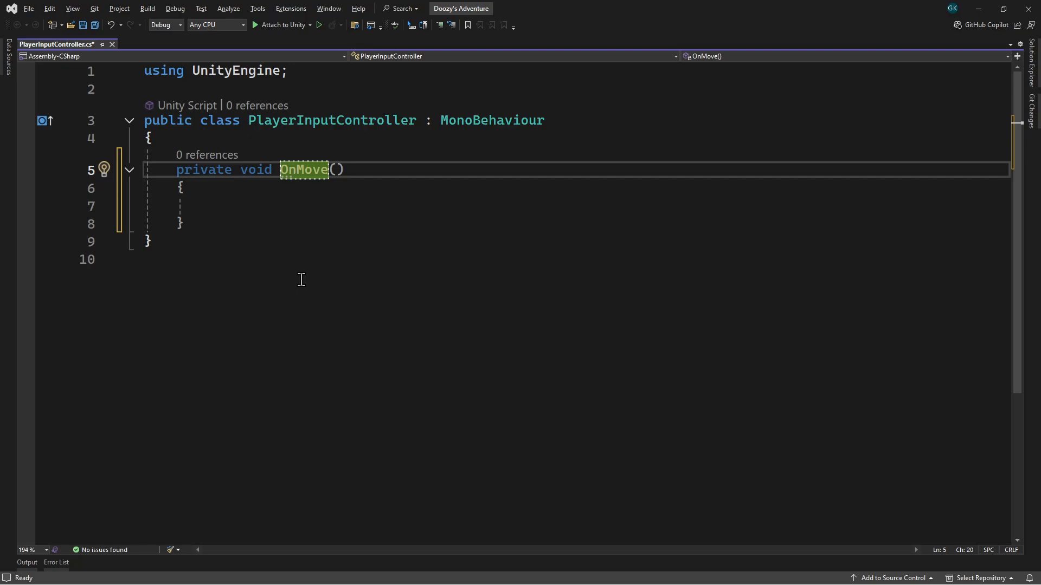
{"action": "mouse_move", "coordinate": [319, 245]}
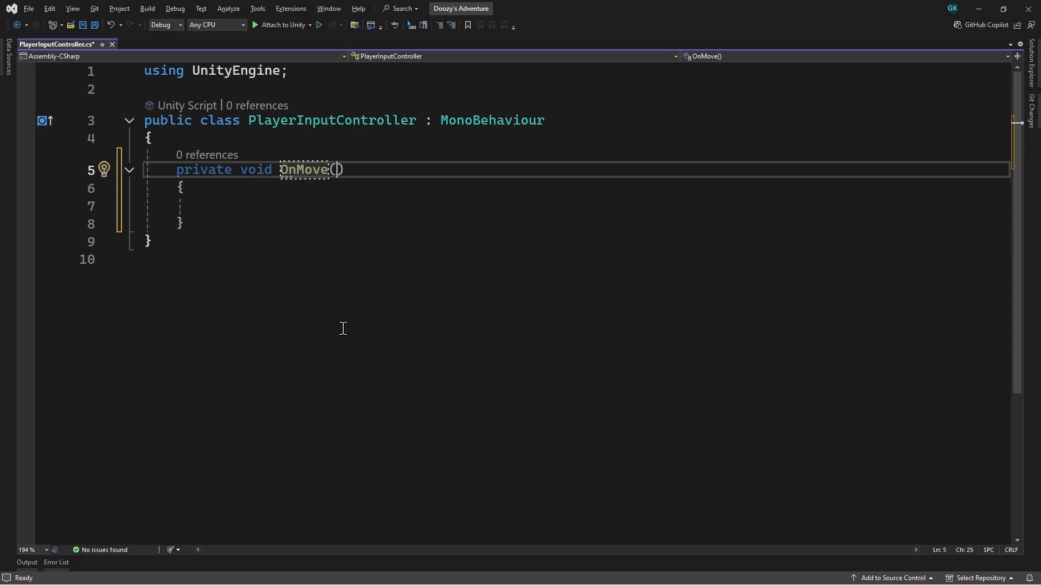
{"action": "type", "text": "InputValue inputValue"}
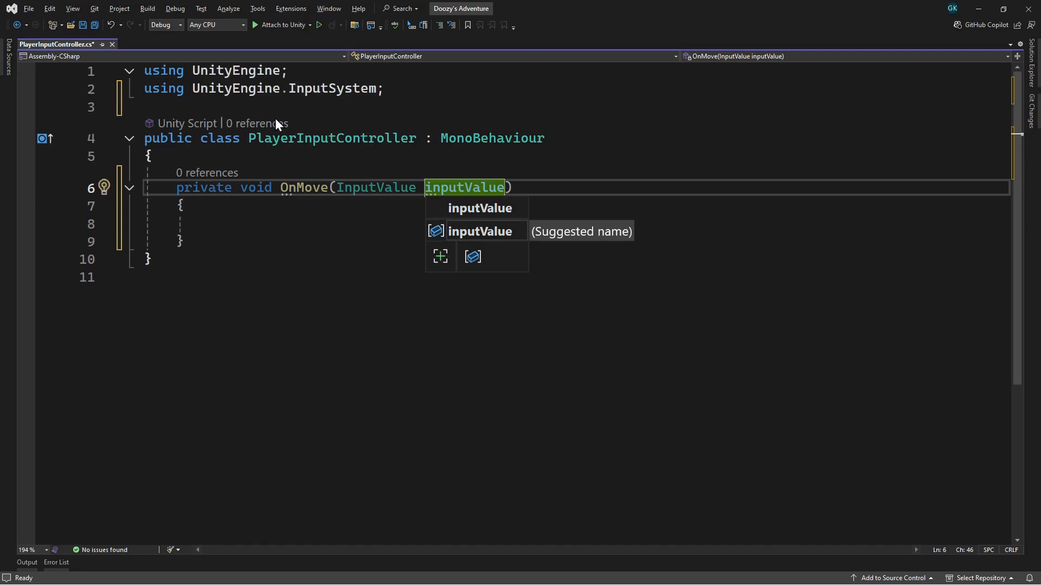
{"action": "mouse_move", "coordinate": [323, 96]}
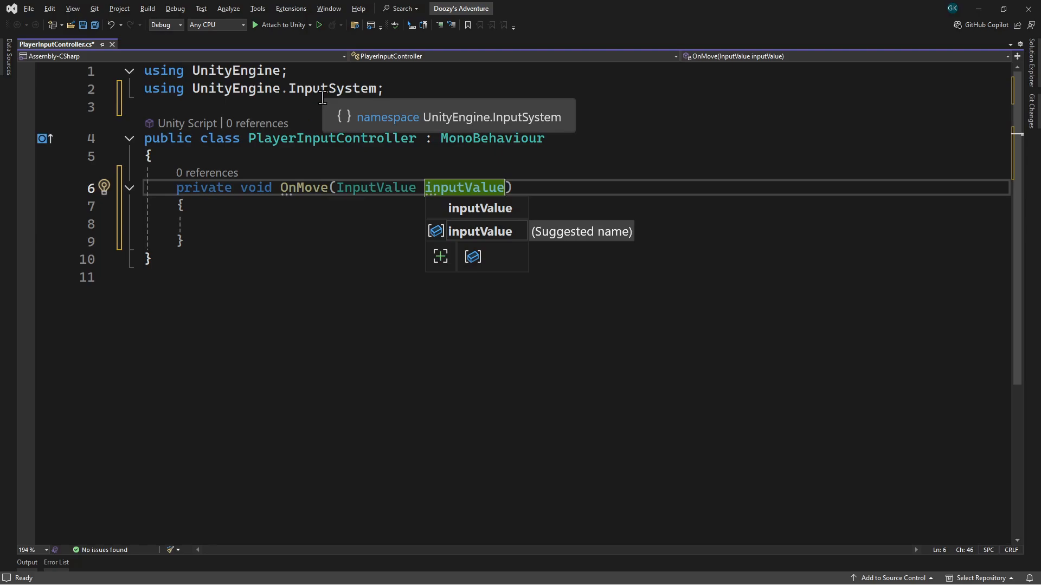
{"action": "mouse_move", "coordinate": [245, 236]}
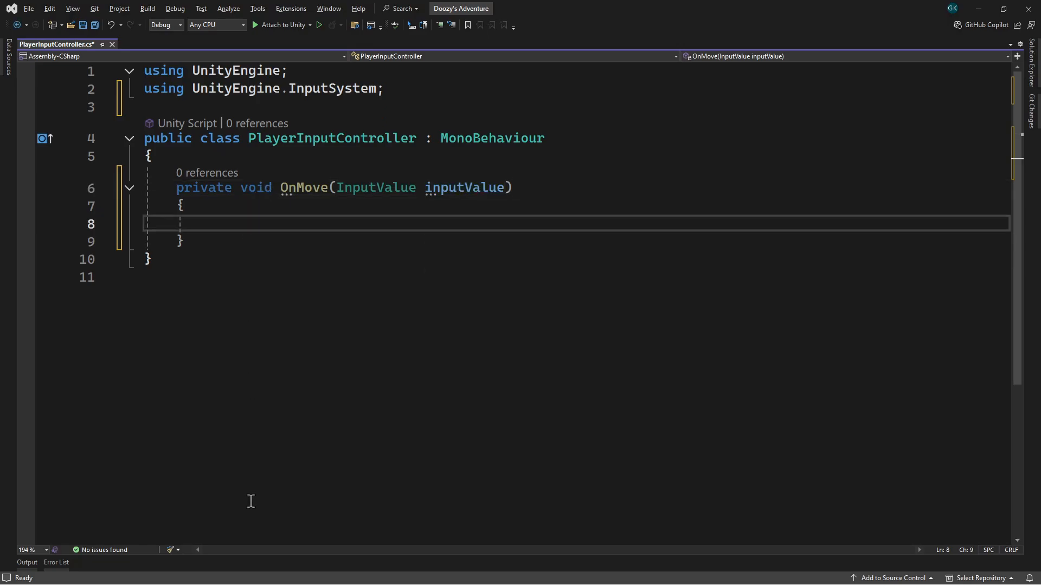
Make OnMove log inputValue.Get<Vector2>() with Debug.Log.
{"action": "type", "text": "Debug.Lo"}
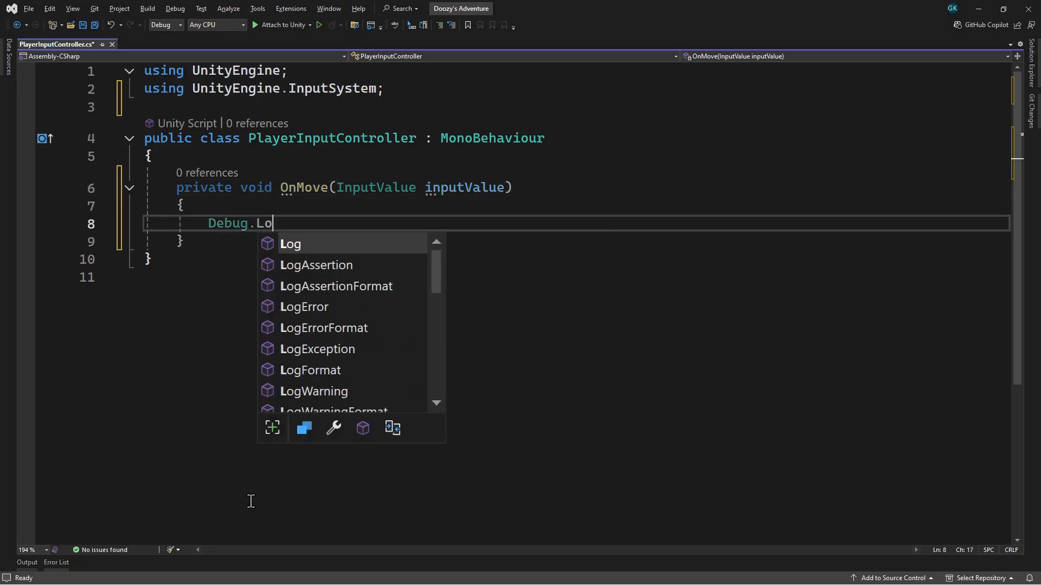
{"action": "type", "text": "g("}
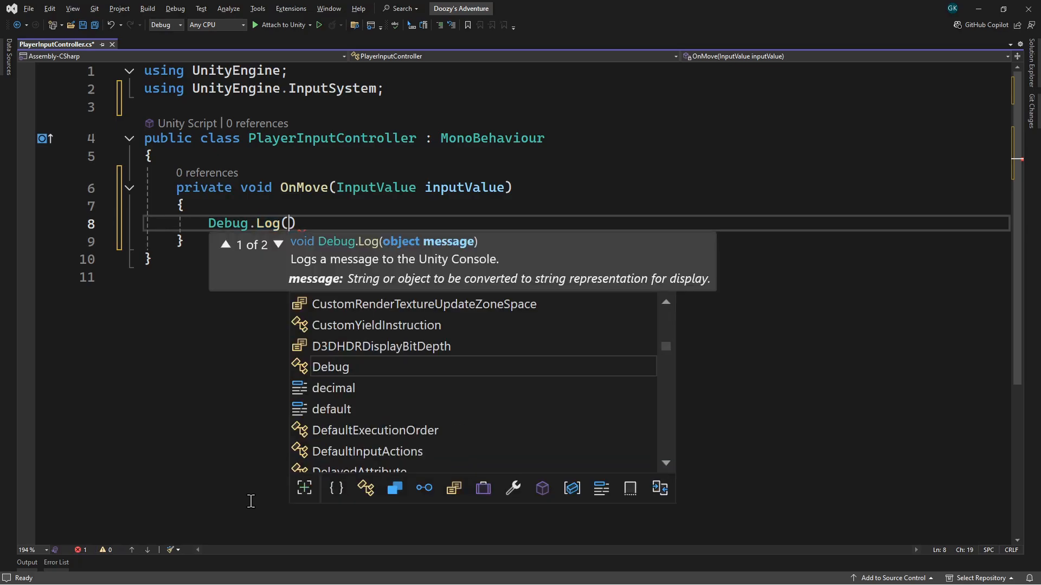
{"action": "type", "text": "inputValu"}
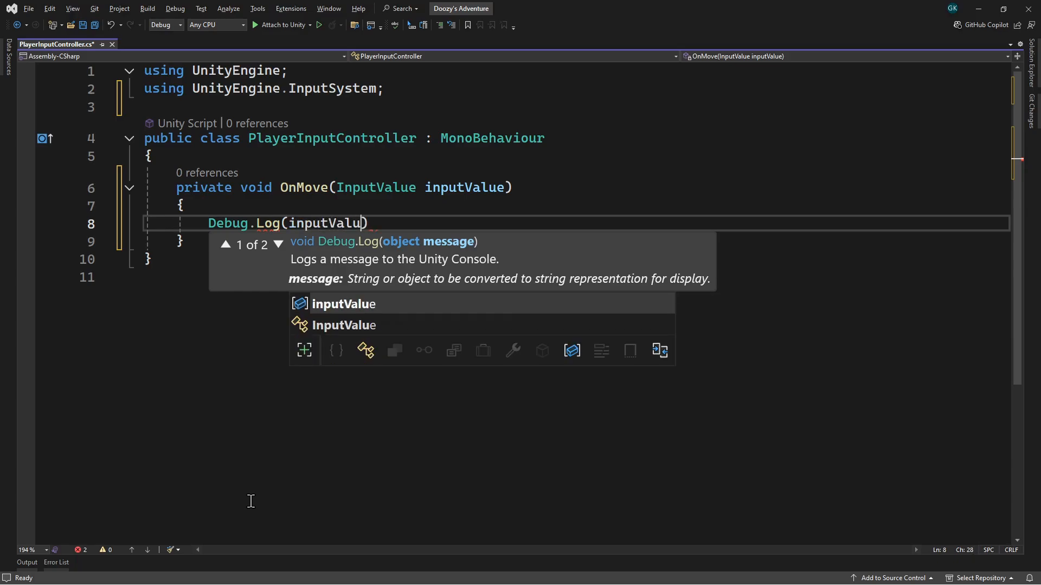
{"action": "type", "text": ".Get"}
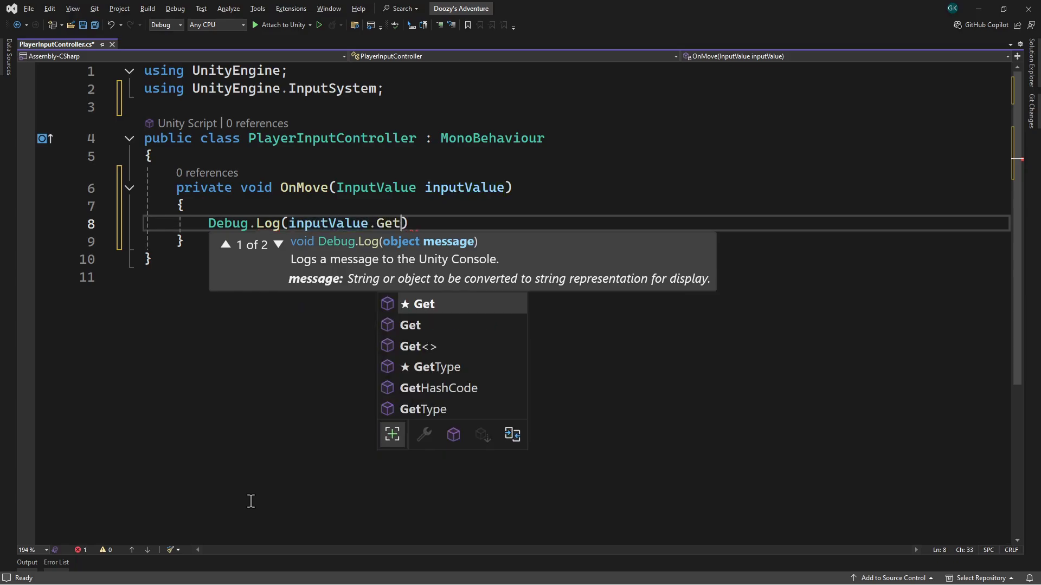
{"action": "type", "text": "<Vector2>("}
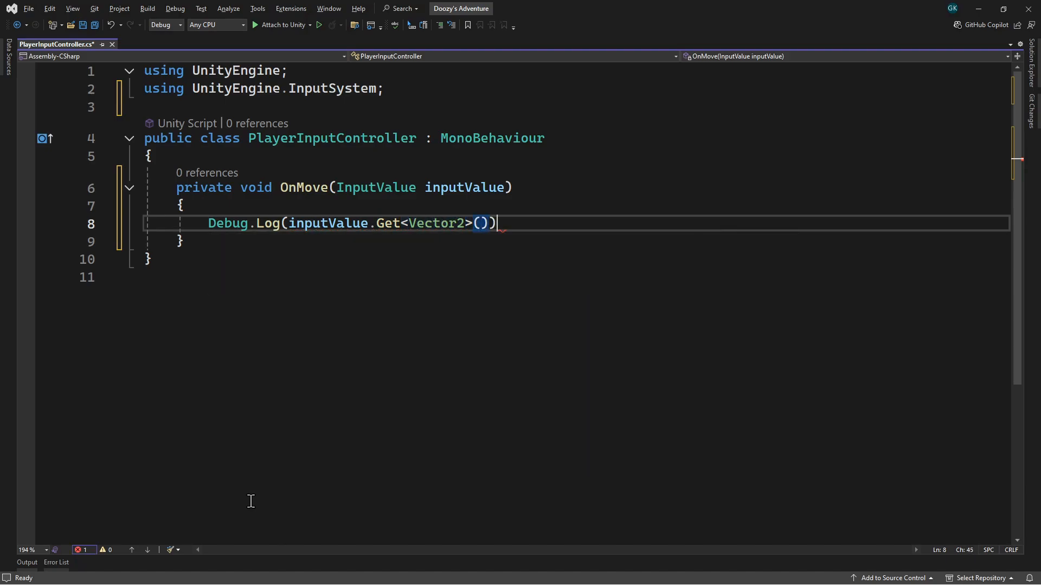
{"action": "type", "text": ";"}
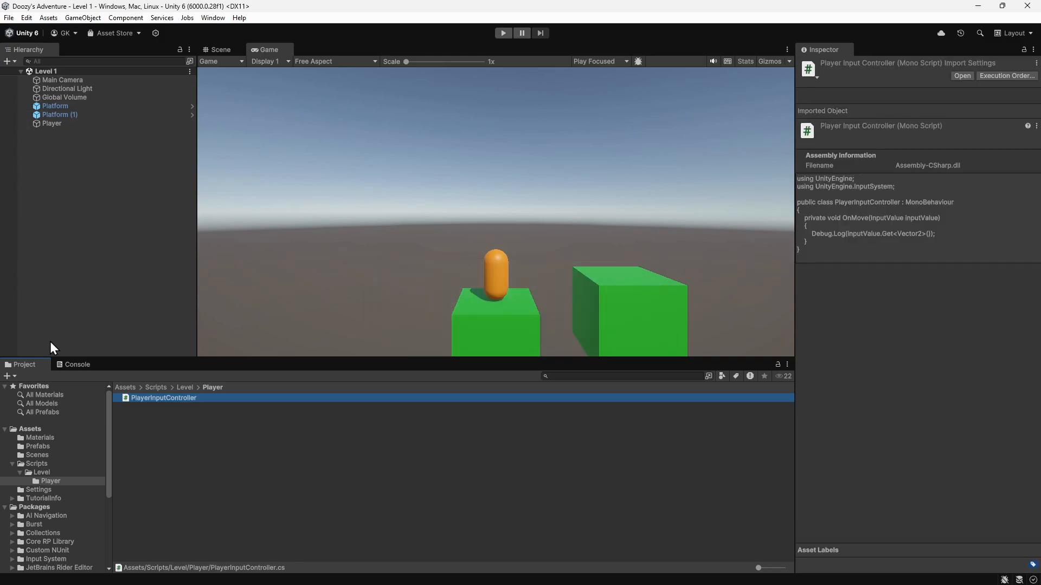
Show the empty Console in Unity and move to the Play button.
{"action": "left_click", "coordinate": [77, 365]}
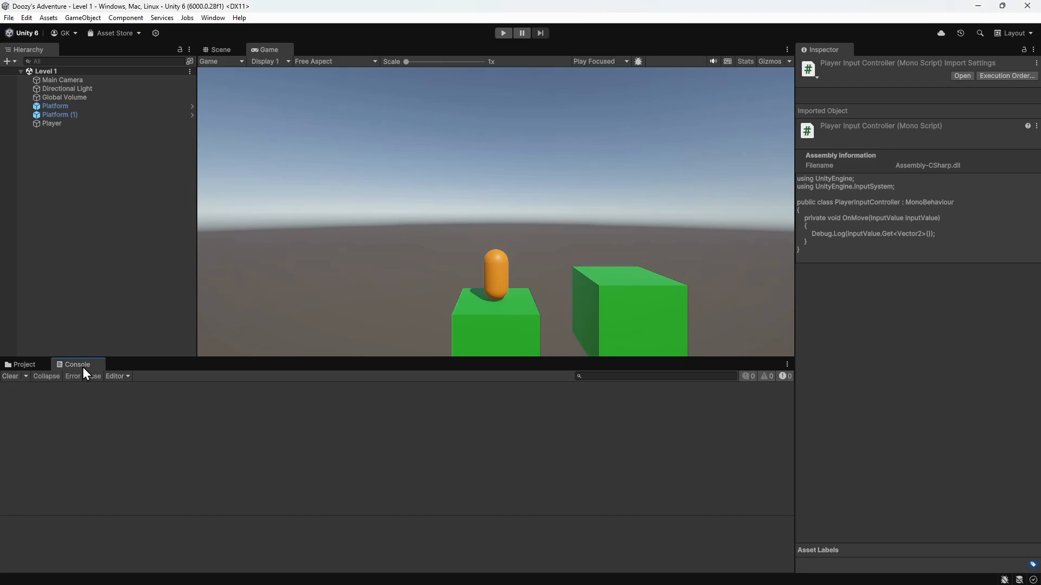
{"action": "left_click", "coordinate": [504, 33]}
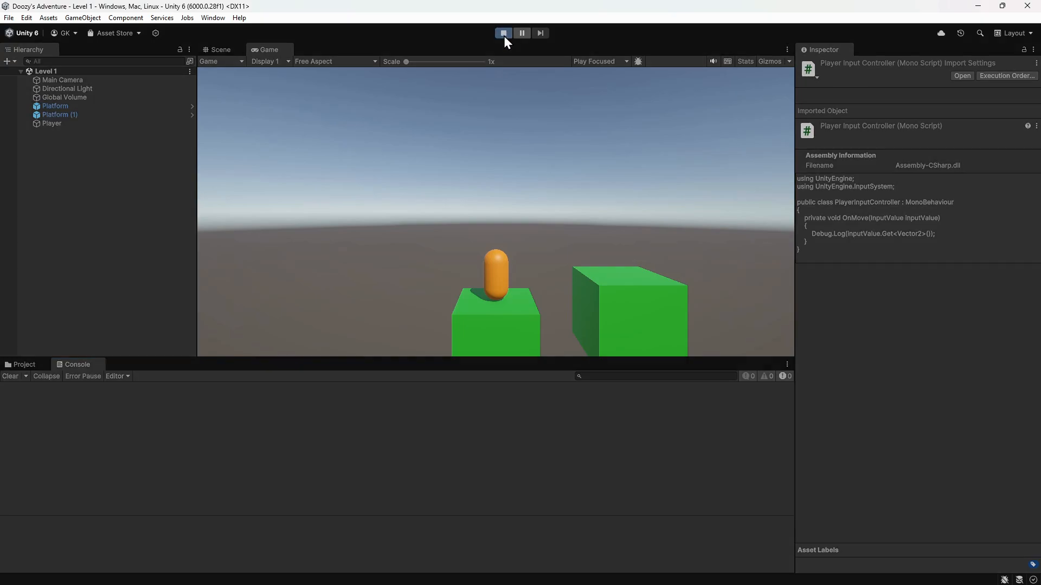
Run the game, log WASD Vector2 values to the Console, then stop play mode.
{"action": "left_click", "coordinate": [503, 34]}
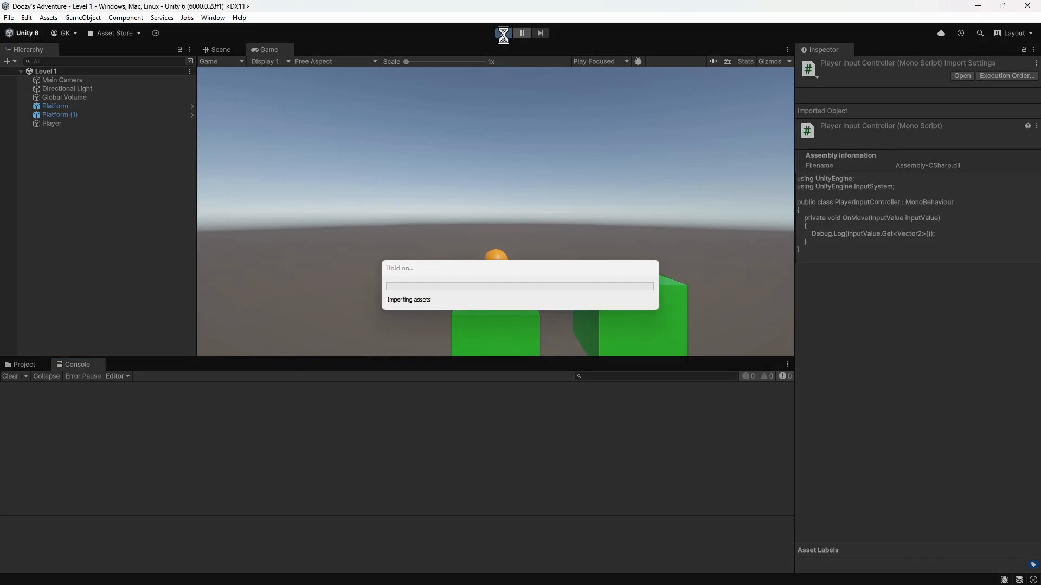
{"action": "left_click", "coordinate": [503, 33]}
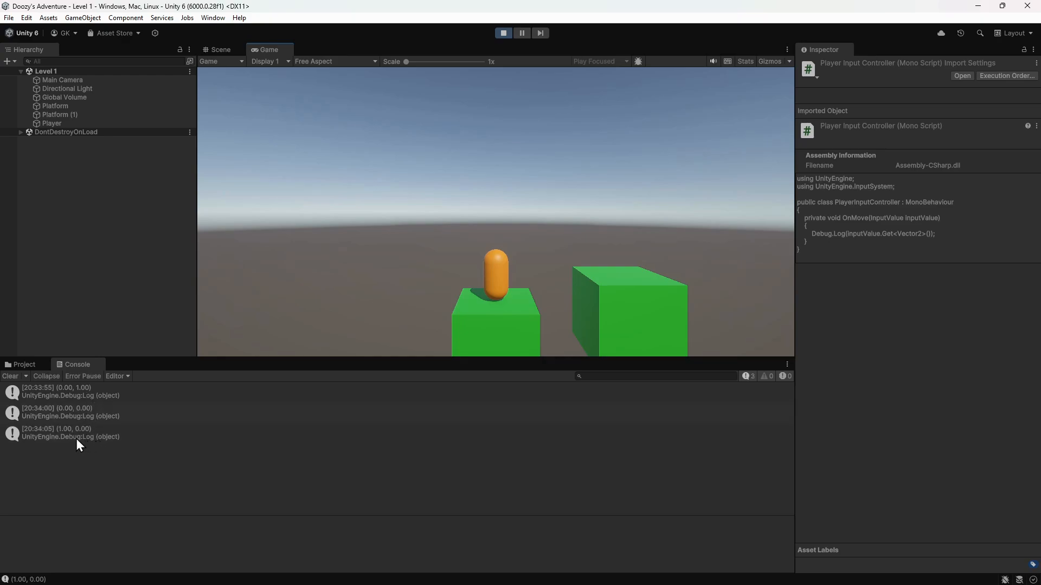
{"action": "mouse_move", "coordinate": [64, 438]}
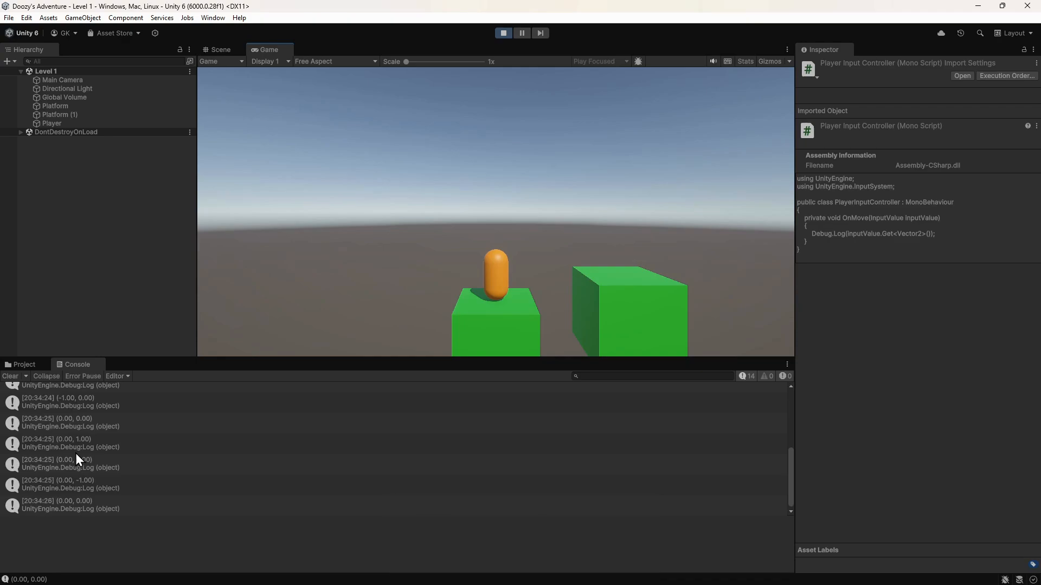
{"action": "mouse_move", "coordinate": [82, 460]}
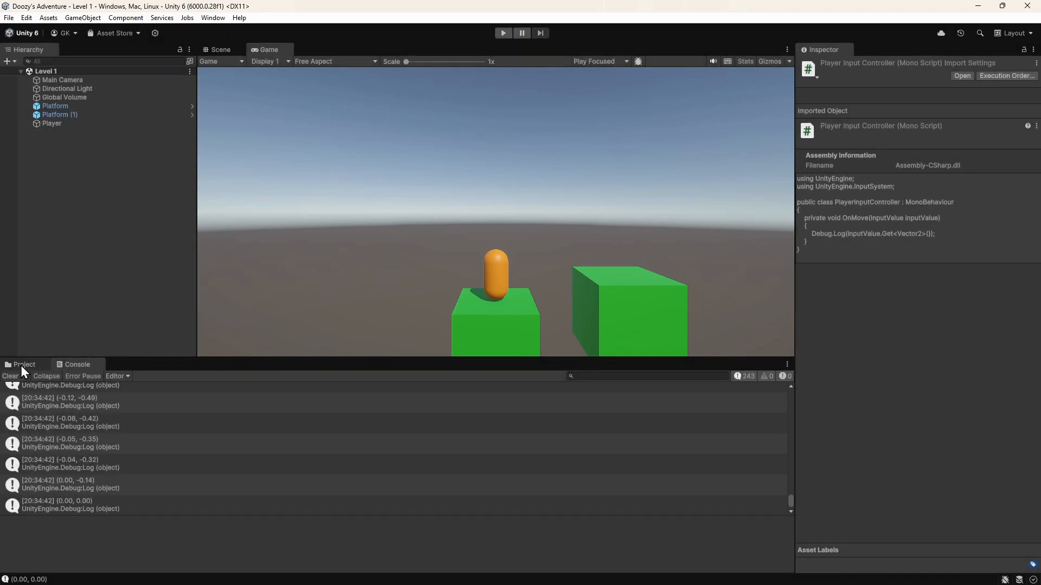
Create a MonoBehaviour script named PlayerController in the Player scripts folder.
{"action": "left_click", "coordinate": [23, 365]}
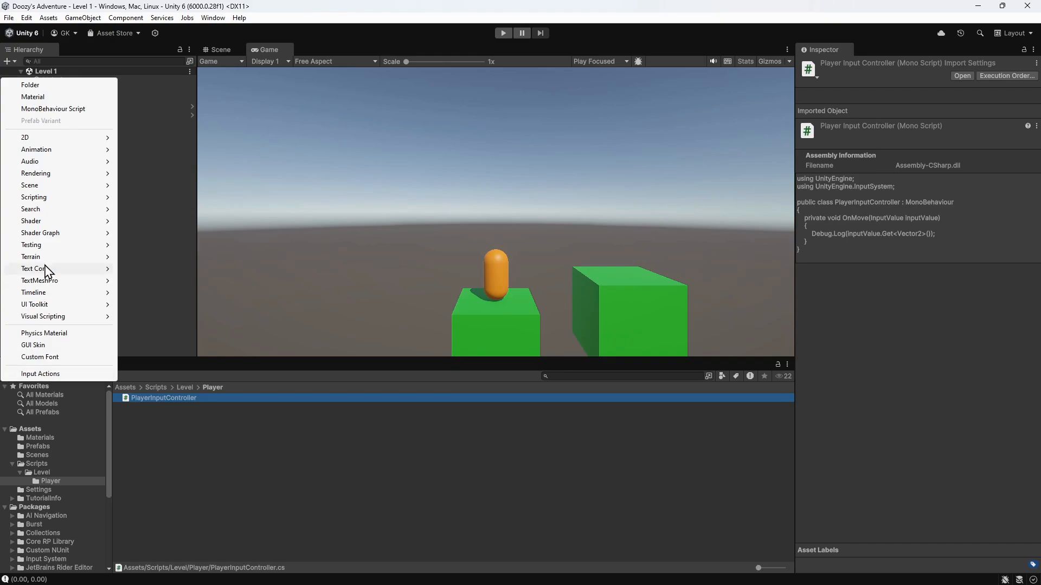
{"action": "left_click", "coordinate": [53, 108]}
{"action": "type", "text": "PlayerController"}
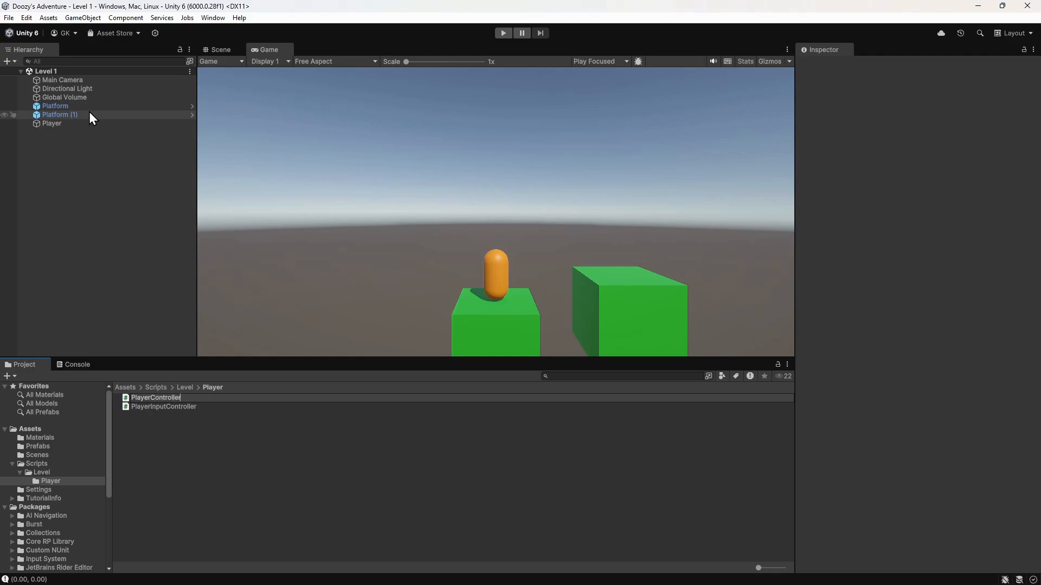
{"action": "left_click", "coordinate": [156, 397]}
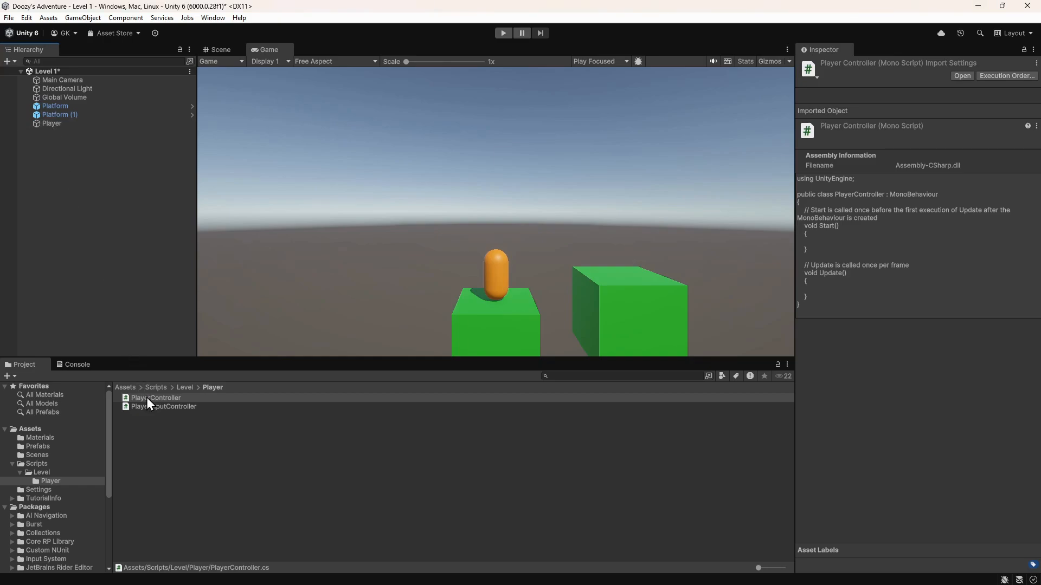
Open PlayerController.cs in Visual Studio and delete the template Start and Update methods.
{"action": "double_click", "coordinate": [155, 397]}
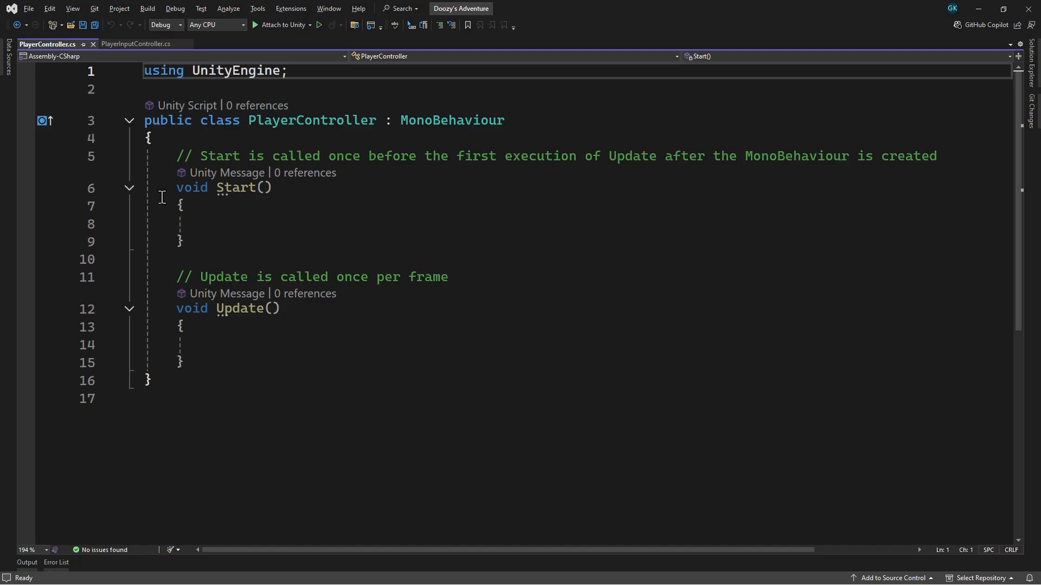
{"action": "left_click_drag", "start_coordinate": [176, 156], "coordinate": [184, 363]}
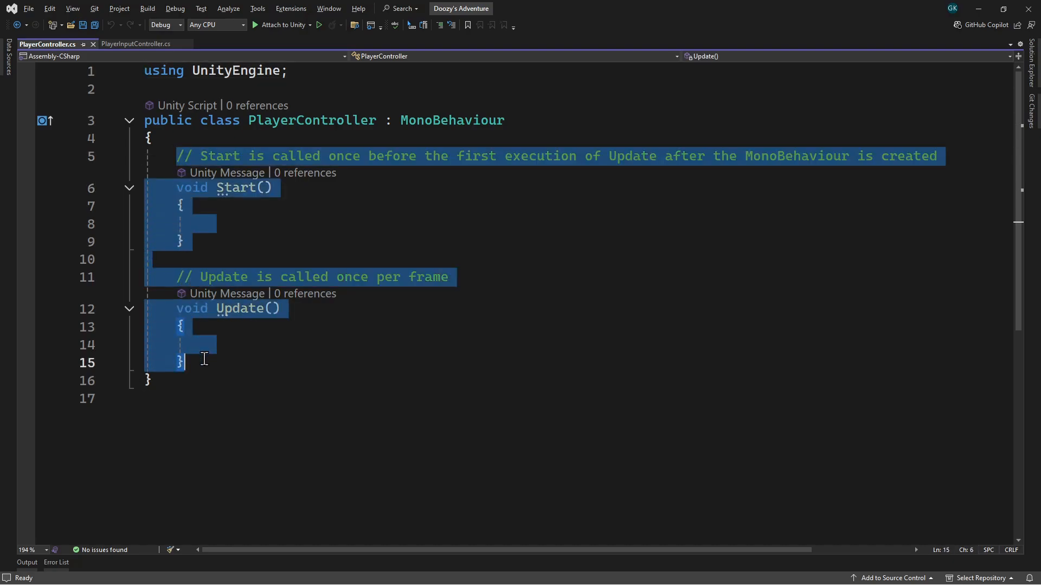
{"action": "key", "text": "Delete"}
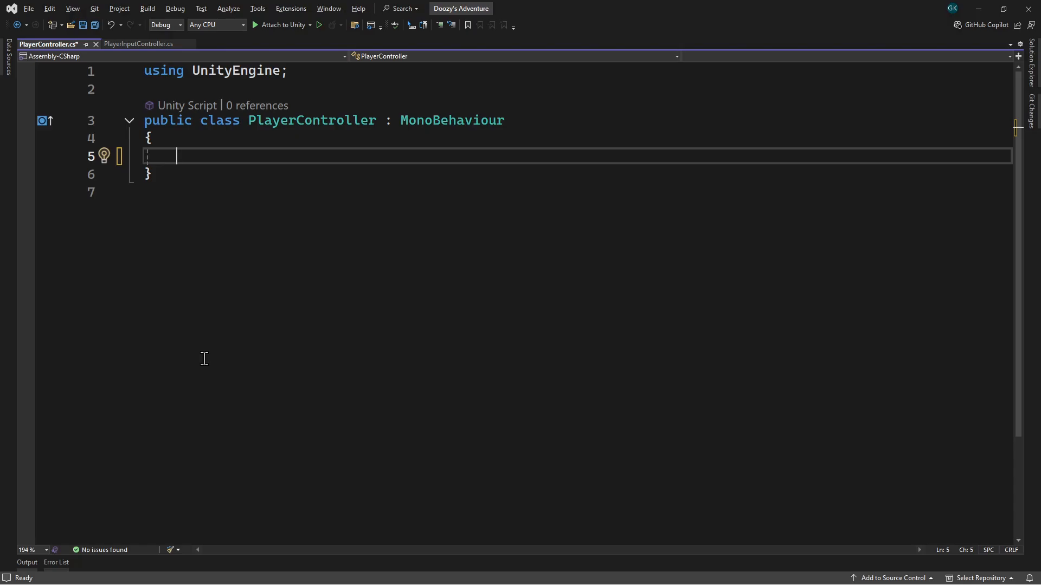
Declare a private PlayerInputController _playerInputController field in PlayerController.
{"action": "type", "text": "private Playe"}
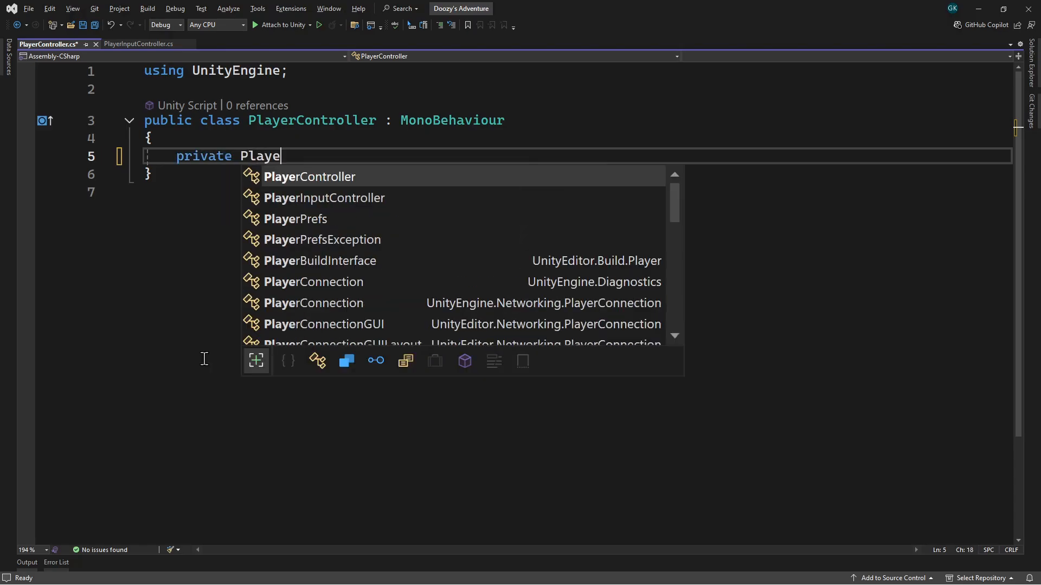
{"action": "type", "text": "rInputContro"}
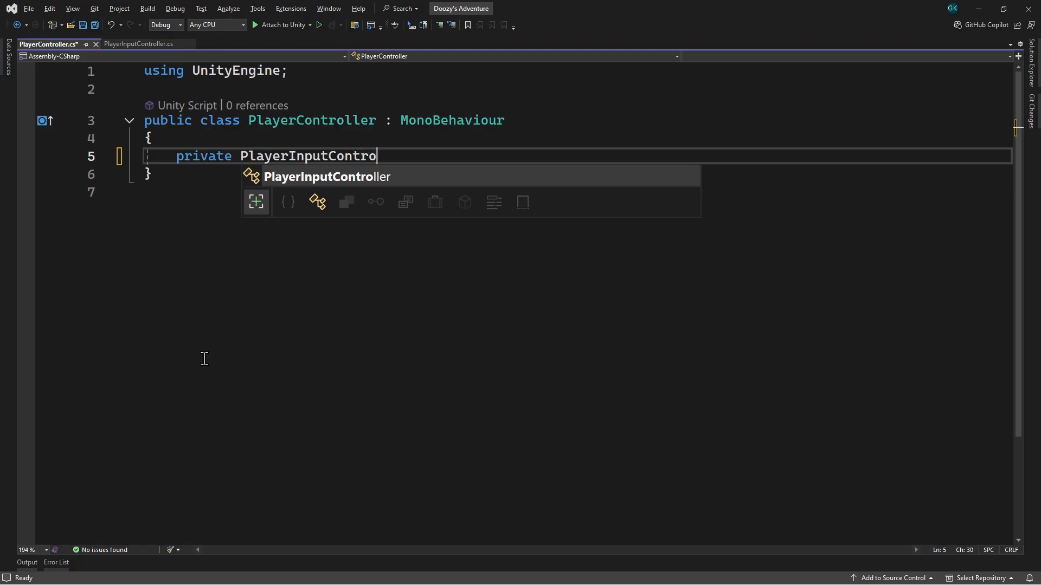
{"action": "type", "text": "ller _play"}
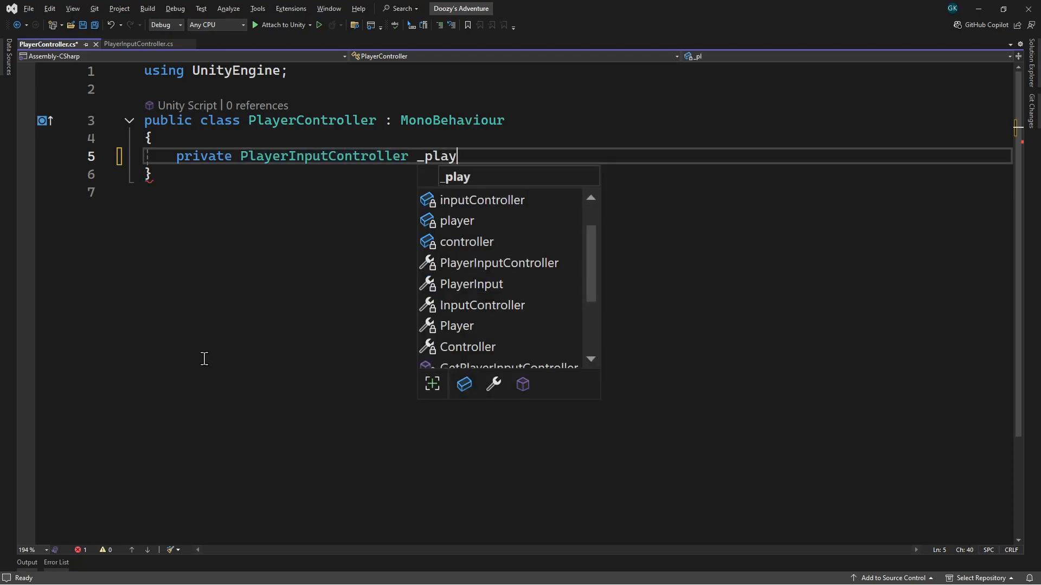
{"action": "type", "text": "erInputController;"}
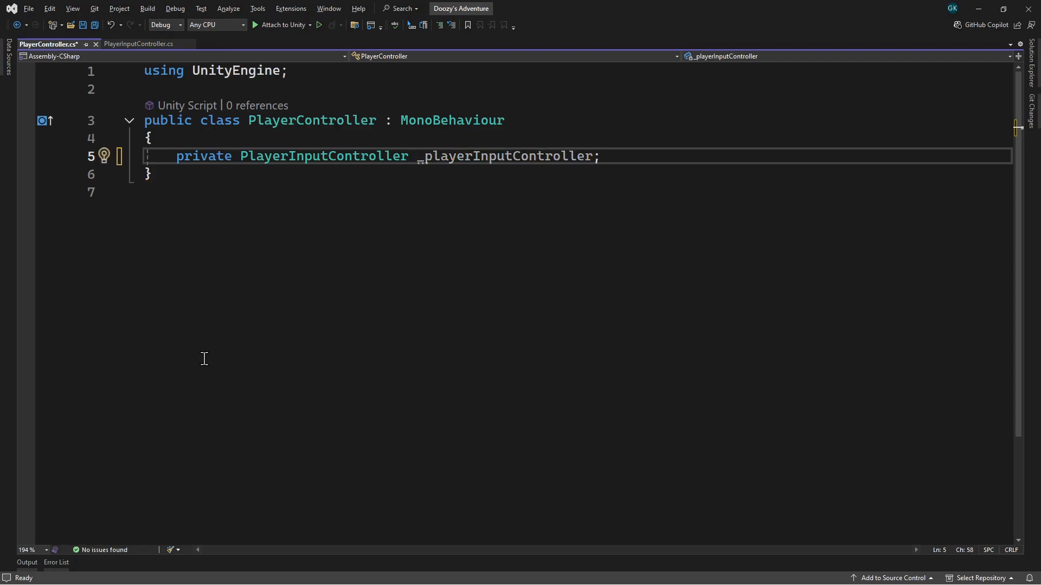
{"action": "key", "text": "Enter"}
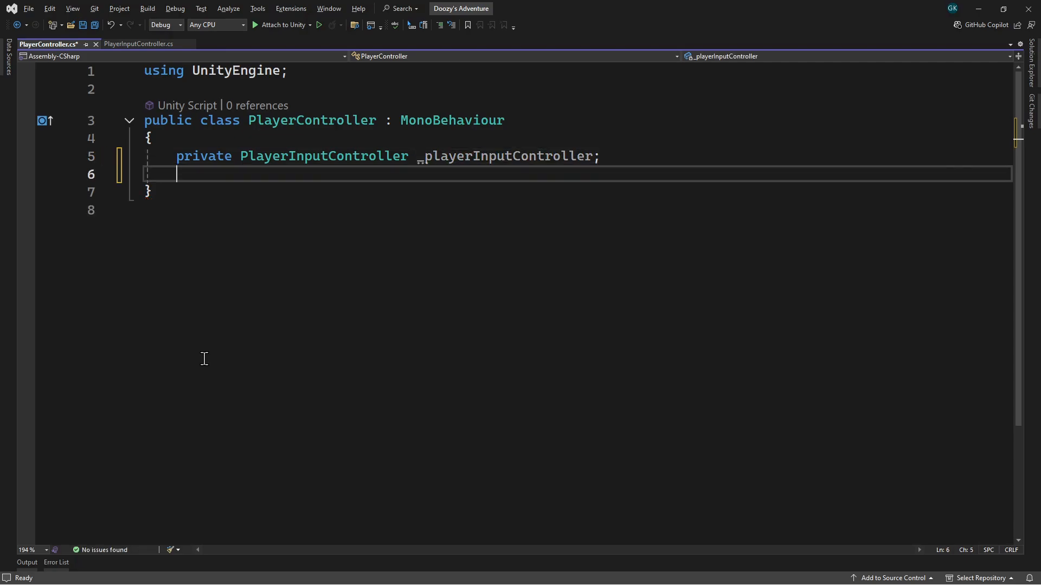
Add Awake() assigning _playerInputController = GetComponent<PlayerInputController>().
{"action": "type", "text": "A"}
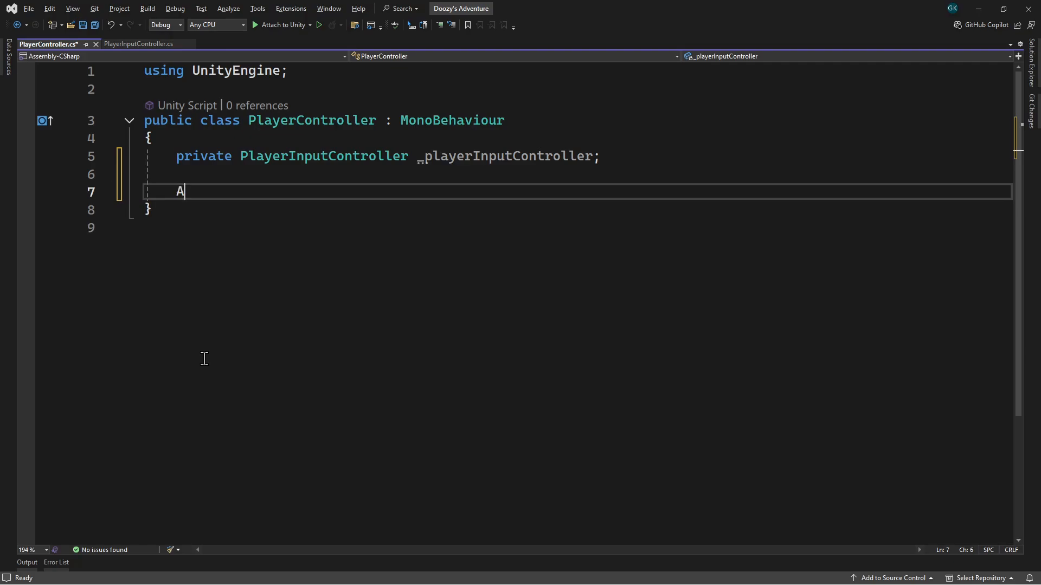
{"action": "type", "text": "wake()"}
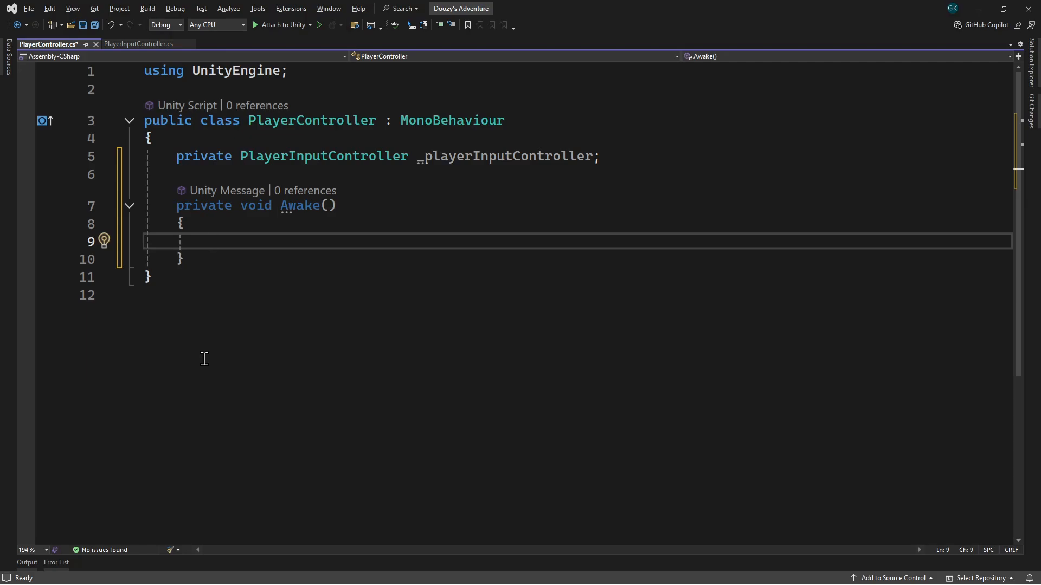
{"action": "type", "text": "_playerI"}
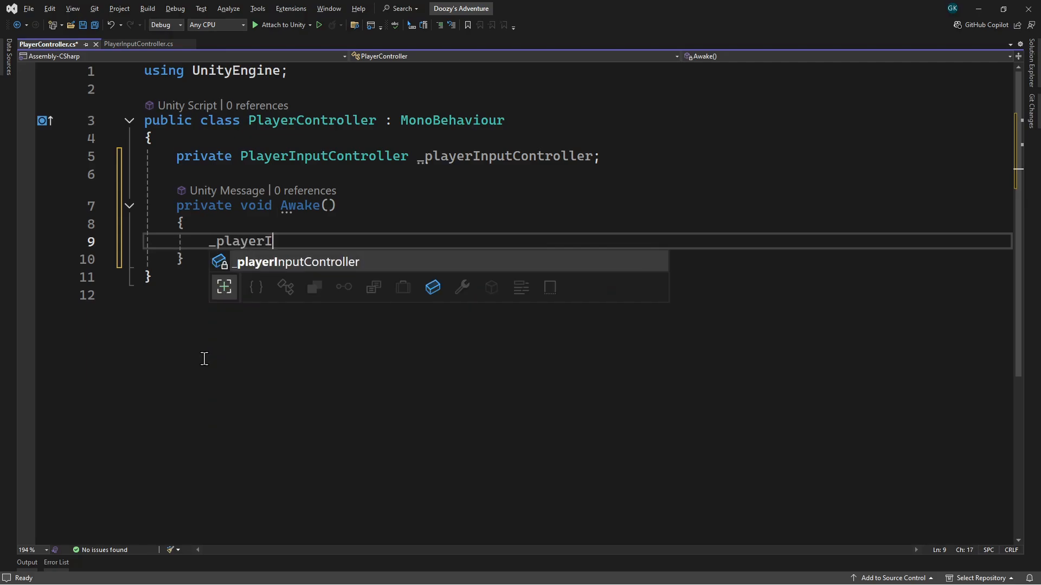
{"action": "type", "text": "nputController"}
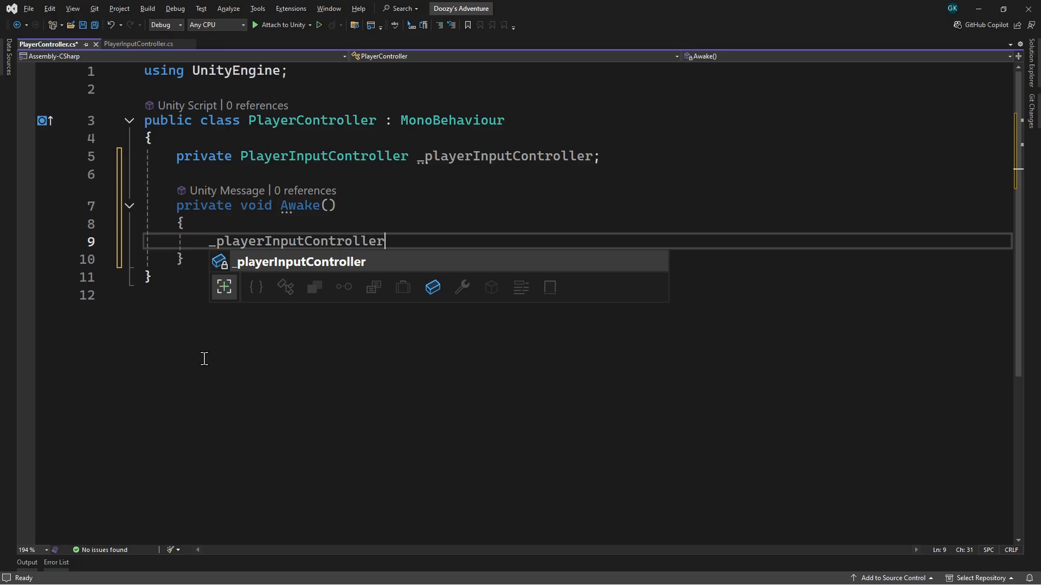
{"action": "type", "text": "= GetComponent<P>"}
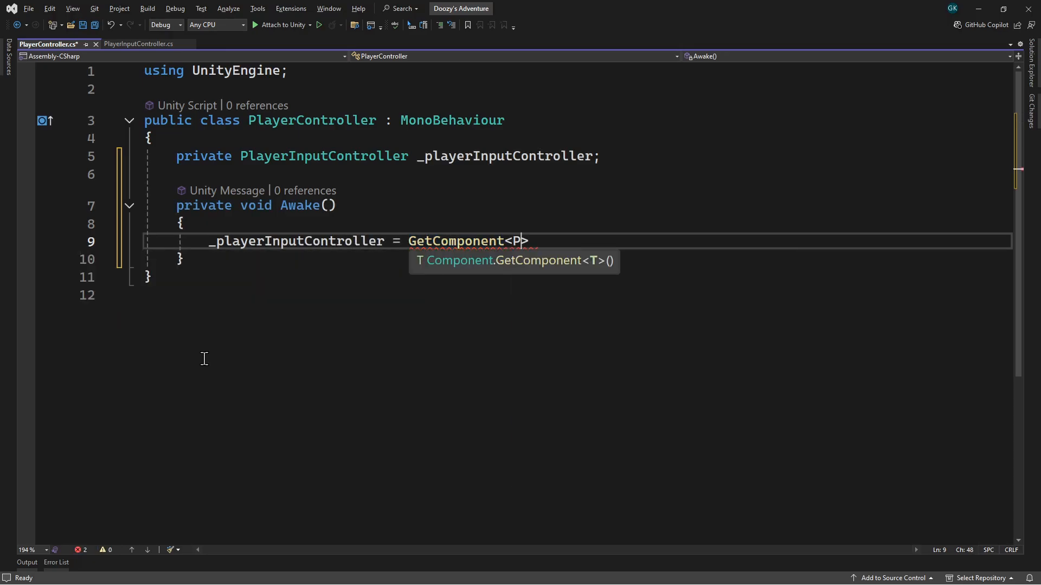
{"action": "type", "text": "layerInputCon"}
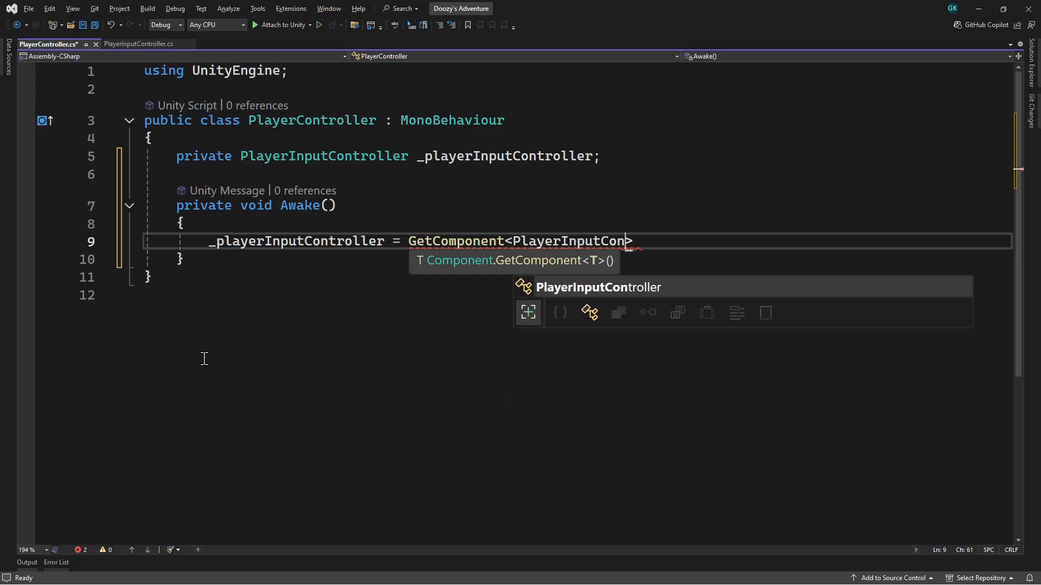
{"action": "type", "text": "troller>();"}
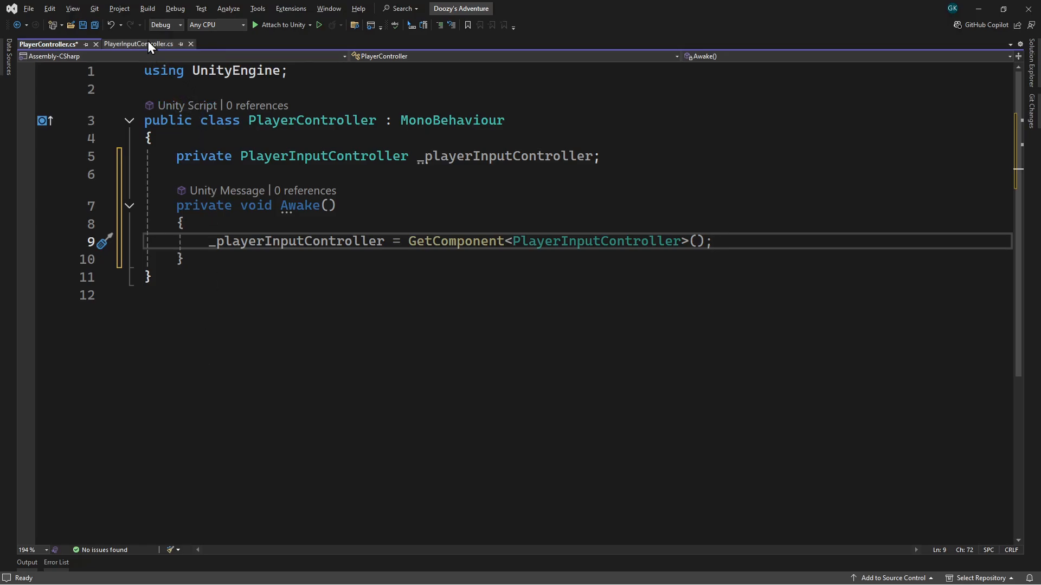
Add a public Vector2 MovementInputVector { get; private set; } property to PlayerInputController.
{"action": "left_click", "coordinate": [140, 43]}
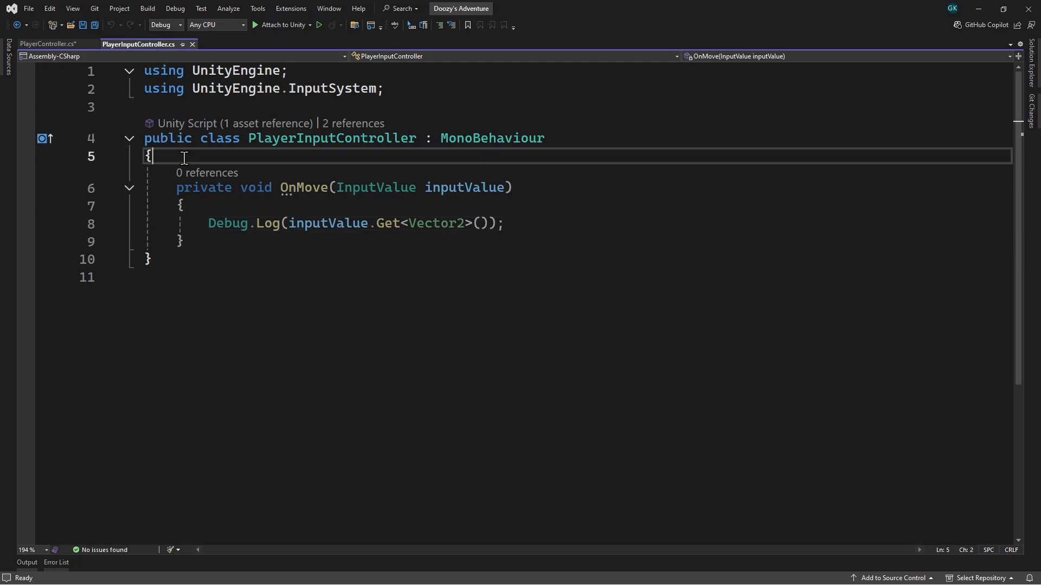
{"action": "type", "text": "public Vector2"}
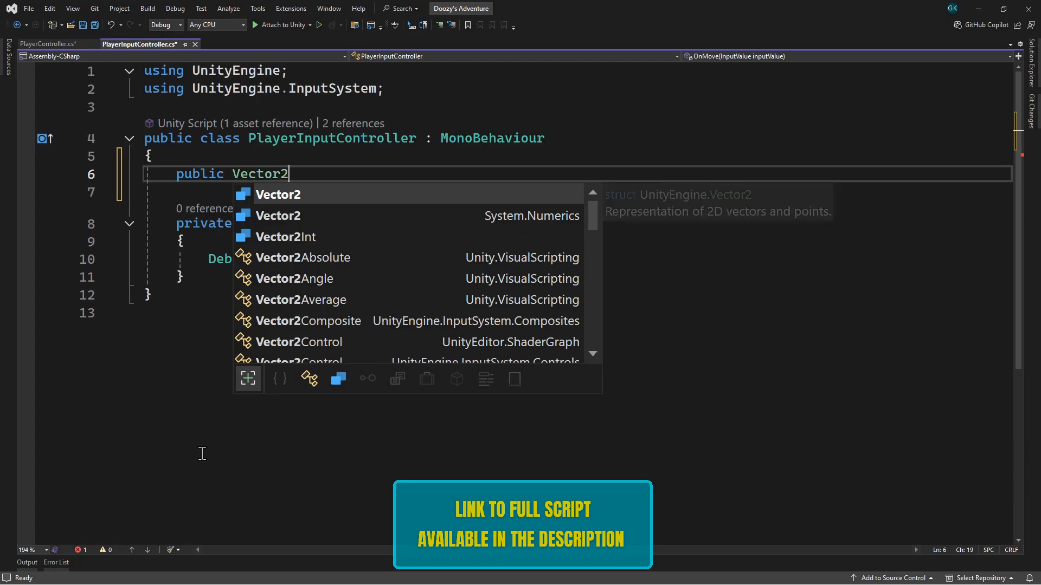
{"action": "type", "text": "Movement"}
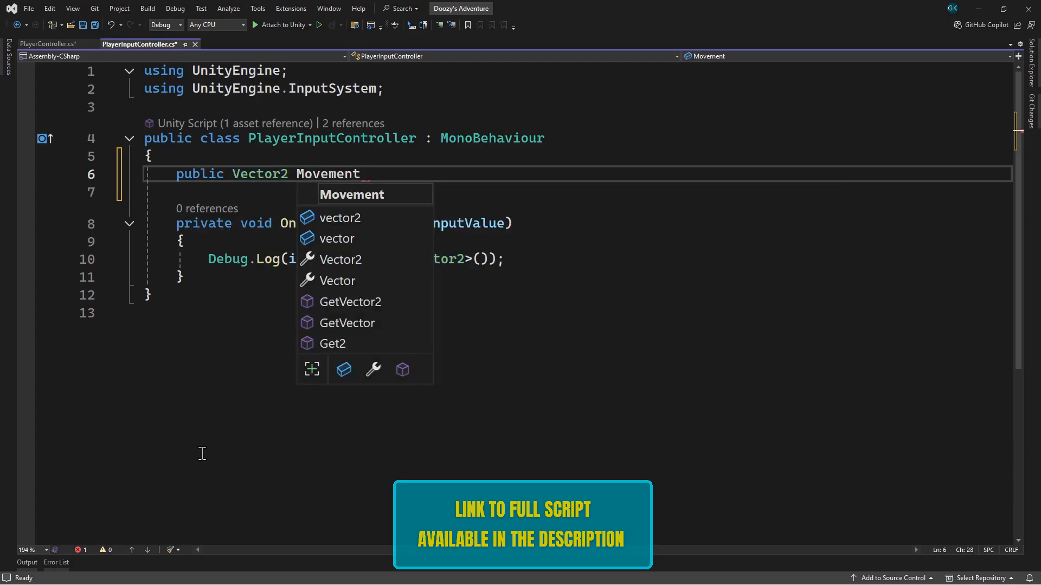
{"action": "type", "text": "InputVector"}
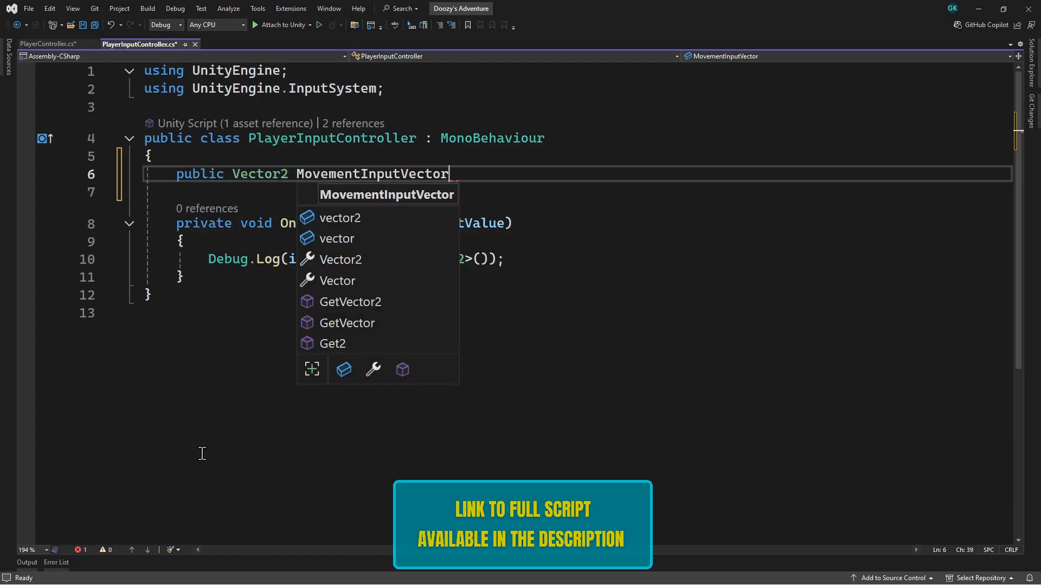
{"action": "type", "text": "{ get"}
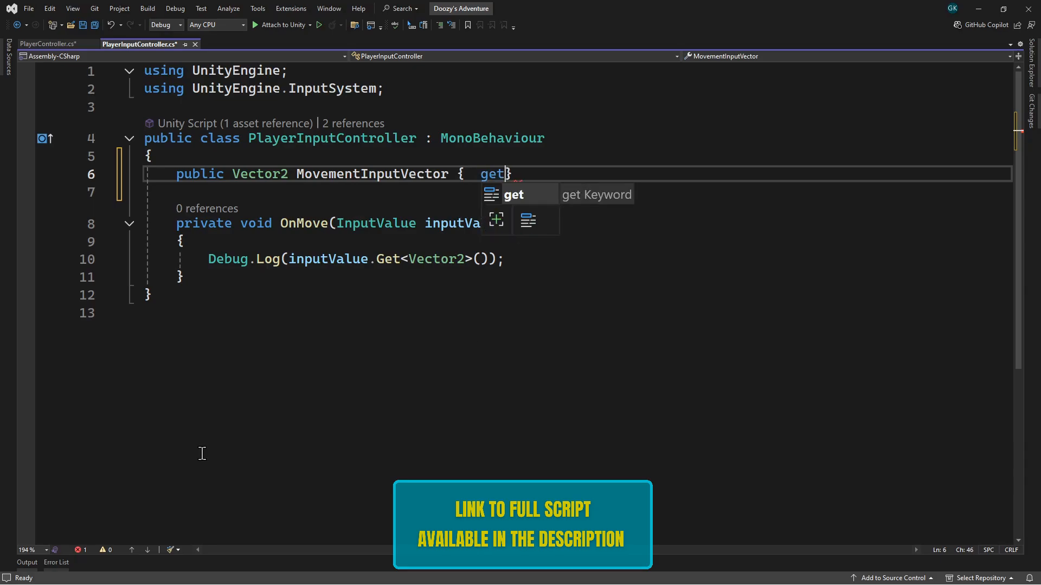
{"action": "type", "text": "; pr"}
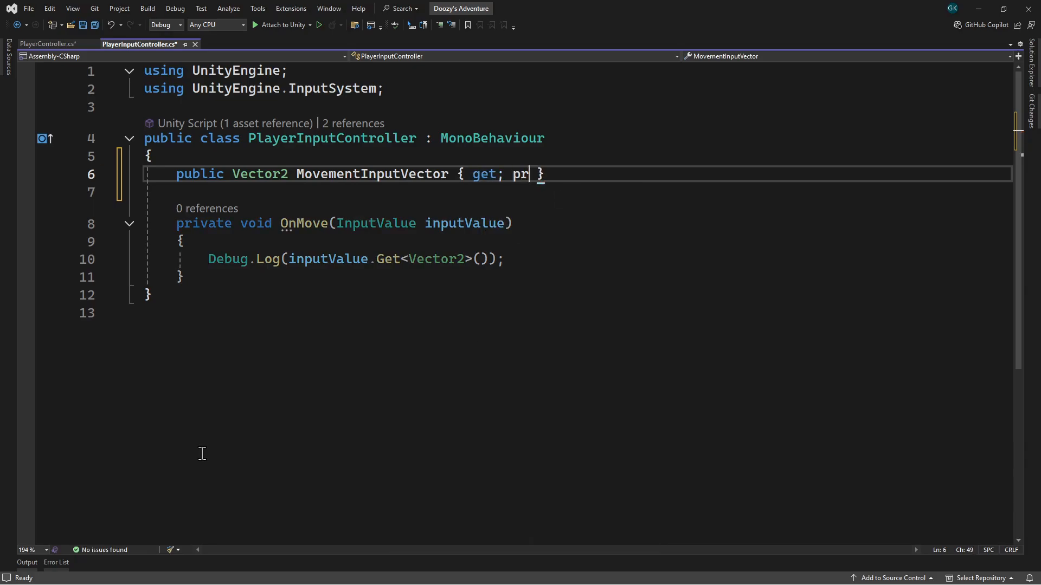
{"action": "type", "text": "ivate set"}
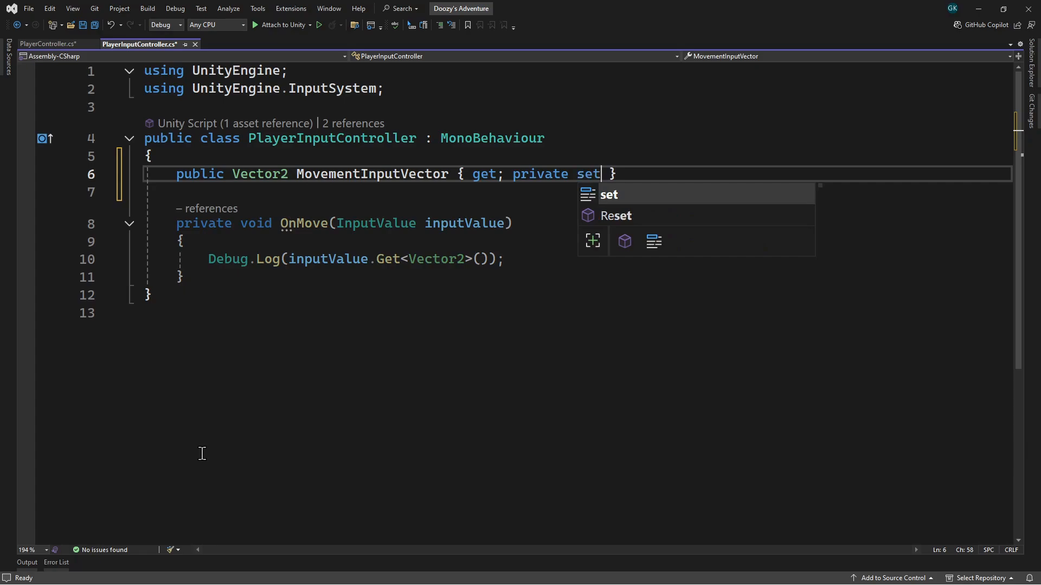
{"action": "type", "text": ";"}
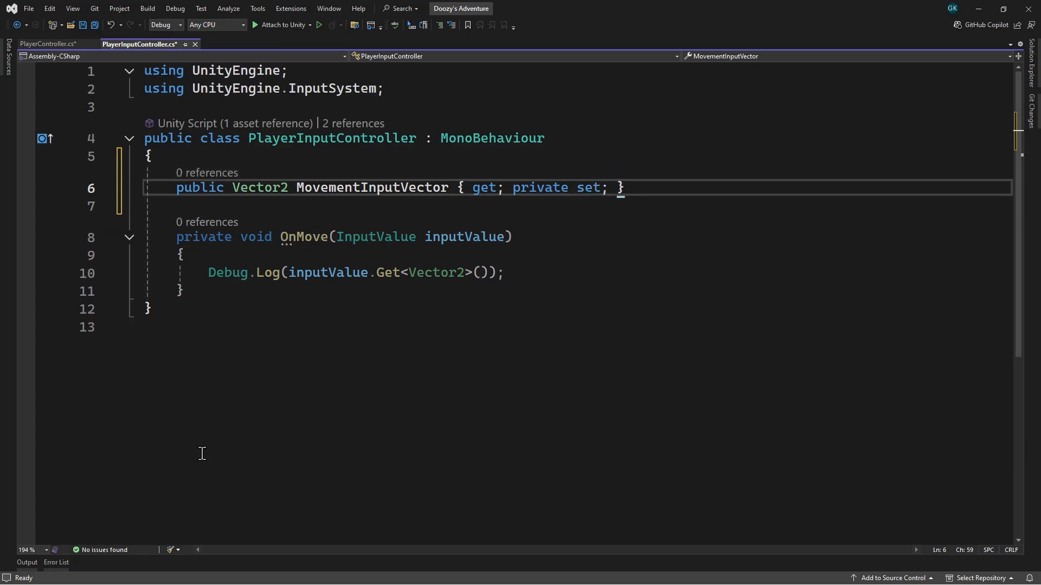
Replace OnMove's Debug.Log with an assignment to MovementInputVector.
{"action": "left_click", "coordinate": [504, 273]}
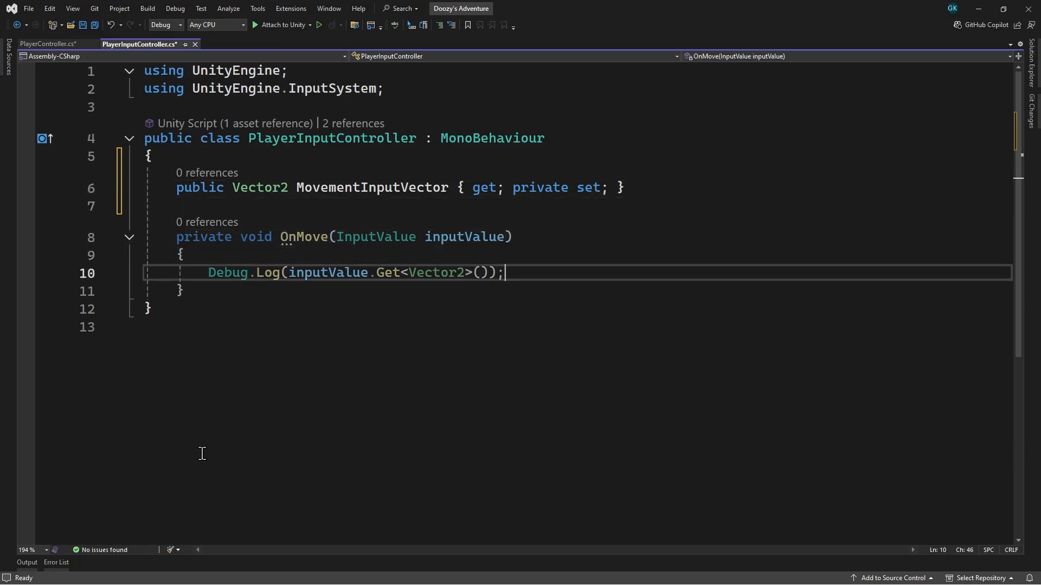
{"action": "type", "text": "Mov"}
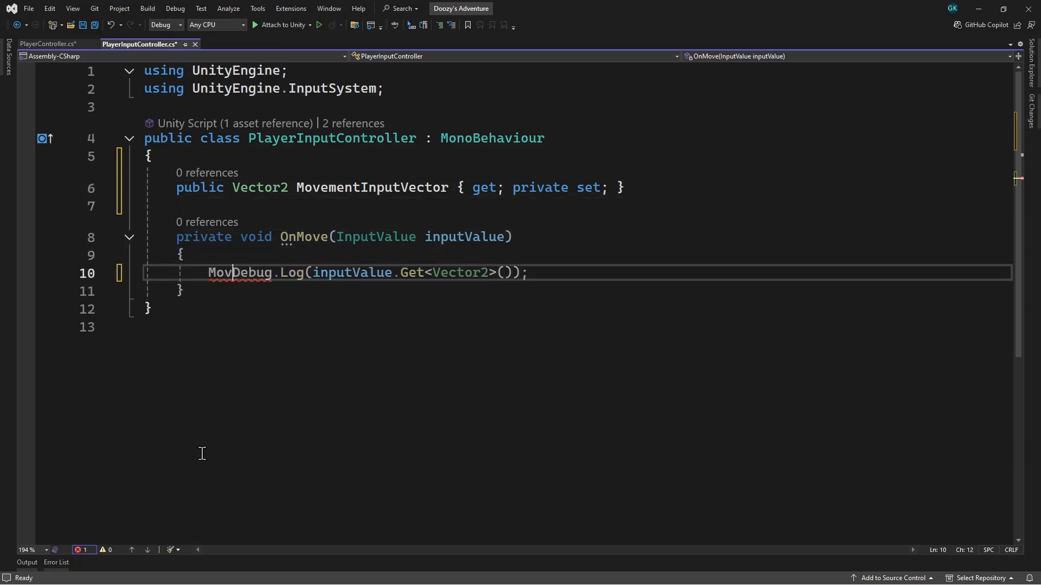
{"action": "type", "text": "ementInputVector ="}
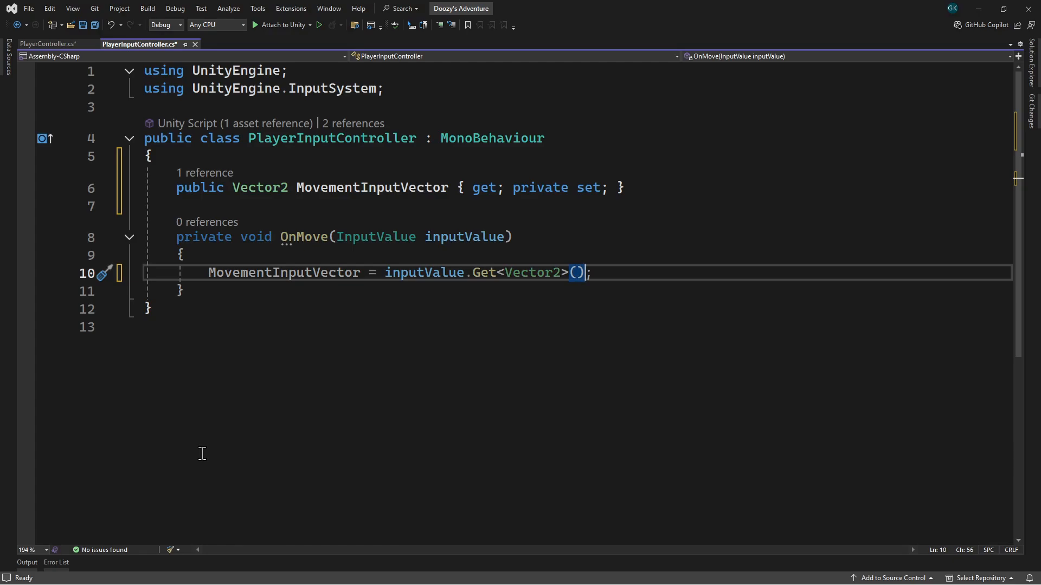
{"action": "mouse_move", "coordinate": [76, 111]}
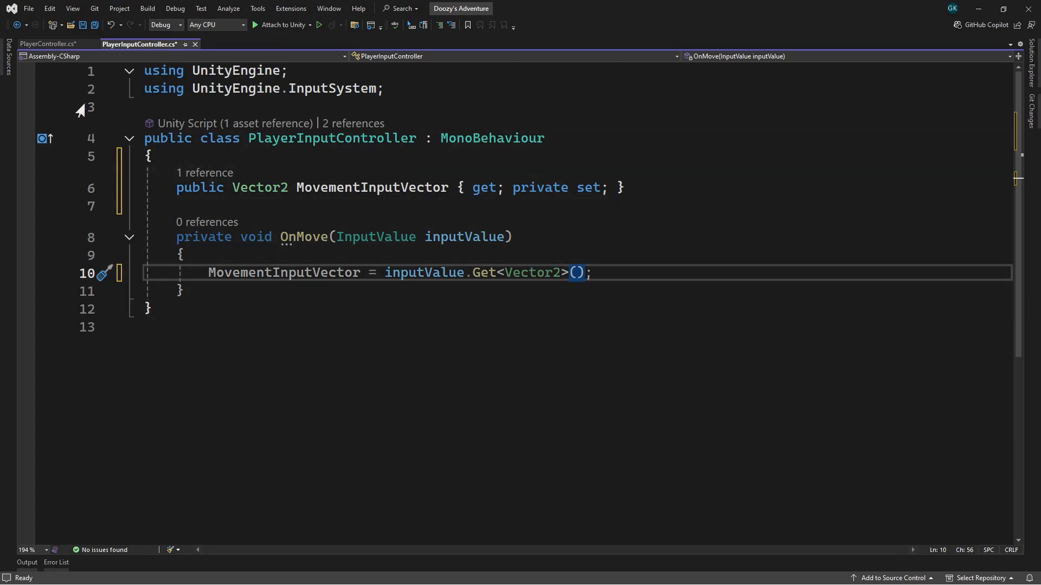
In PlayerController's Update, start a positionChange Vector3 with new Vector3(.
{"action": "left_click", "coordinate": [49, 44]}
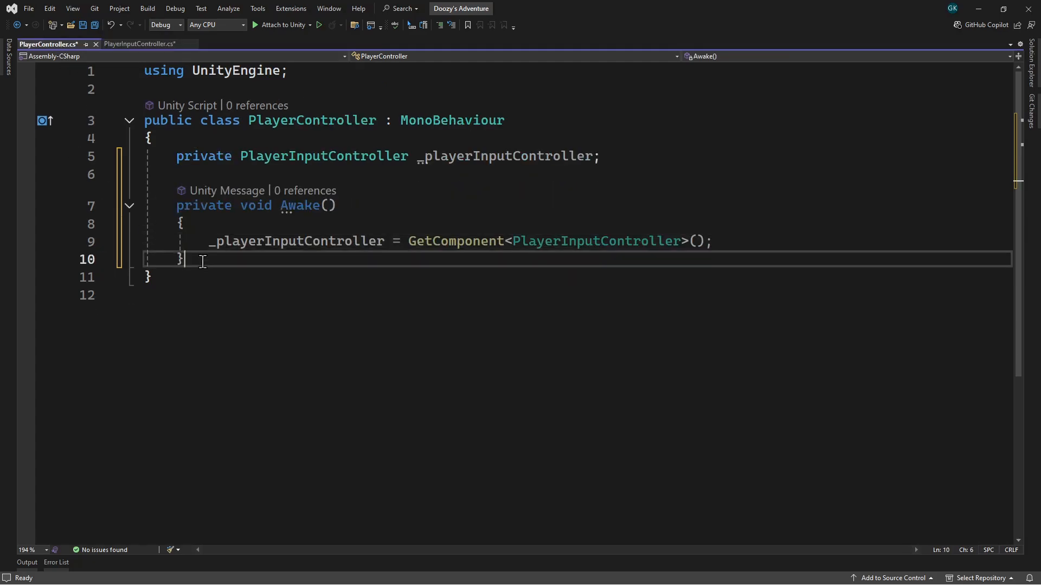
{"action": "type", "text": "Update("}
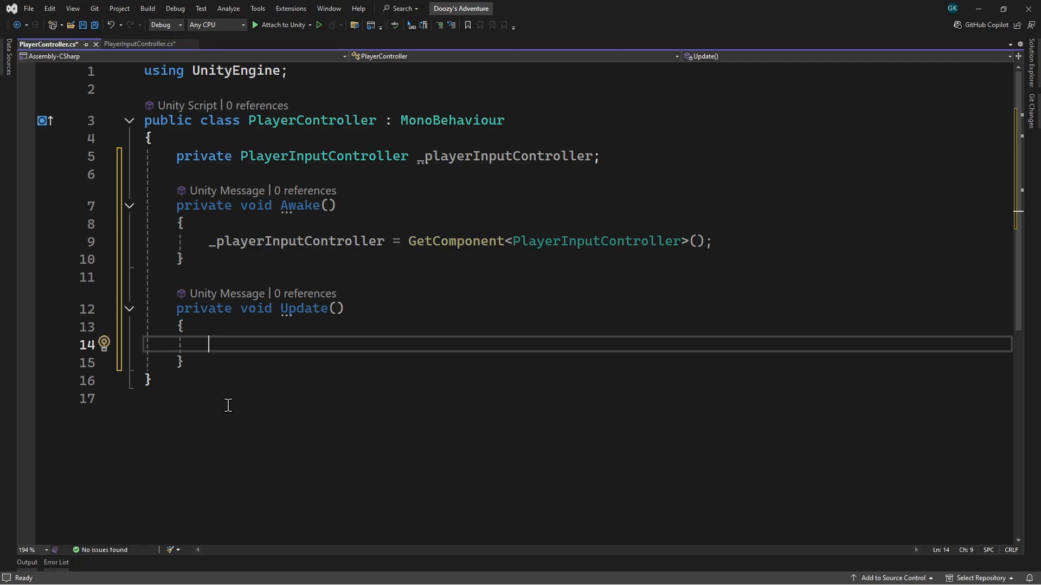
{"action": "type", "text": "Vector3 positionChange"}
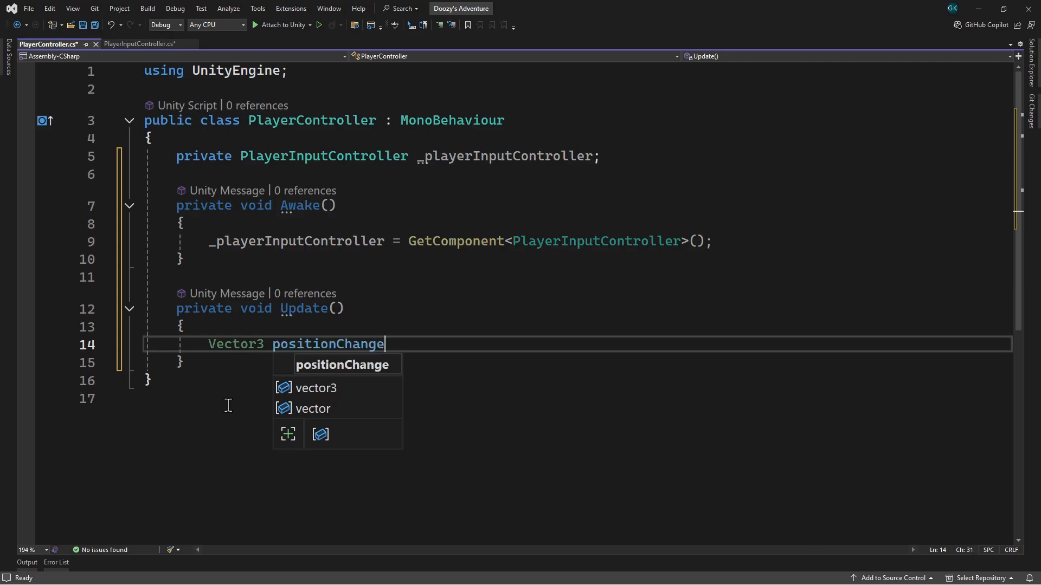
{"action": "type", "text": "= new Ve"}
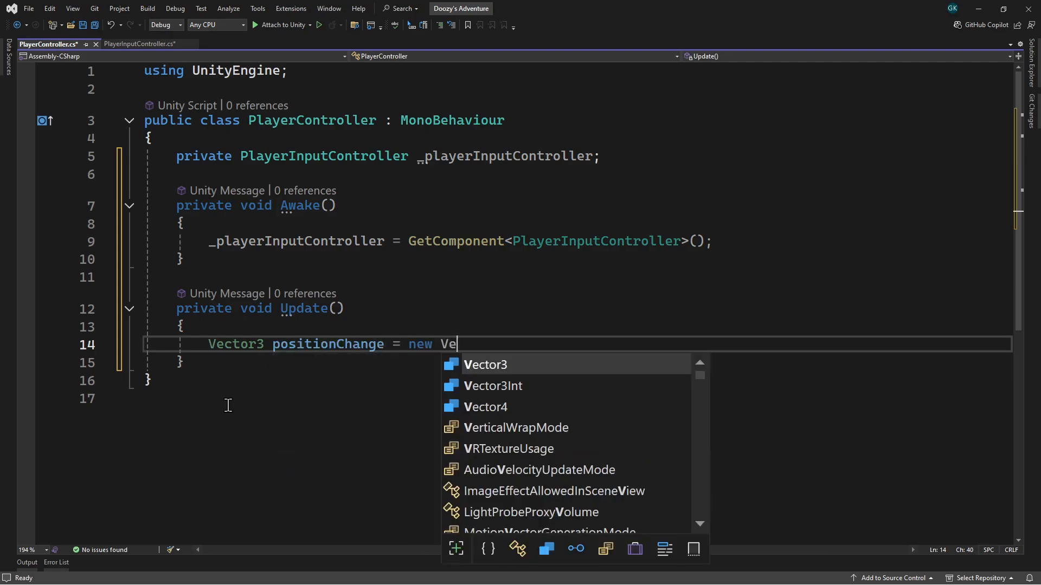
{"action": "type", "text": "ctor3("}
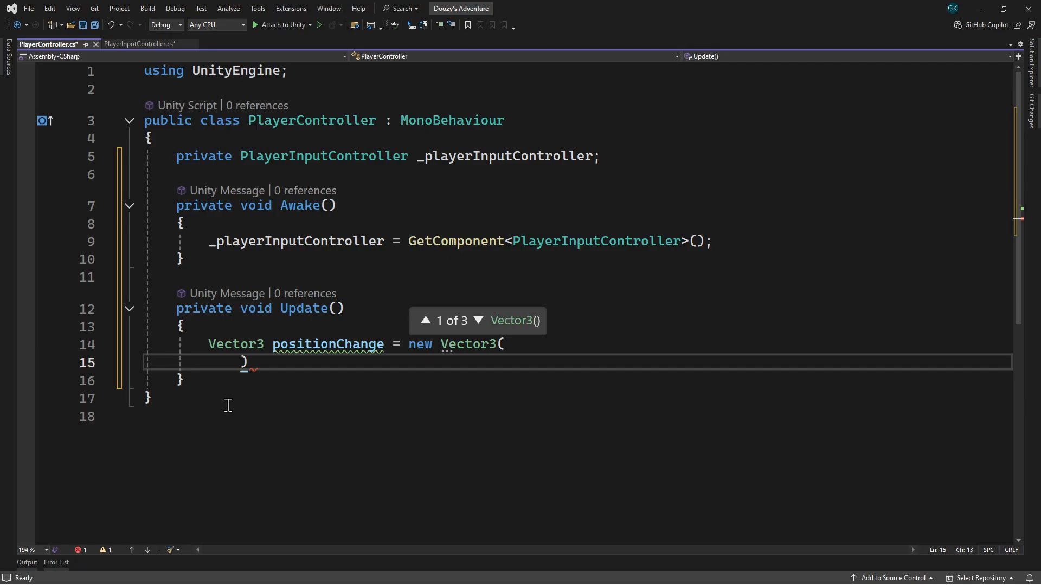
Fill the Vector3 with MovementInputVector.x, 0 and MovementInputVector.y.
{"action": "type", "text": "_player"}
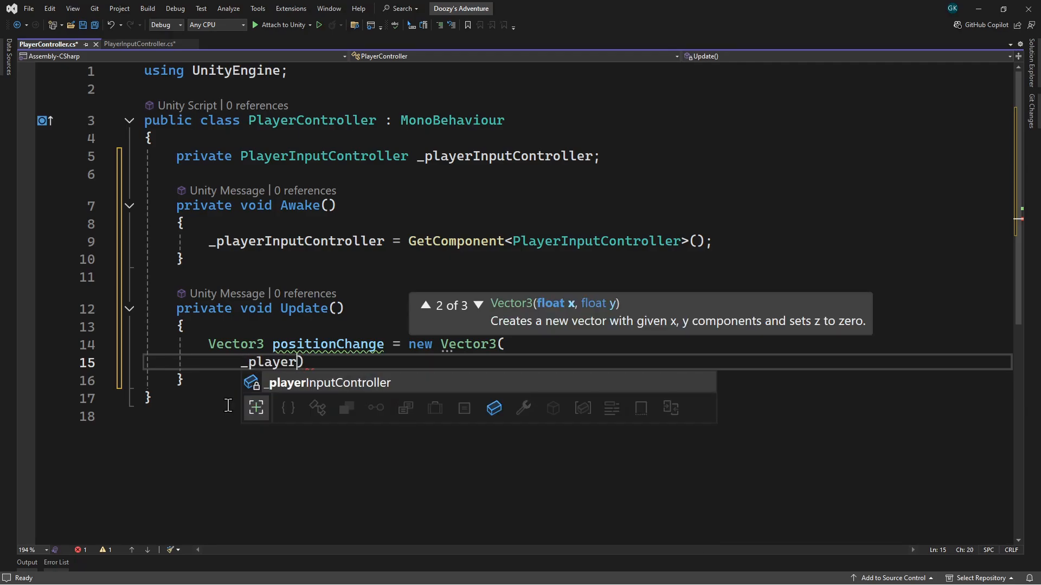
{"action": "type", "text": "InputContro"}
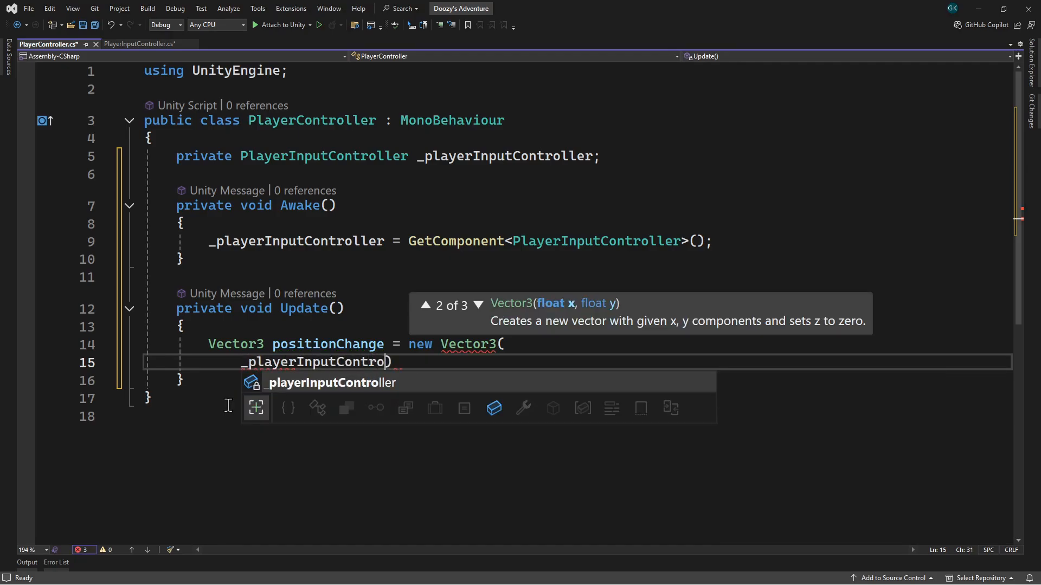
{"action": "type", "text": ".MovementInputVector.x,"}
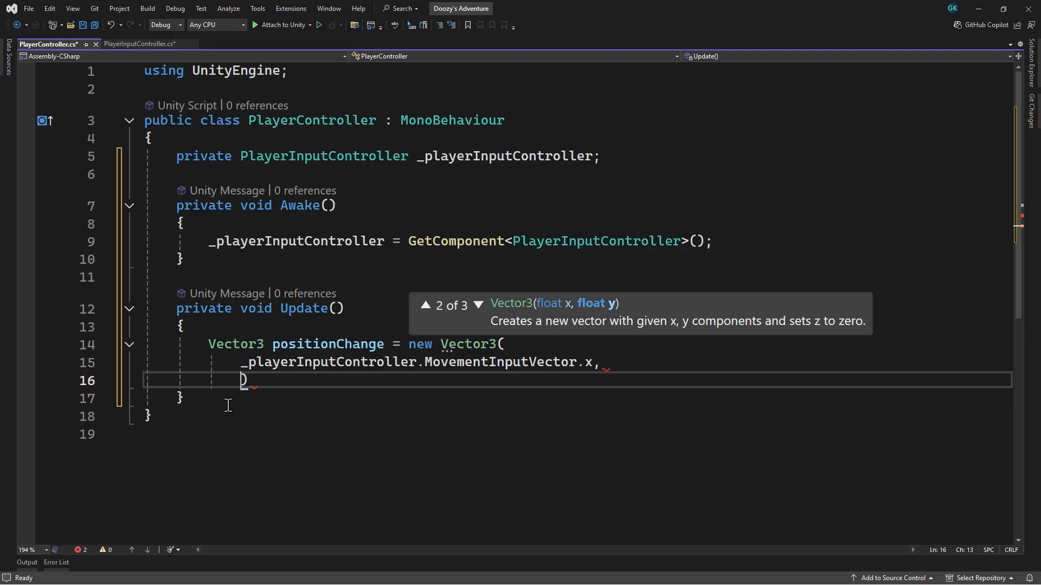
{"action": "type", "text": "0,"}
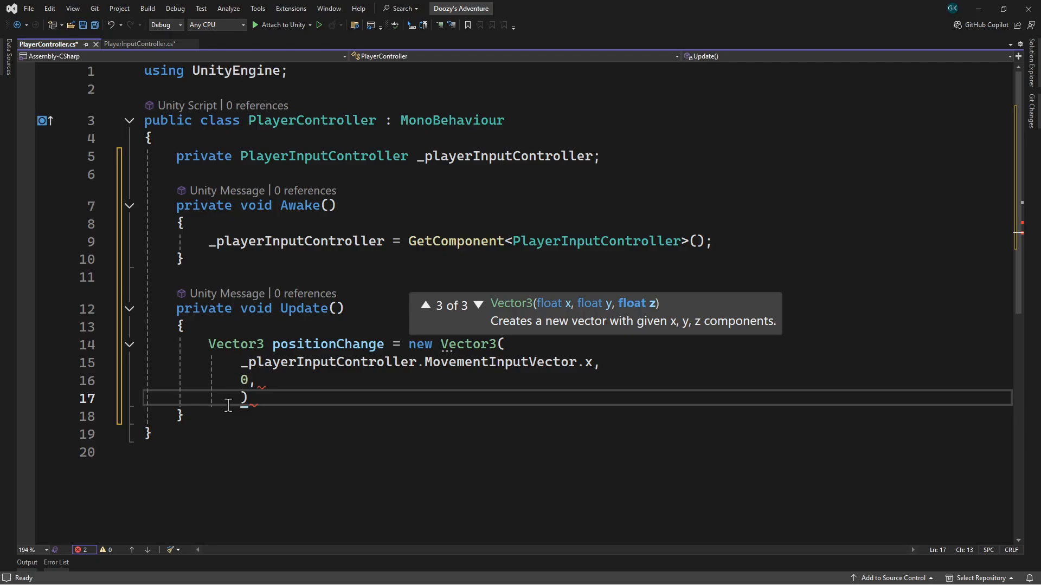
{"action": "type", "text": "_playe"}
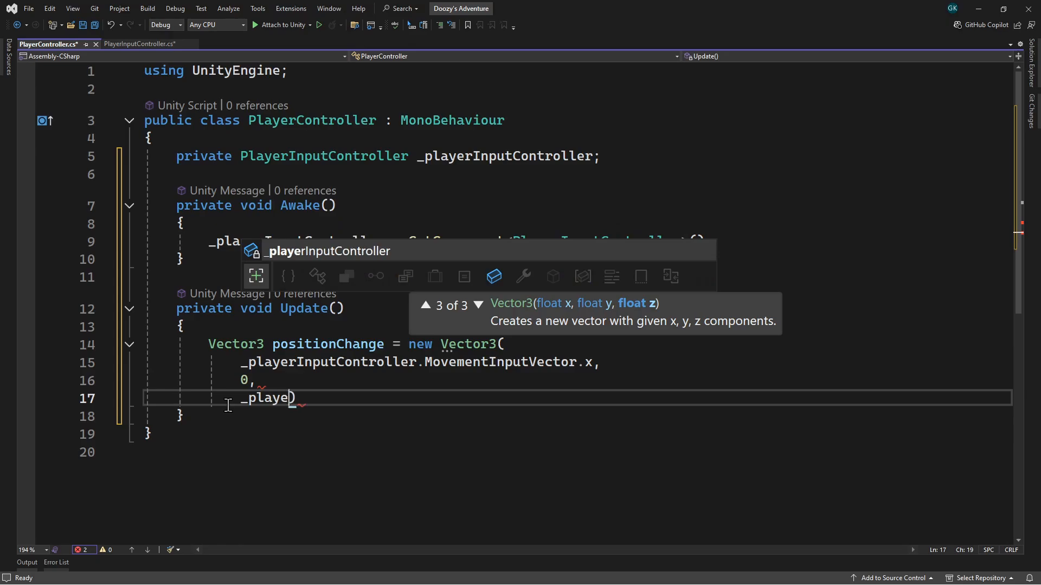
{"action": "type", "text": "rInputController.Movemen"}
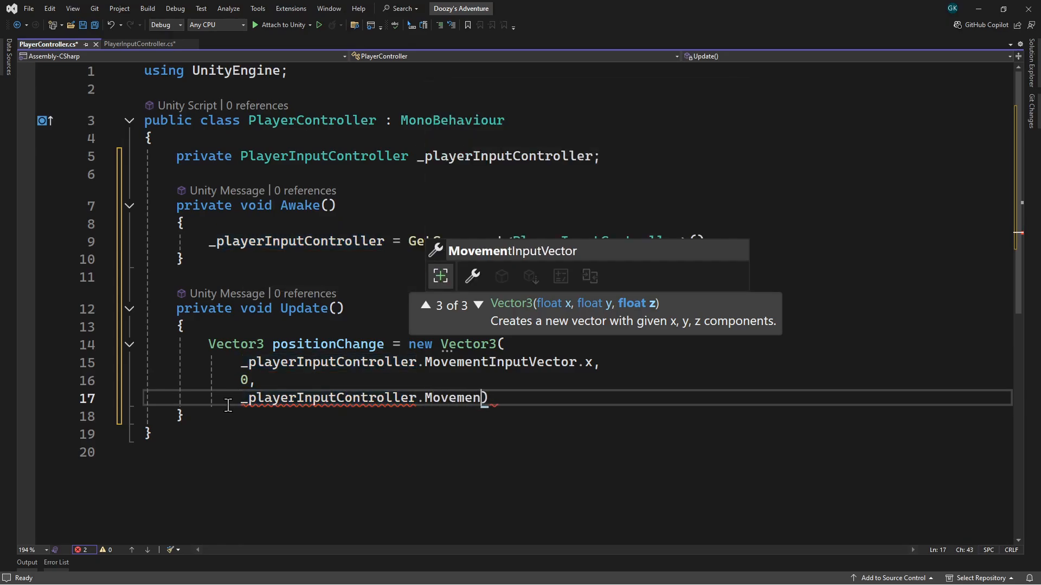
{"action": "type", "text": "tInputVector.y"}
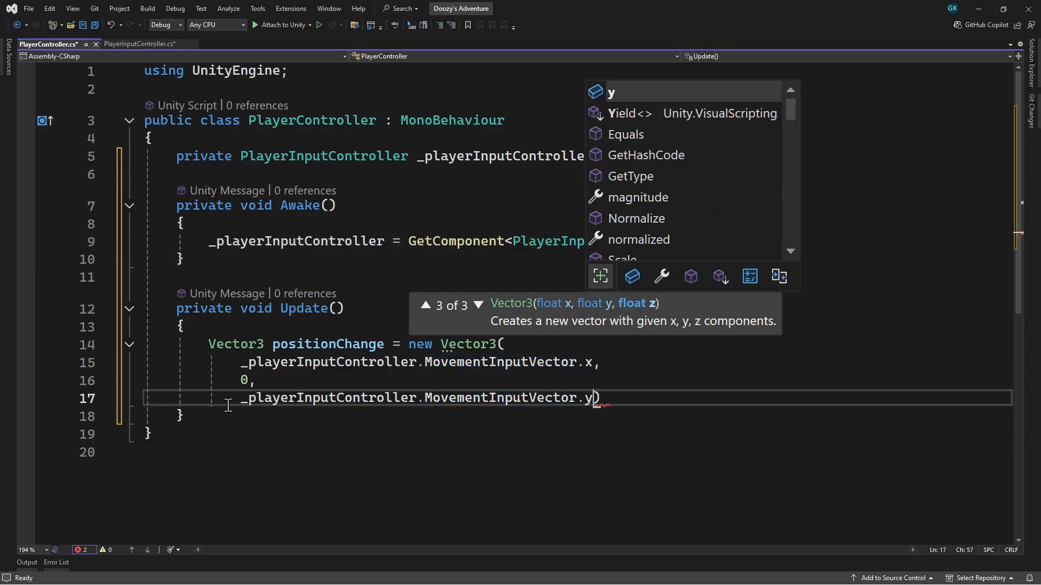
{"action": "type", "text": ");"}
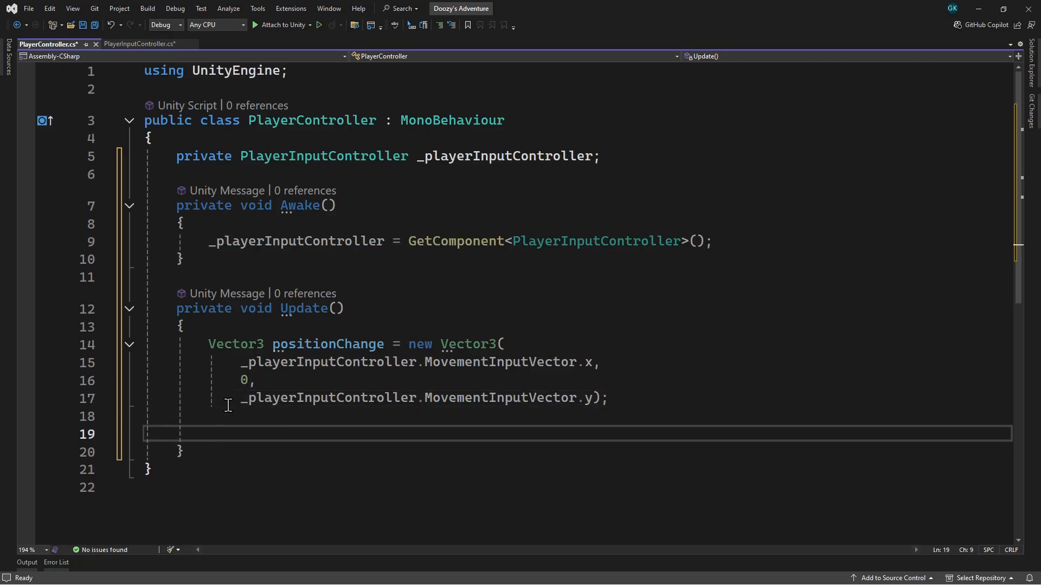
Write transform.position += positionChange; in Update, accepting the positionChange suggestion.
{"action": "type", "text": "tra"}
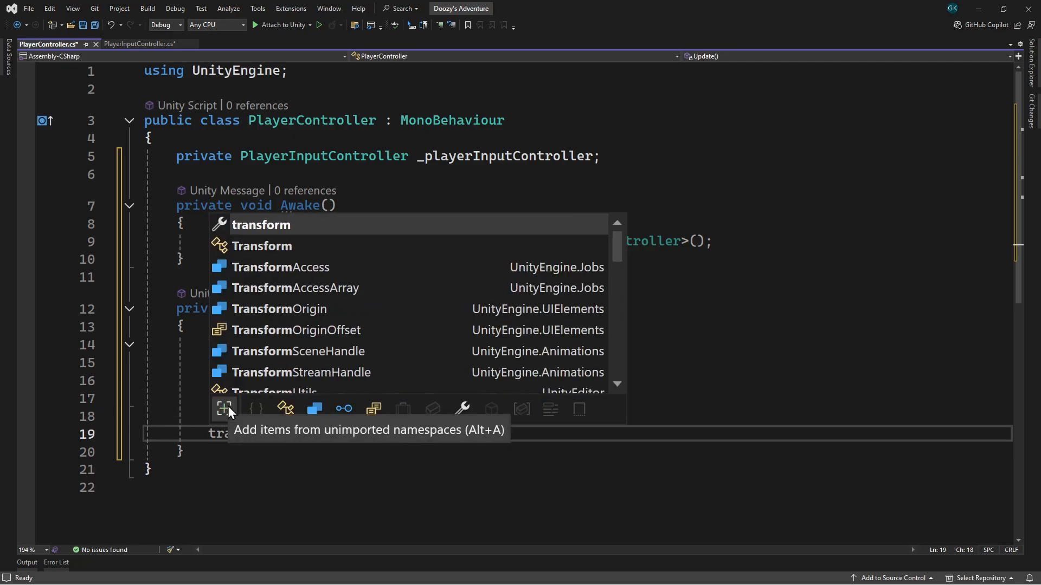
{"action": "type", "text": ".position"}
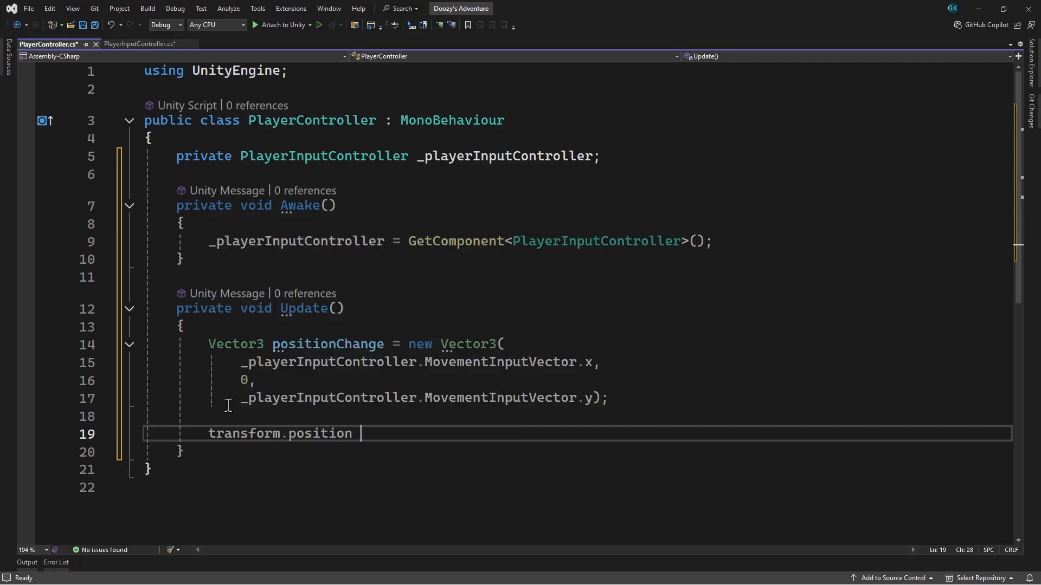
{"action": "type", "text": "+= pos"}
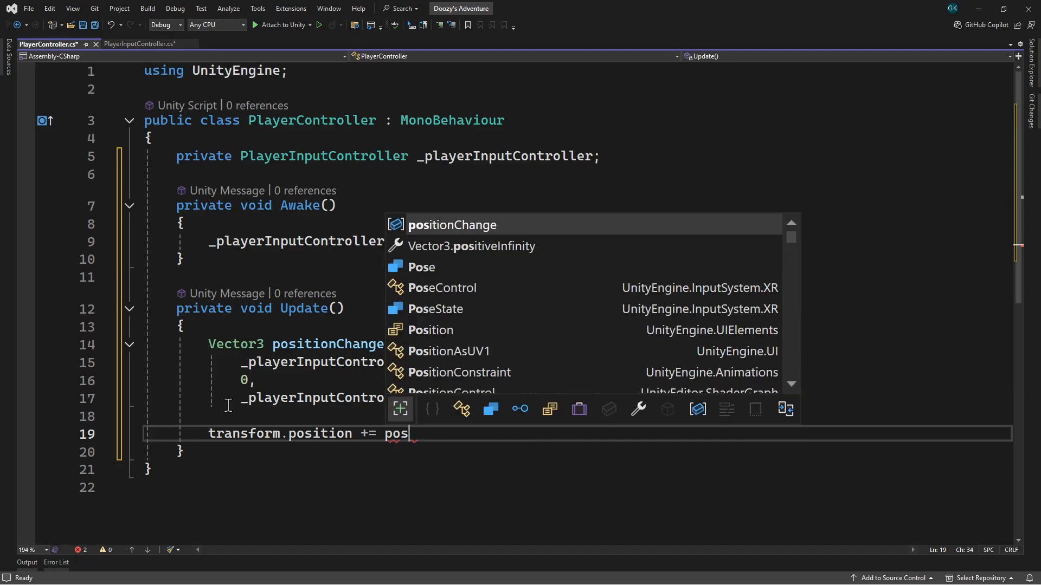
{"action": "key", "text": "Tab"}
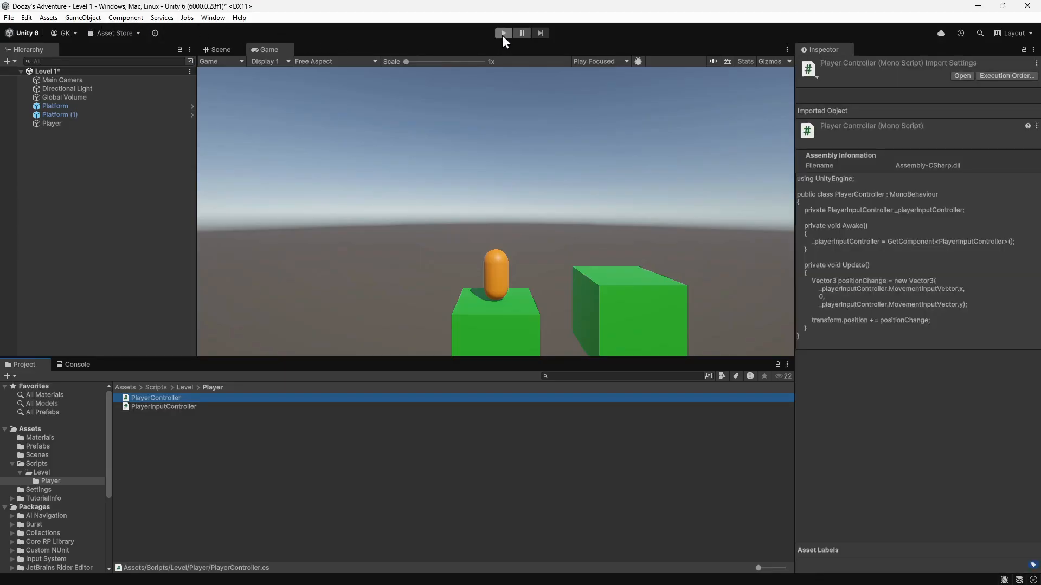
{"action": "left_click", "coordinate": [502, 33]}
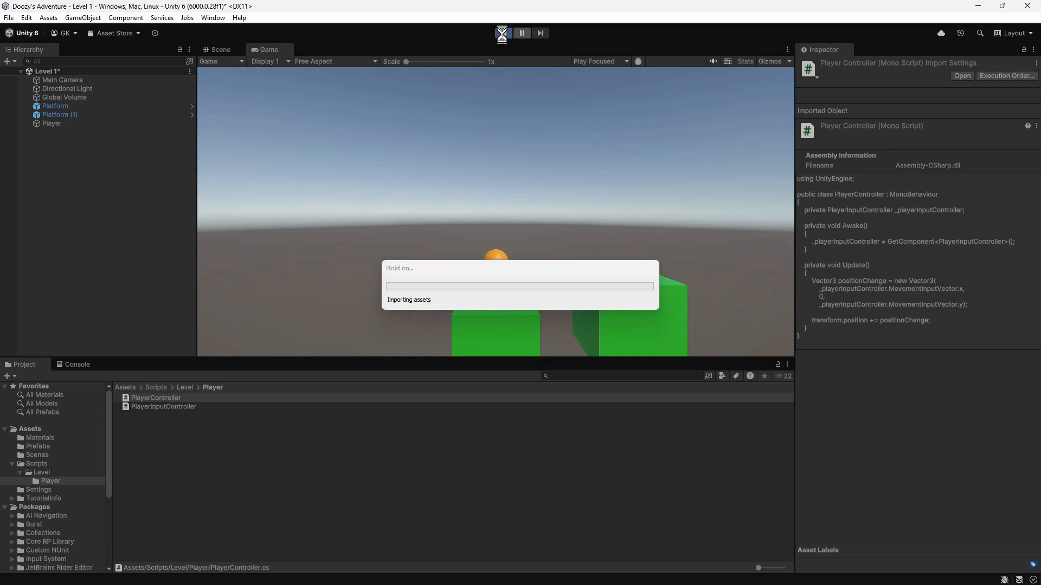
{"action": "left_click", "coordinate": [503, 34]}
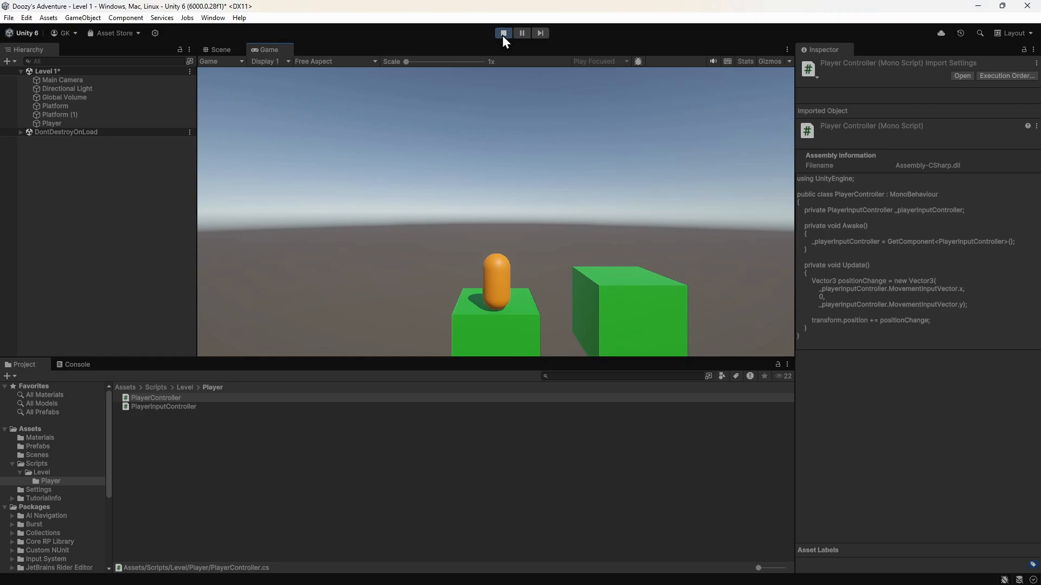
{"action": "left_click", "coordinate": [503, 33]}
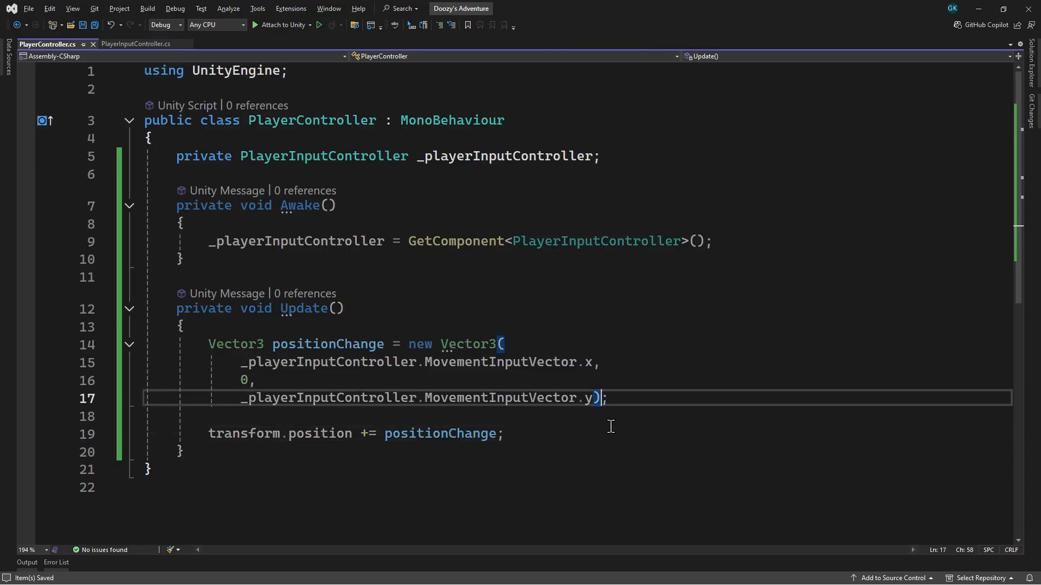
Multiply the Vector3 positionChange expression by Time.deltaTime, then return to Unity.
{"action": "type", "text": "* Time.deltaTime;"}
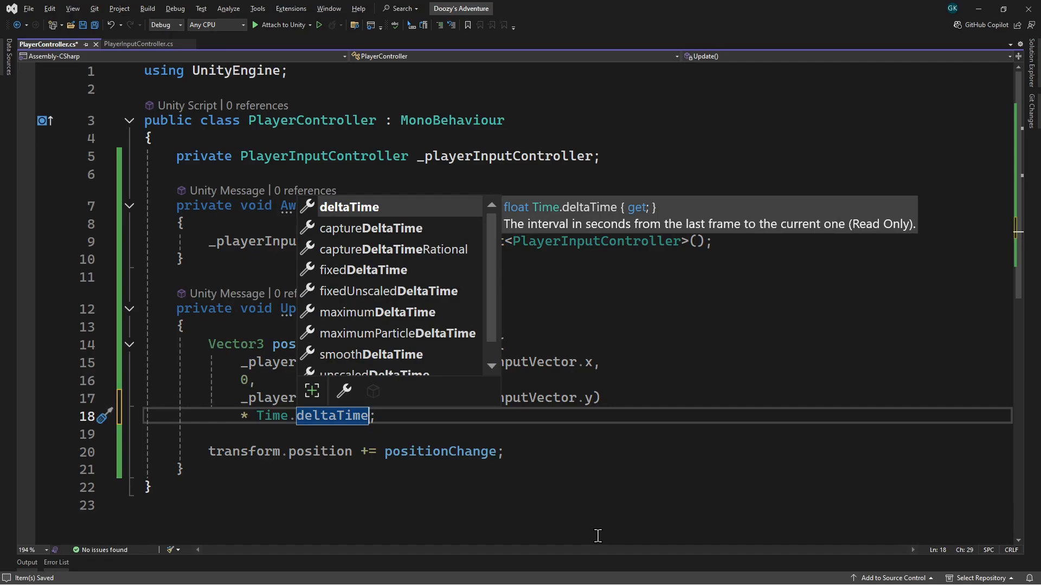
{"action": "key", "text": "Escape"}
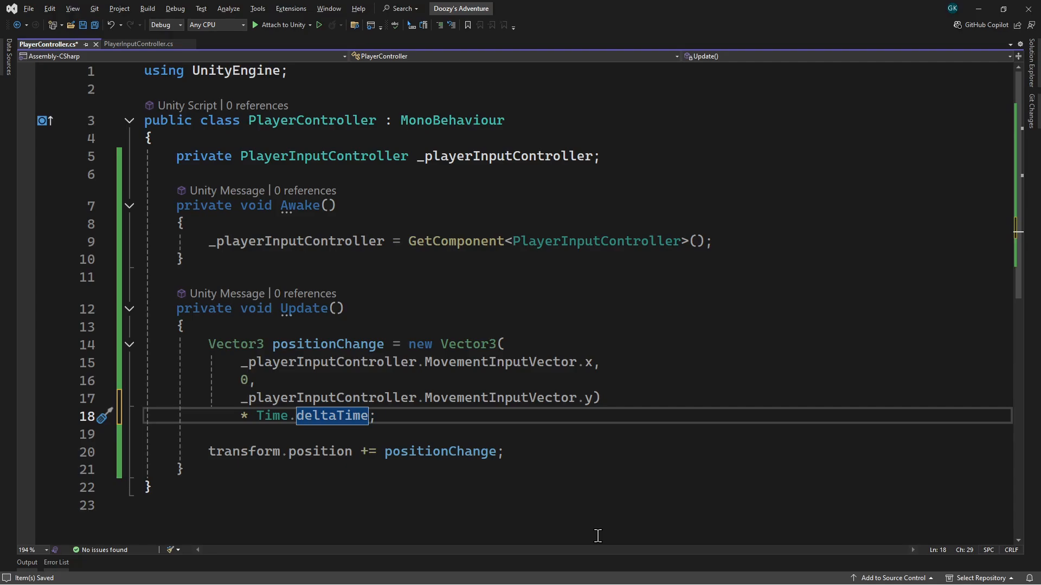
{"action": "left_click", "coordinate": [83, 25]}
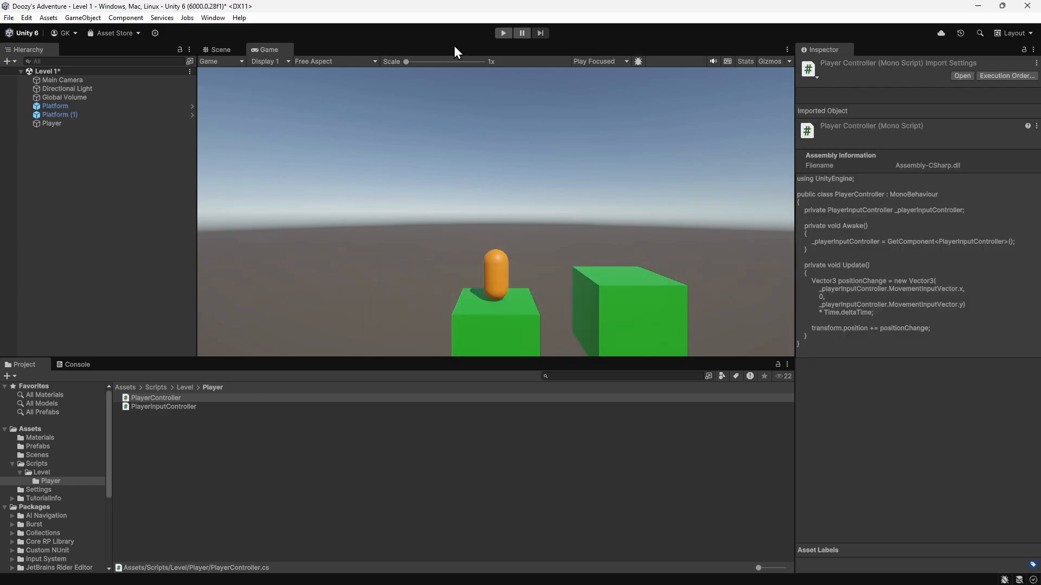
{"action": "left_click", "coordinate": [503, 33]}
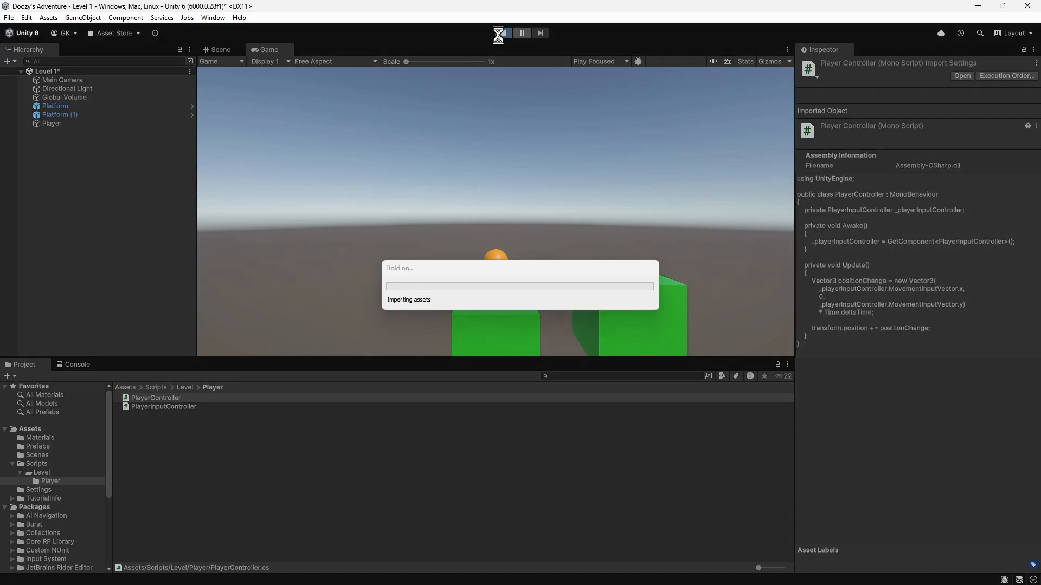
{"action": "left_click", "coordinate": [503, 33]}
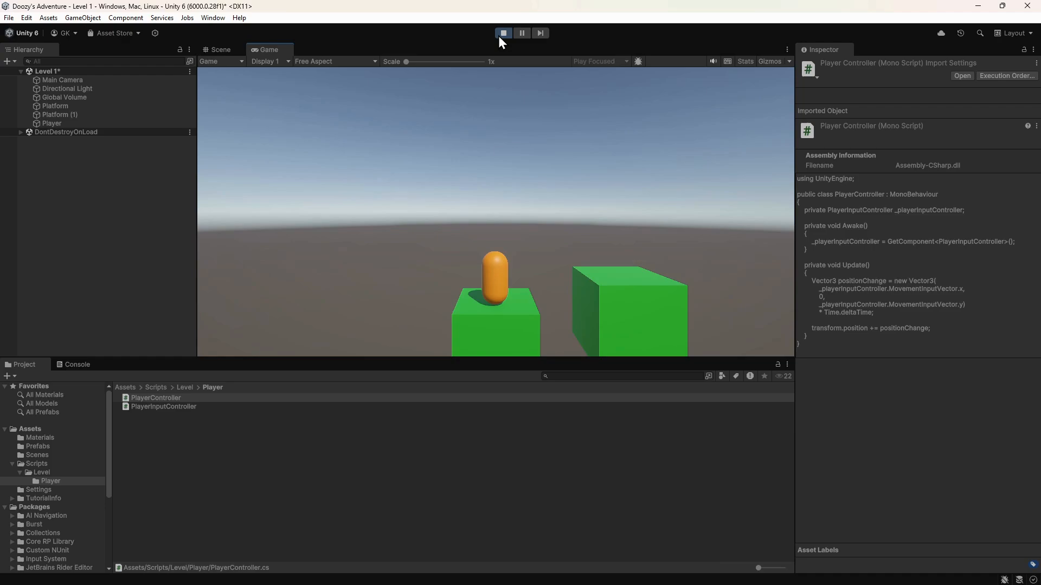
{"action": "left_click", "coordinate": [503, 33]}
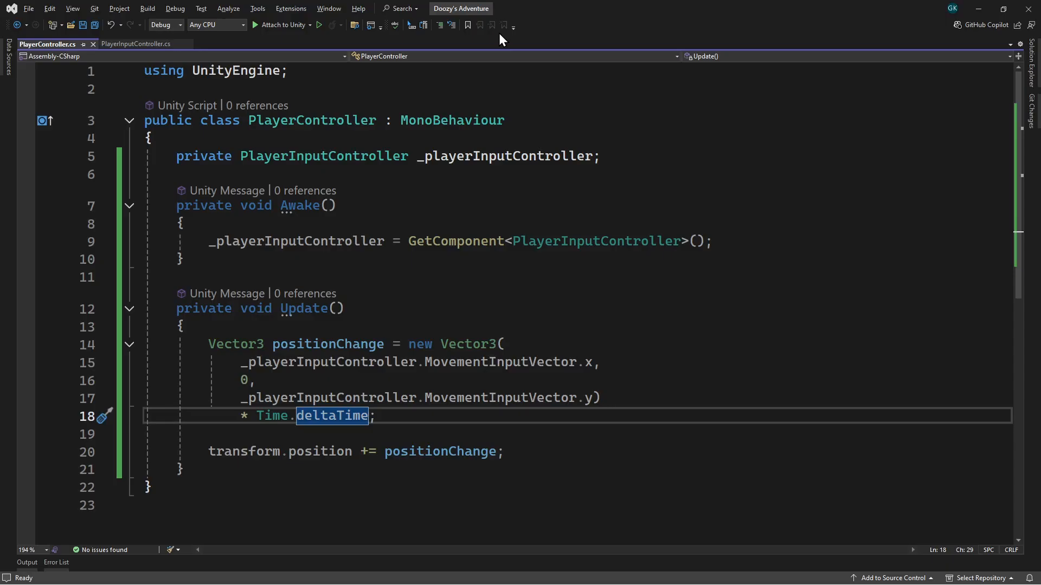
{"action": "mouse_move", "coordinate": [303, 120]}
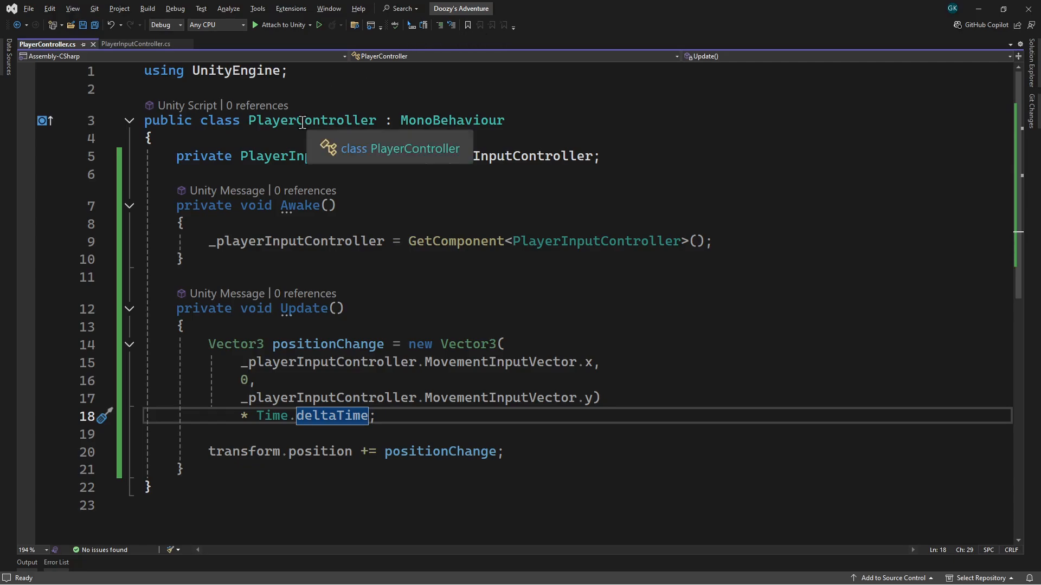
Add a [SerializeField] private float _speed field and multiply positionChange by _speed.
{"action": "type", "text": "private float _speed;"}
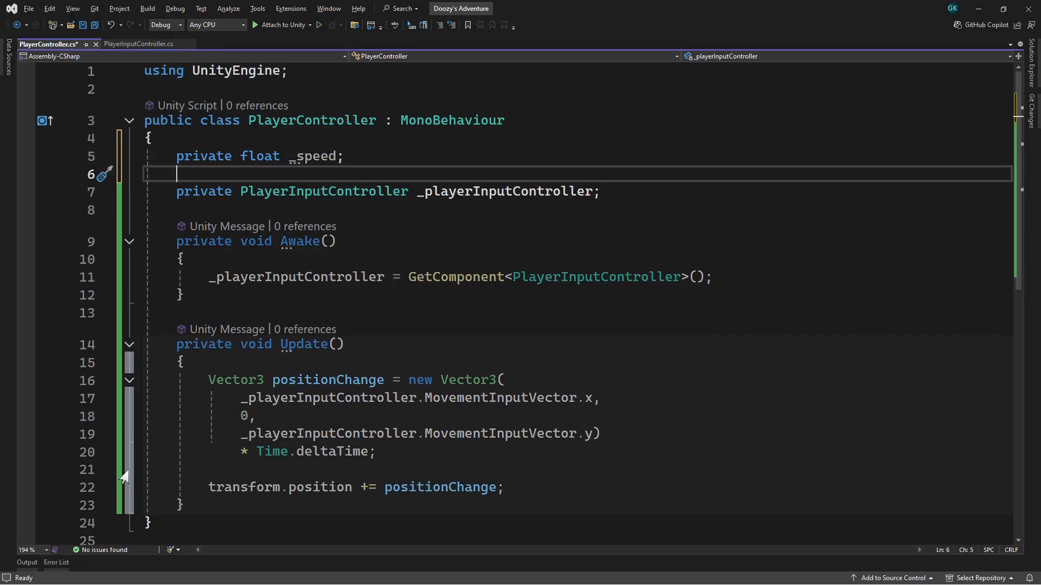
{"action": "mouse_move", "coordinate": [107, 446]}
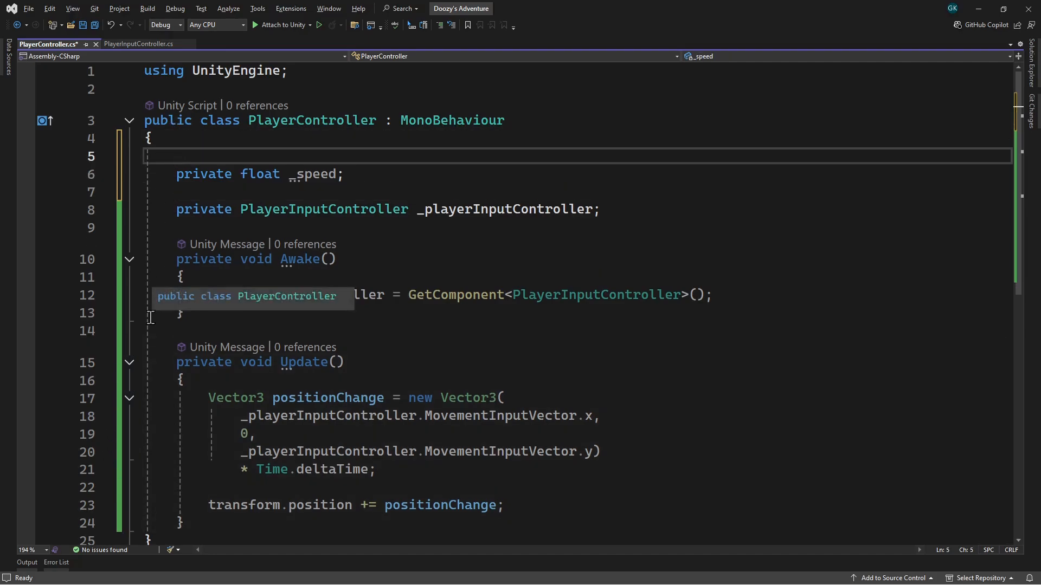
{"action": "type", "text": "[Serialize]"}
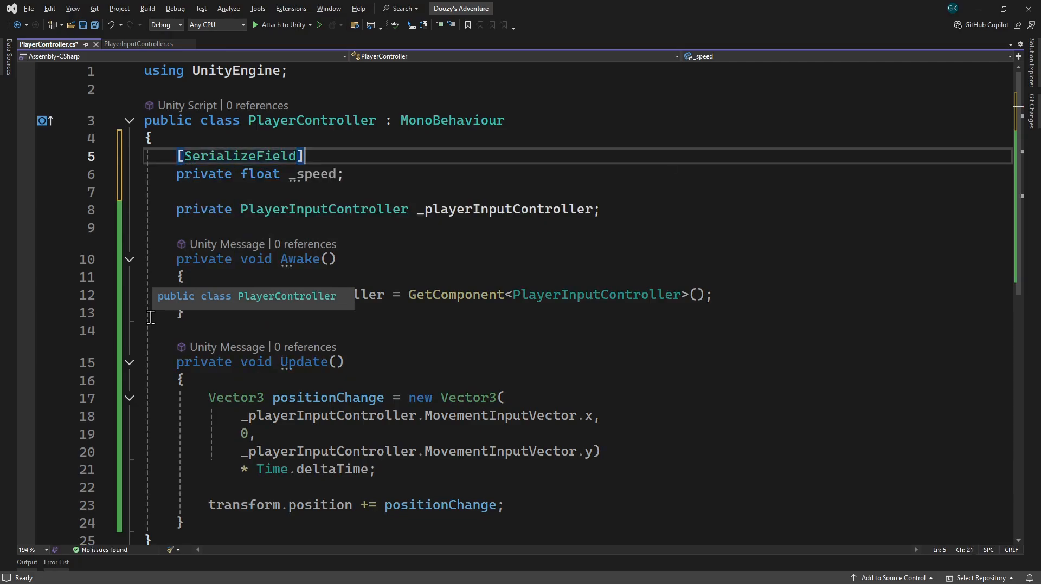
{"action": "mouse_move", "coordinate": [156, 320]}
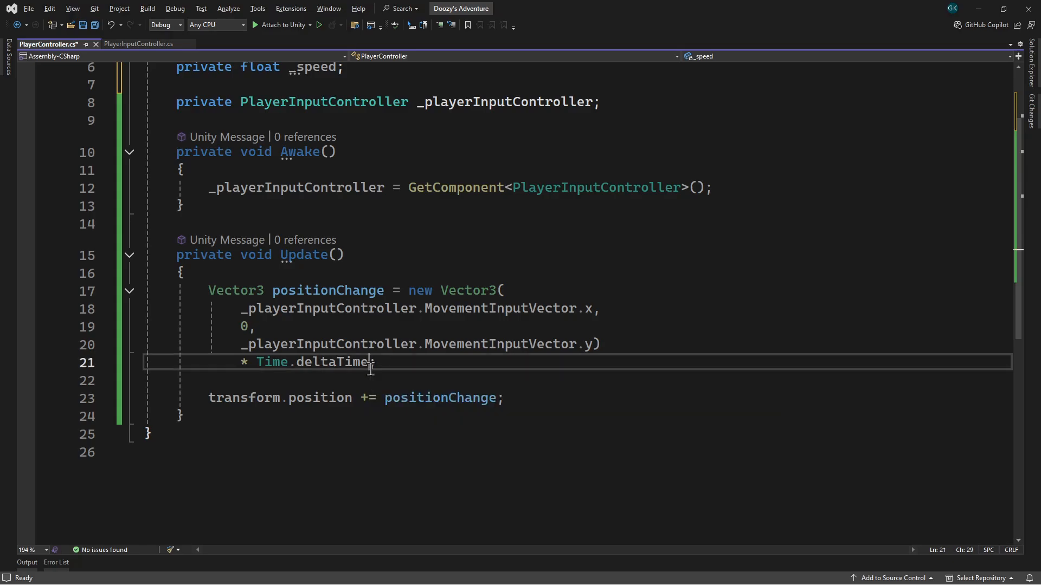
{"action": "key", "text": "Enter"}
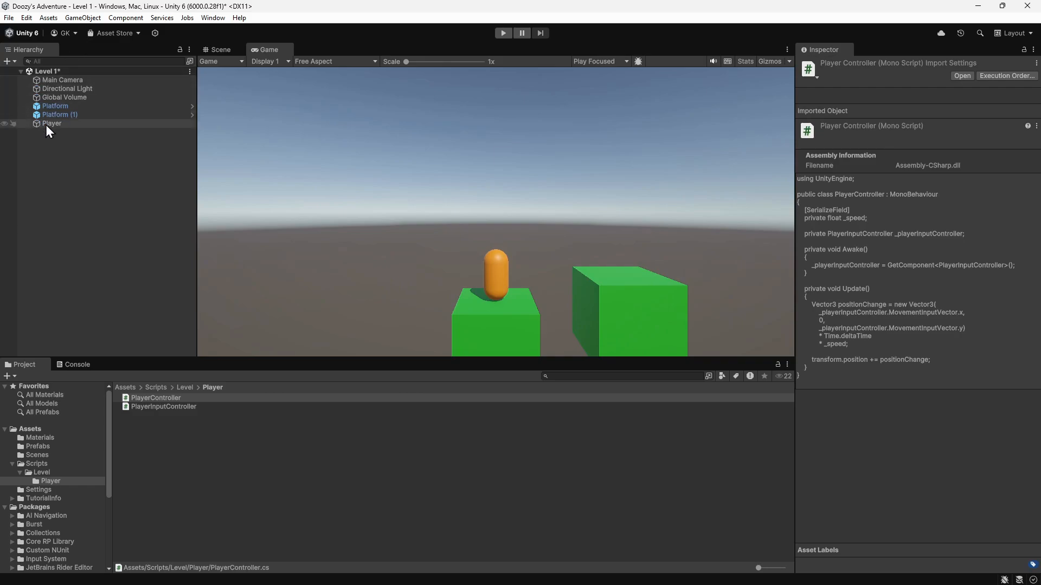
Set the Player's Player Controller Speed to 2.
{"action": "left_click", "coordinate": [52, 123]}
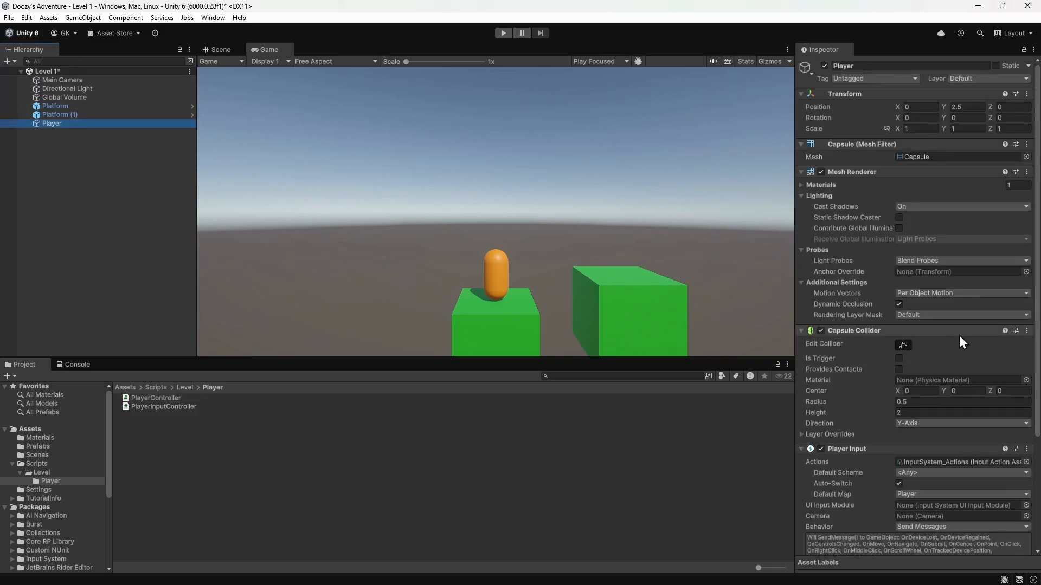
{"action": "scroll", "scroll_direction": "down", "scroll_amount": 3}
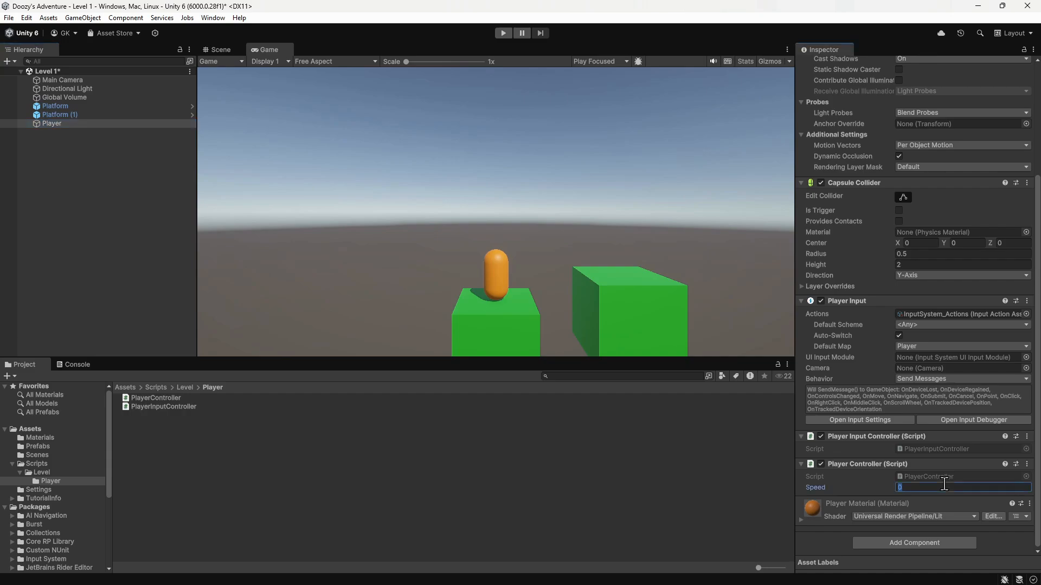
{"action": "type", "text": "2"}
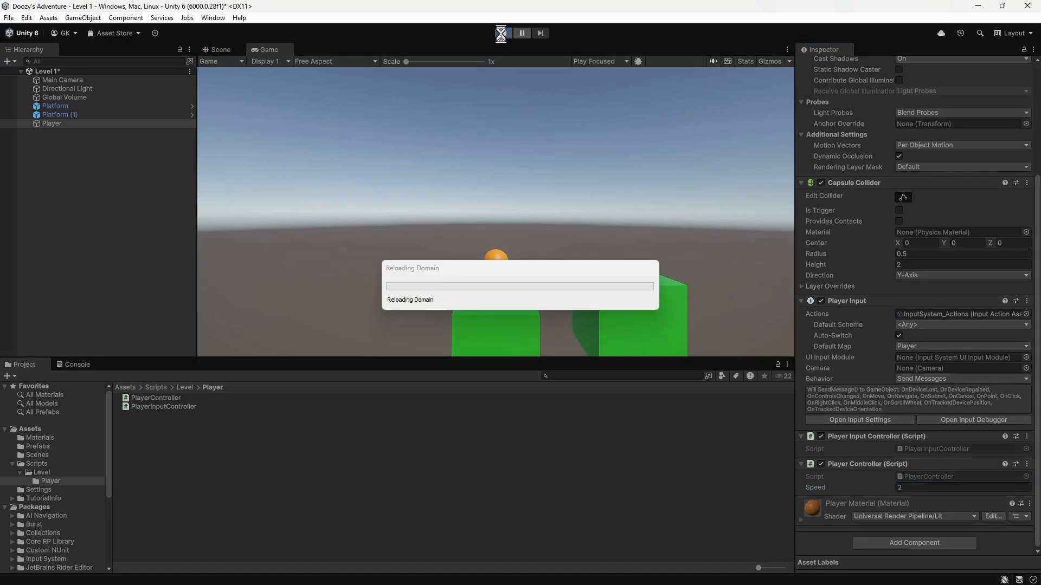
Play-test the capsule's movement, then change Speed to 3.
{"action": "left_click", "coordinate": [500, 33]}
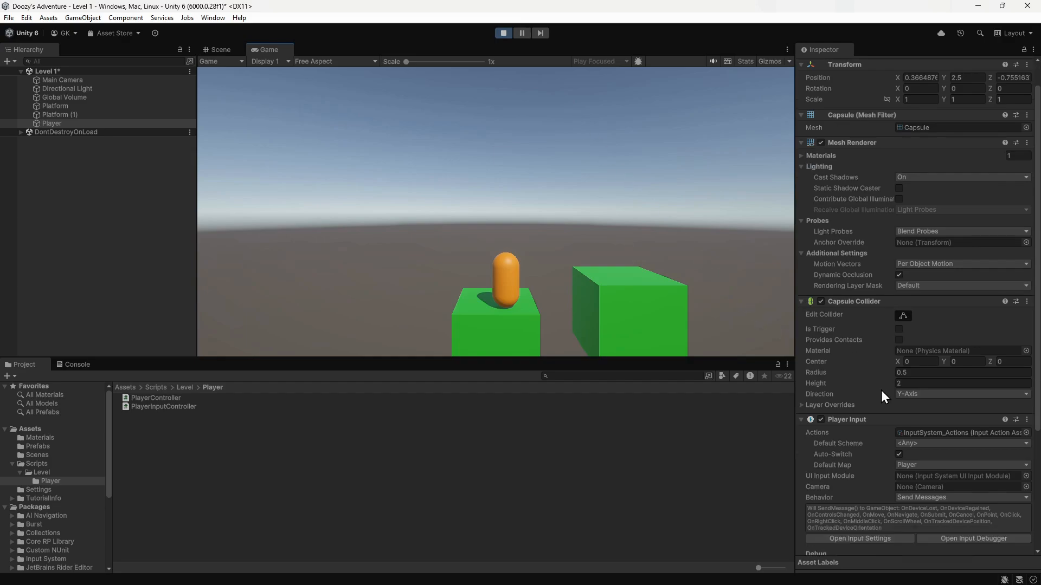
{"action": "scroll", "scroll_direction": "down", "scroll_amount": 3}
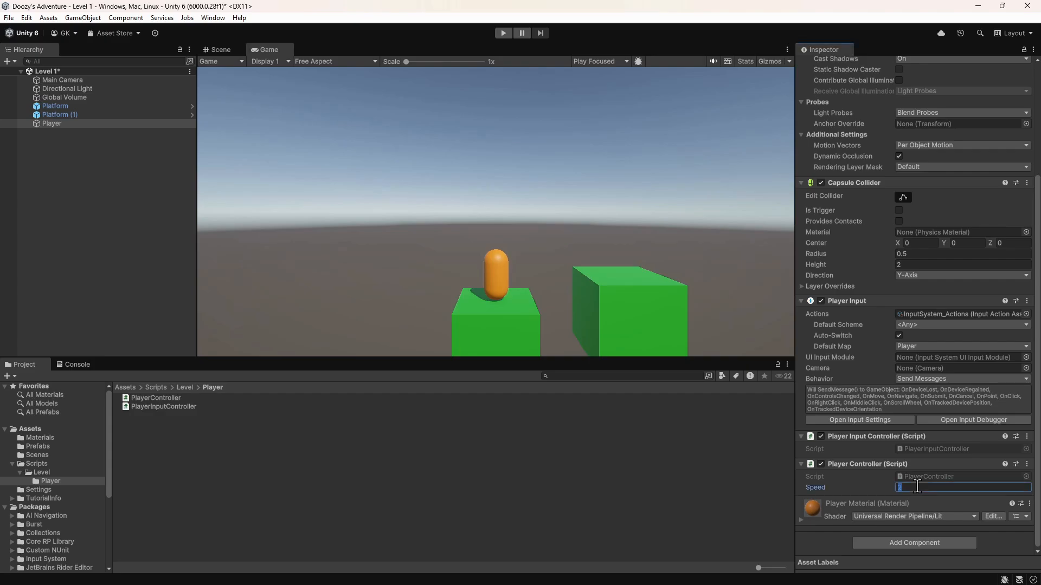
{"action": "type", "text": "3"}
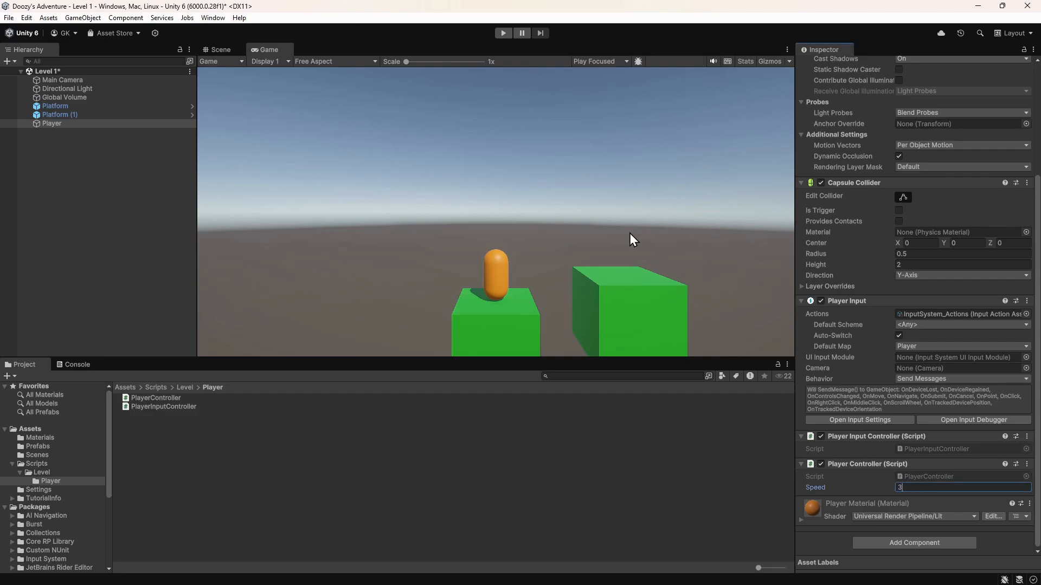